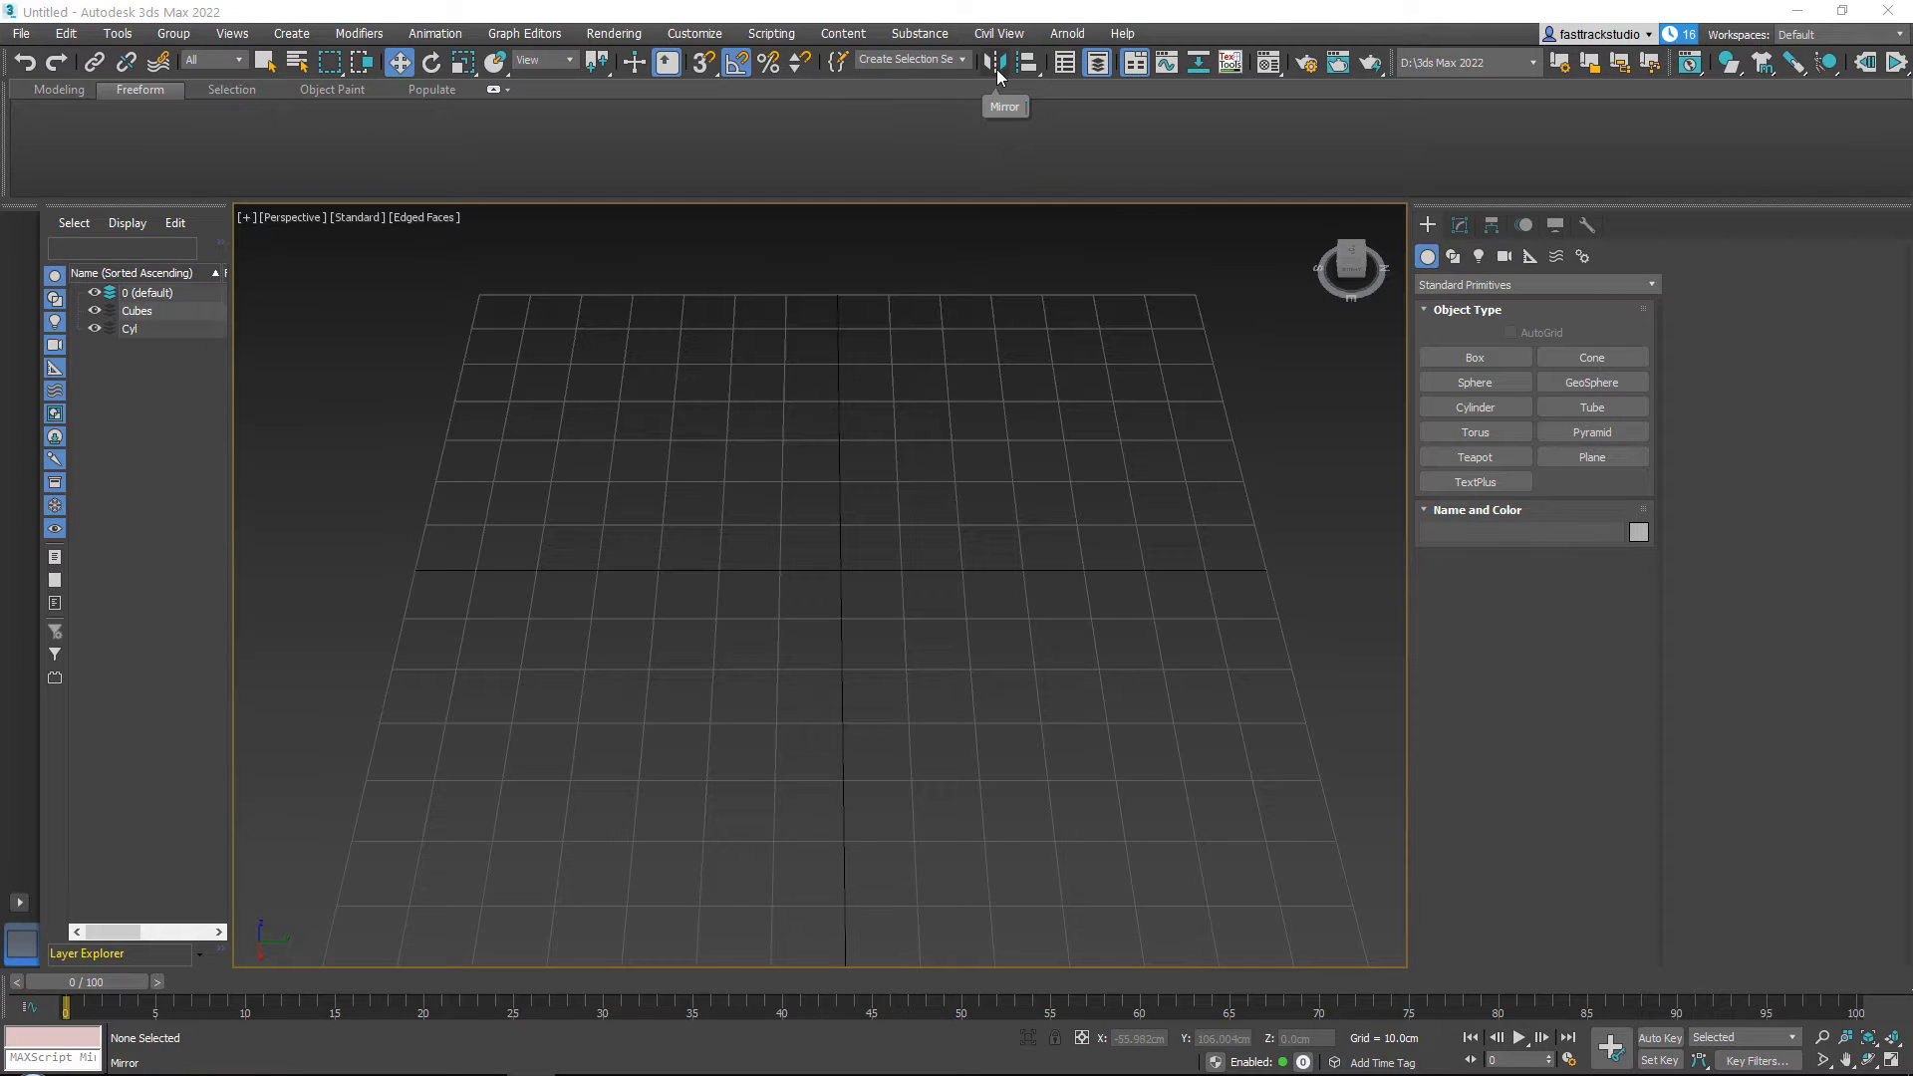
mouse_move(1020, 62)
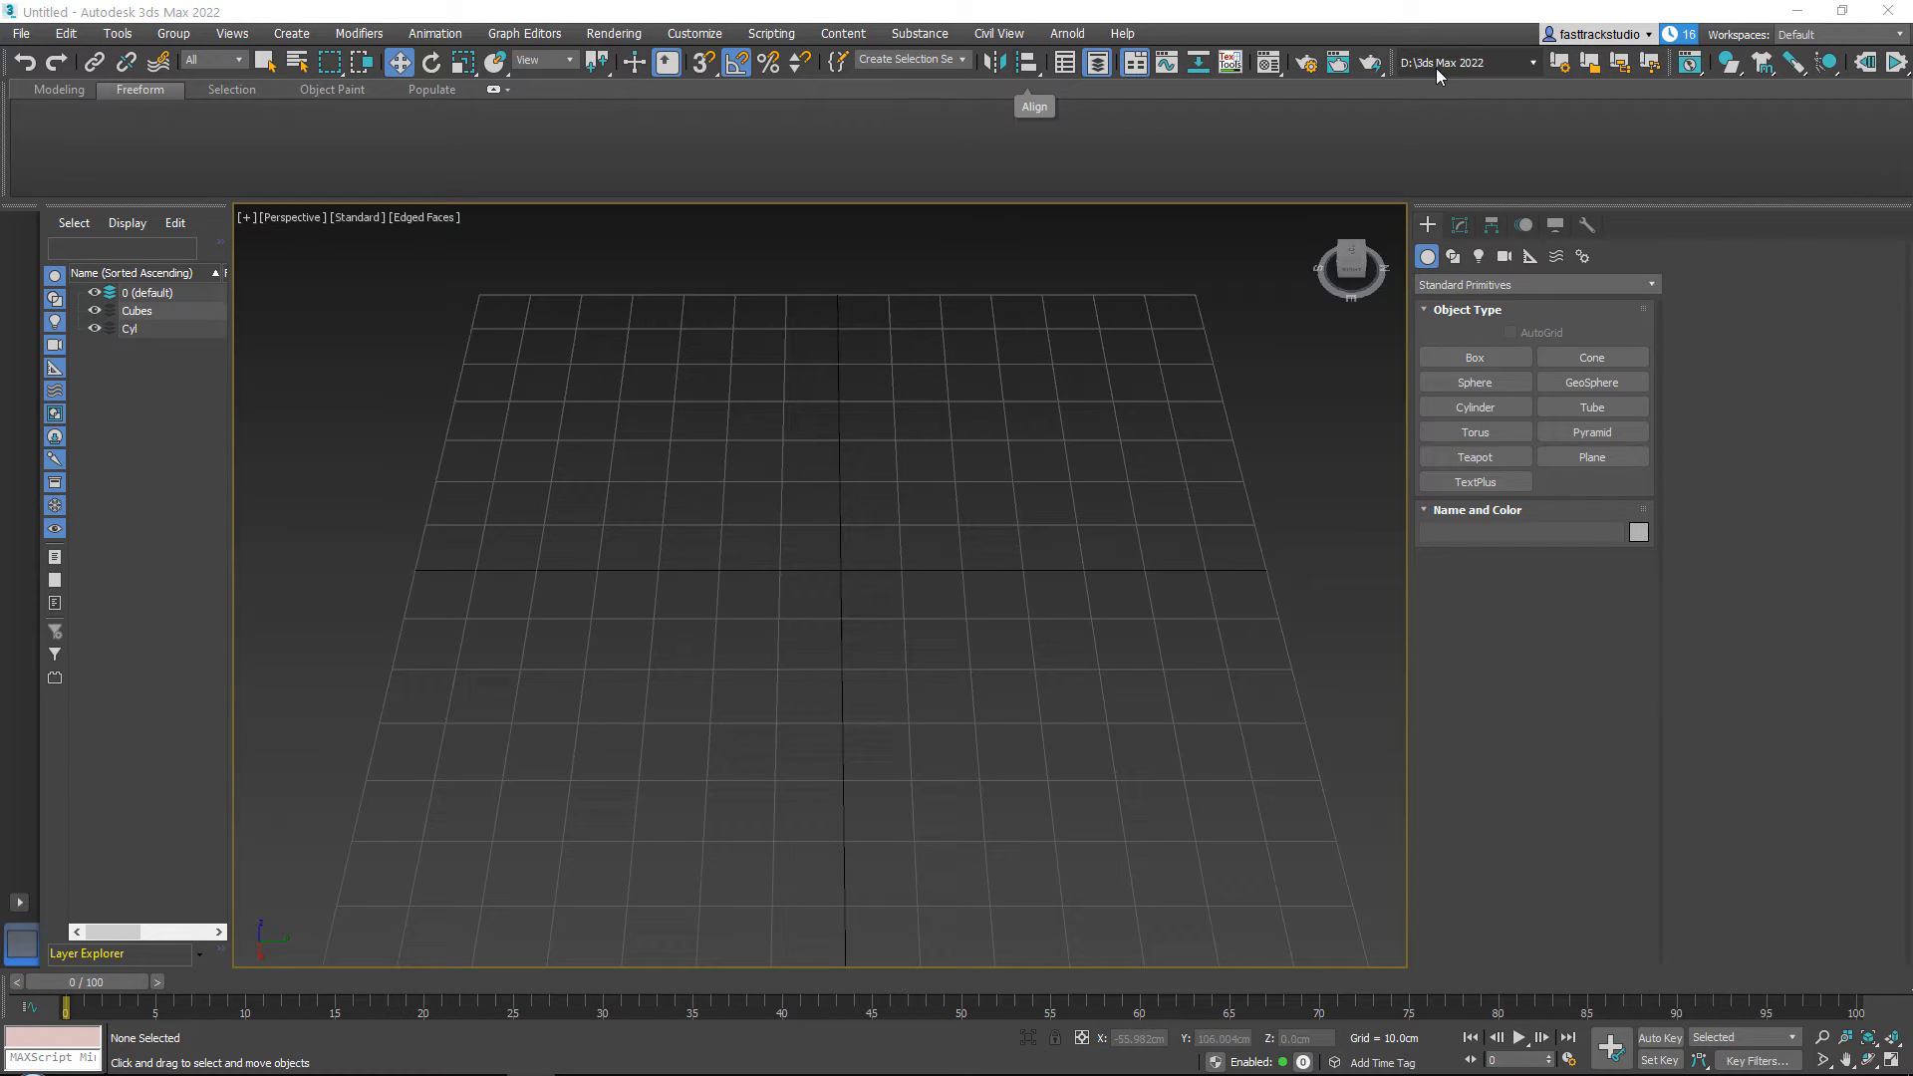
Start the Box primitive to place a tall box near the centre of the grid.
left_click(1474, 357)
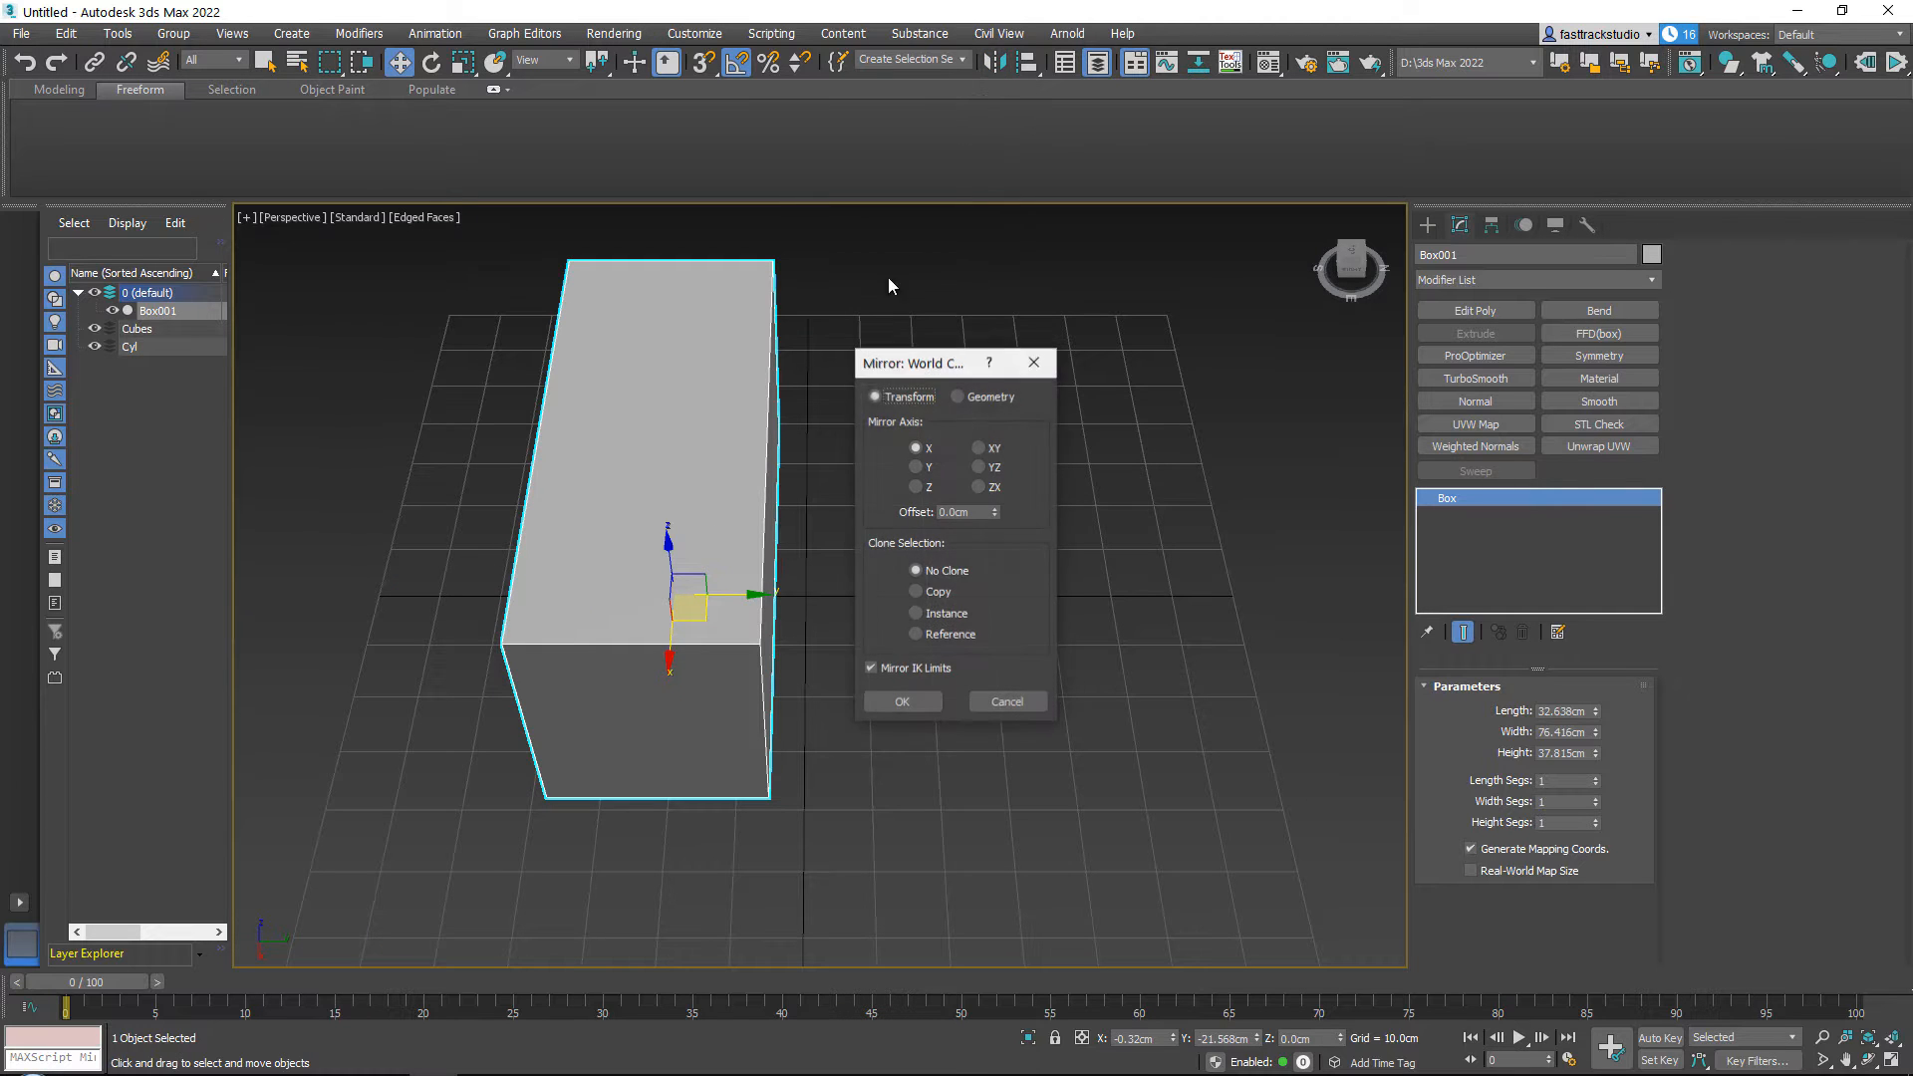
left_click_drag(914, 363, 1186, 369)
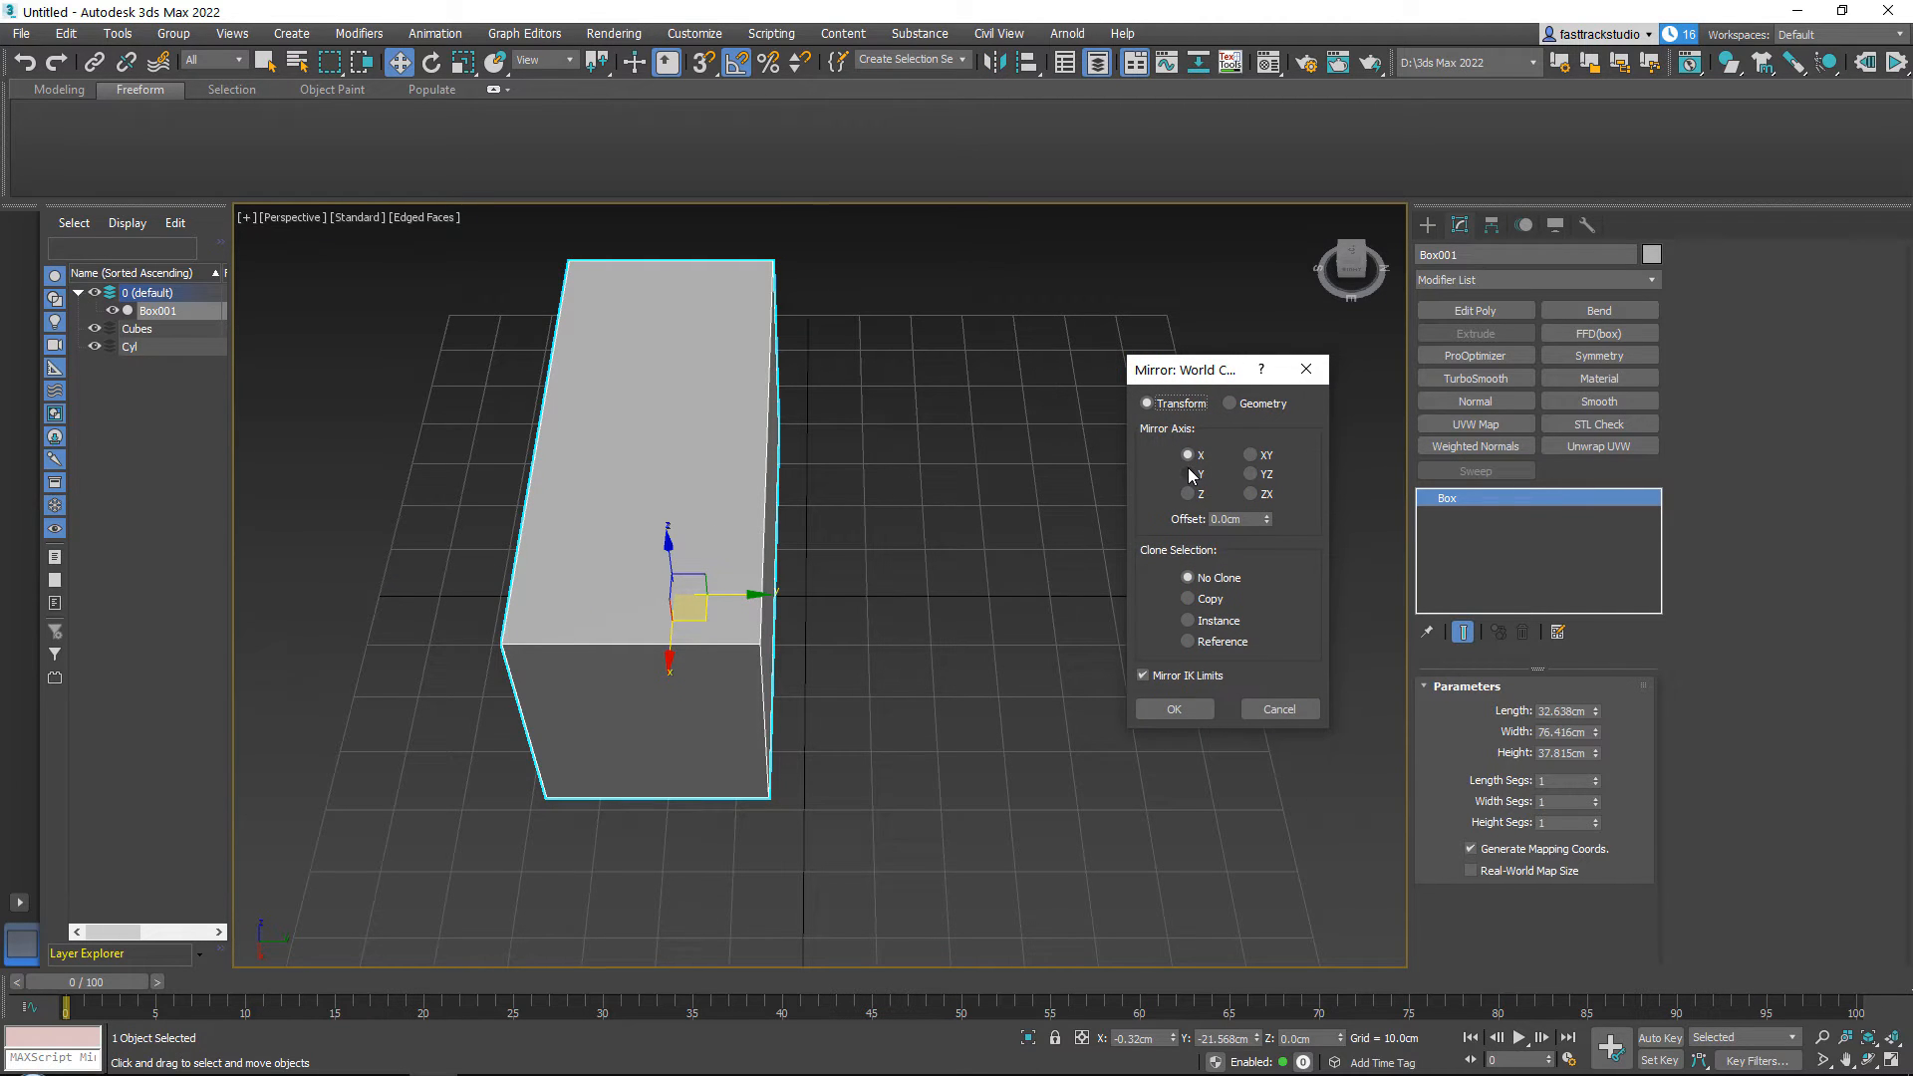
left_click(1185, 492)
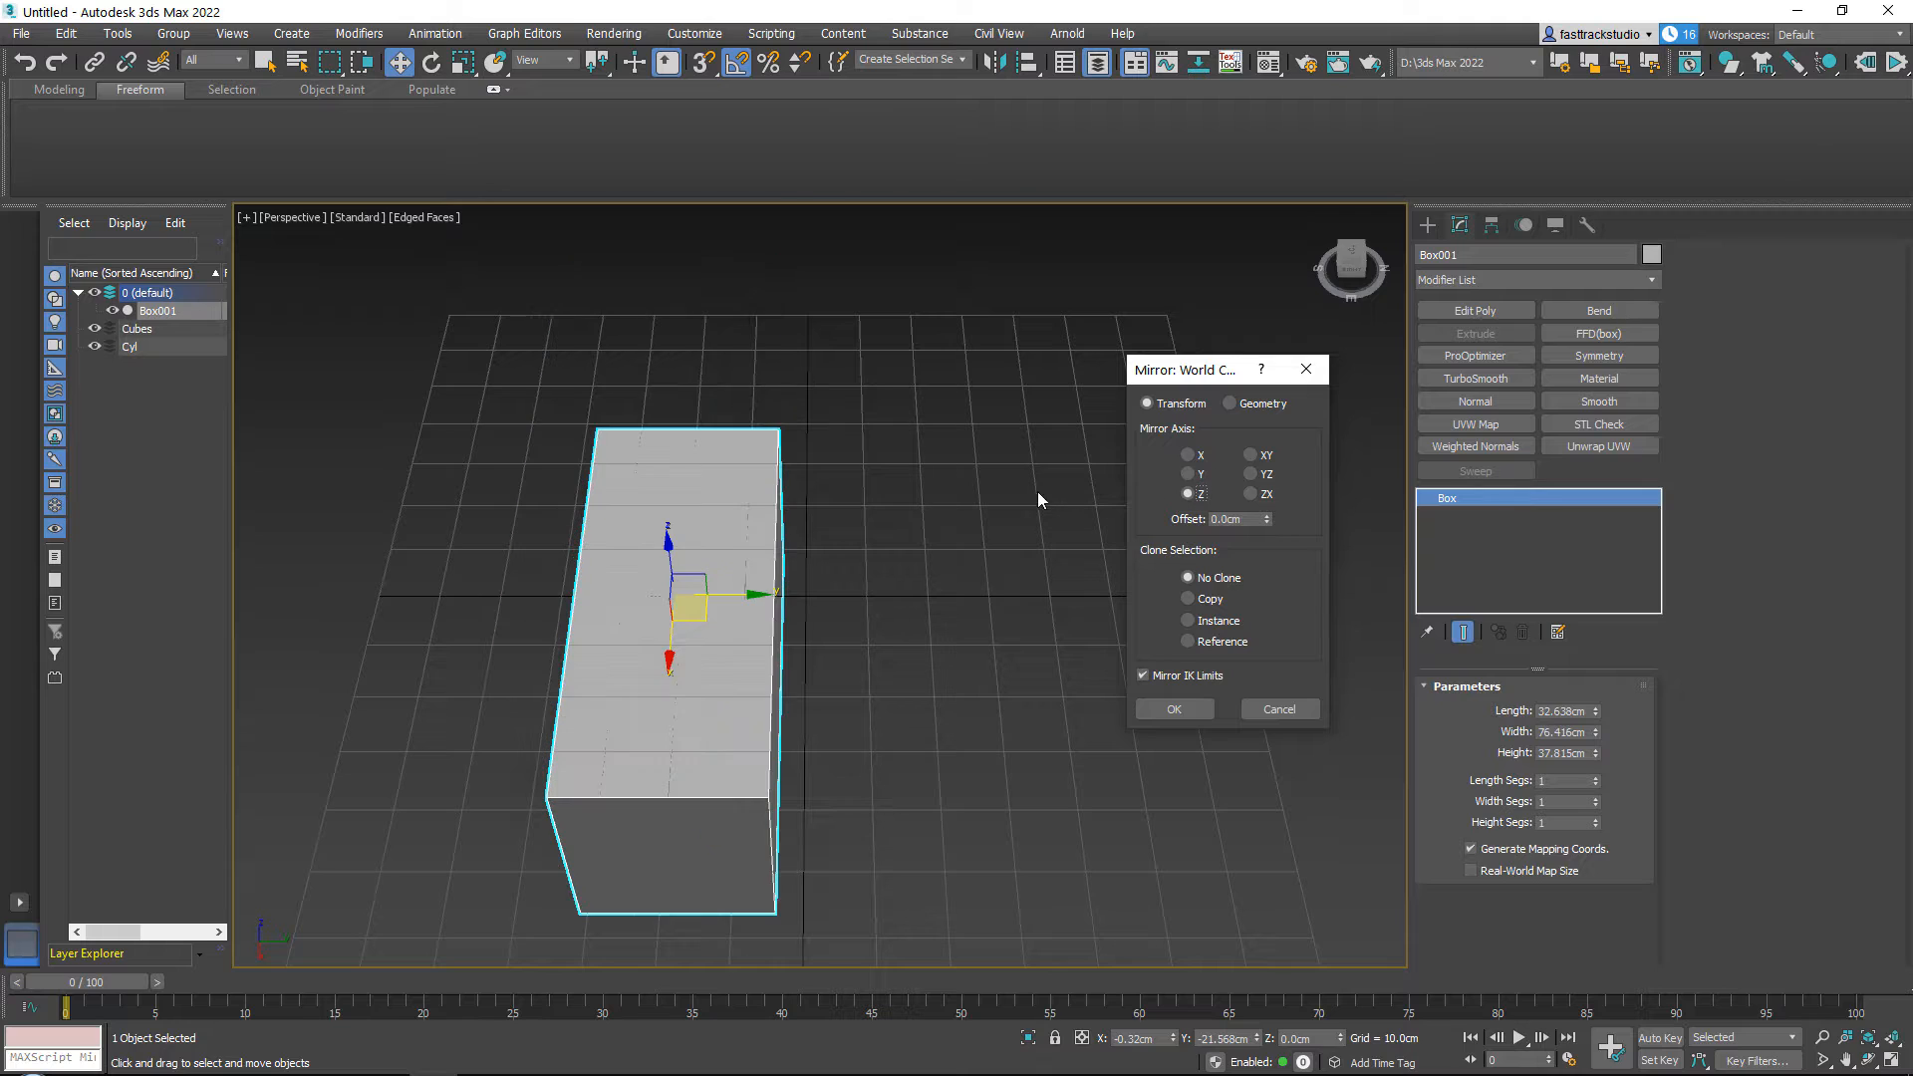
left_click(1185, 454)
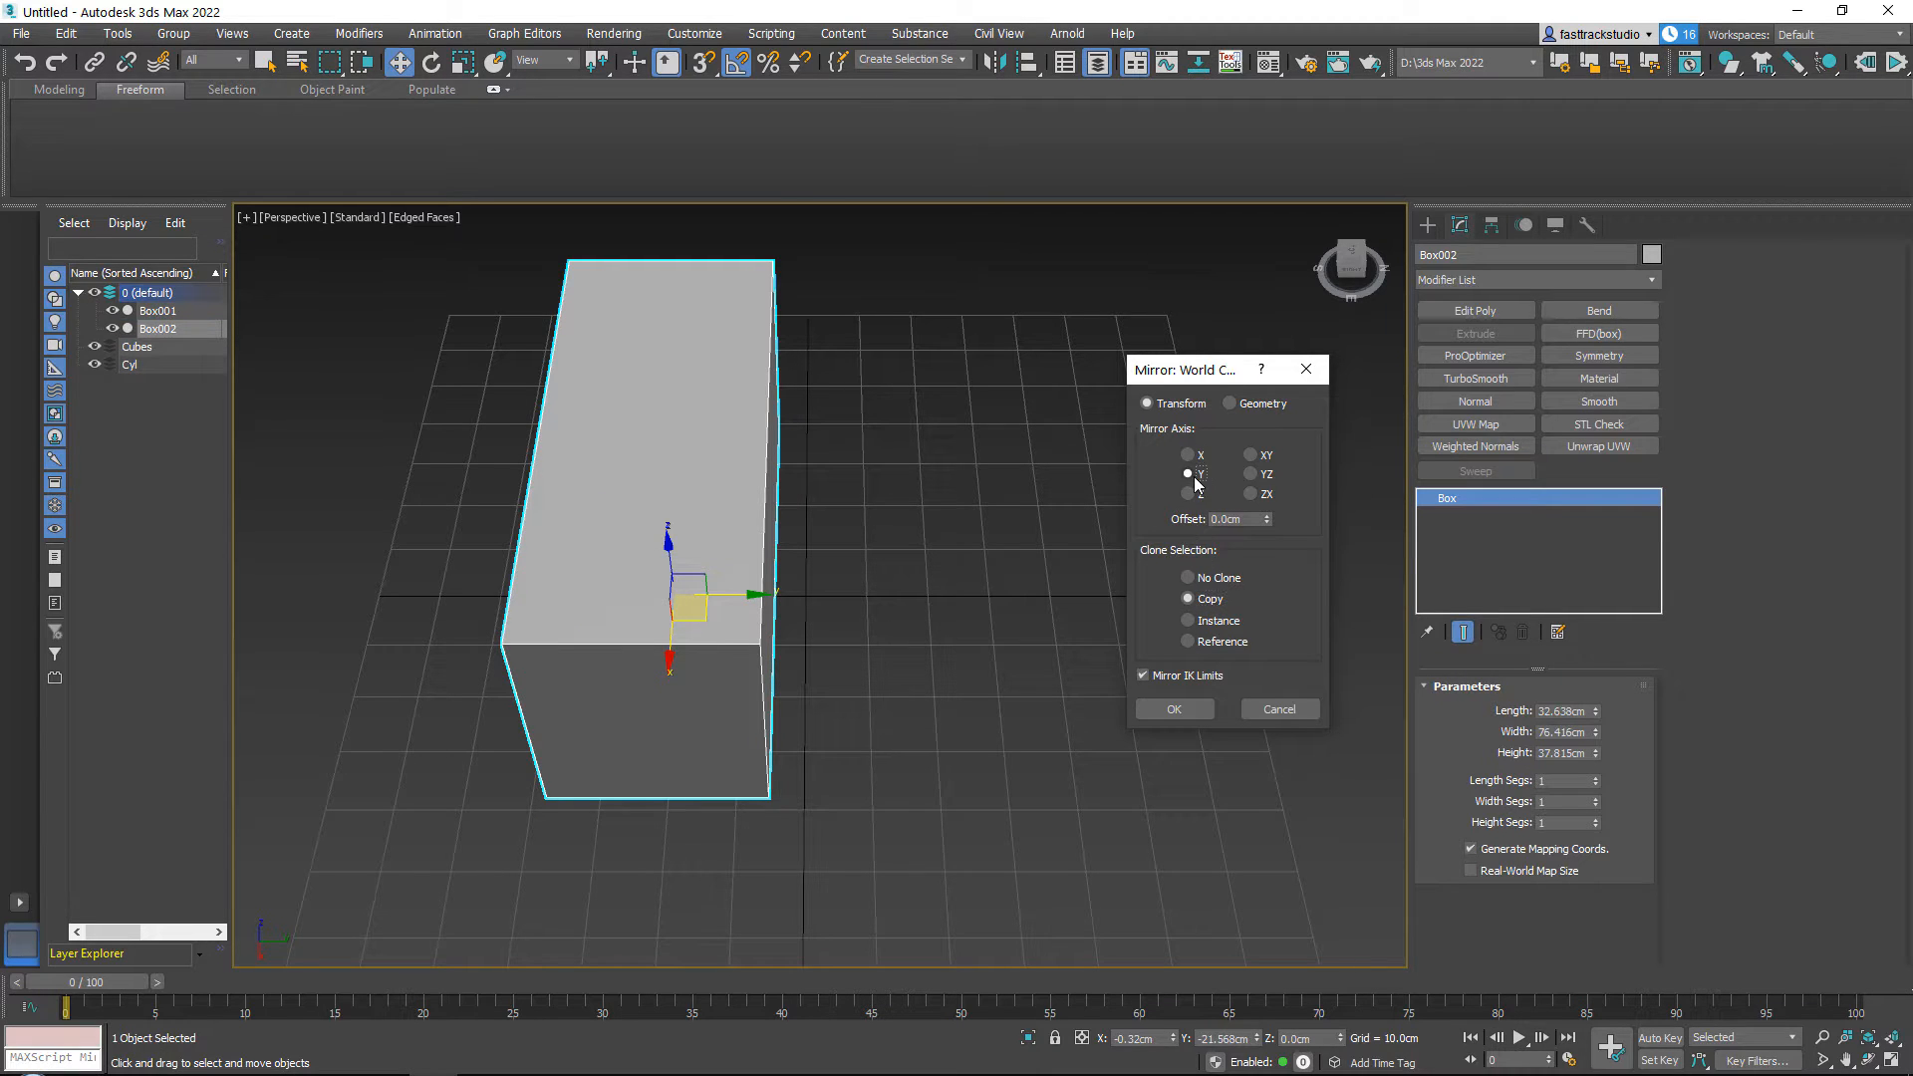
left_click(1188, 492)
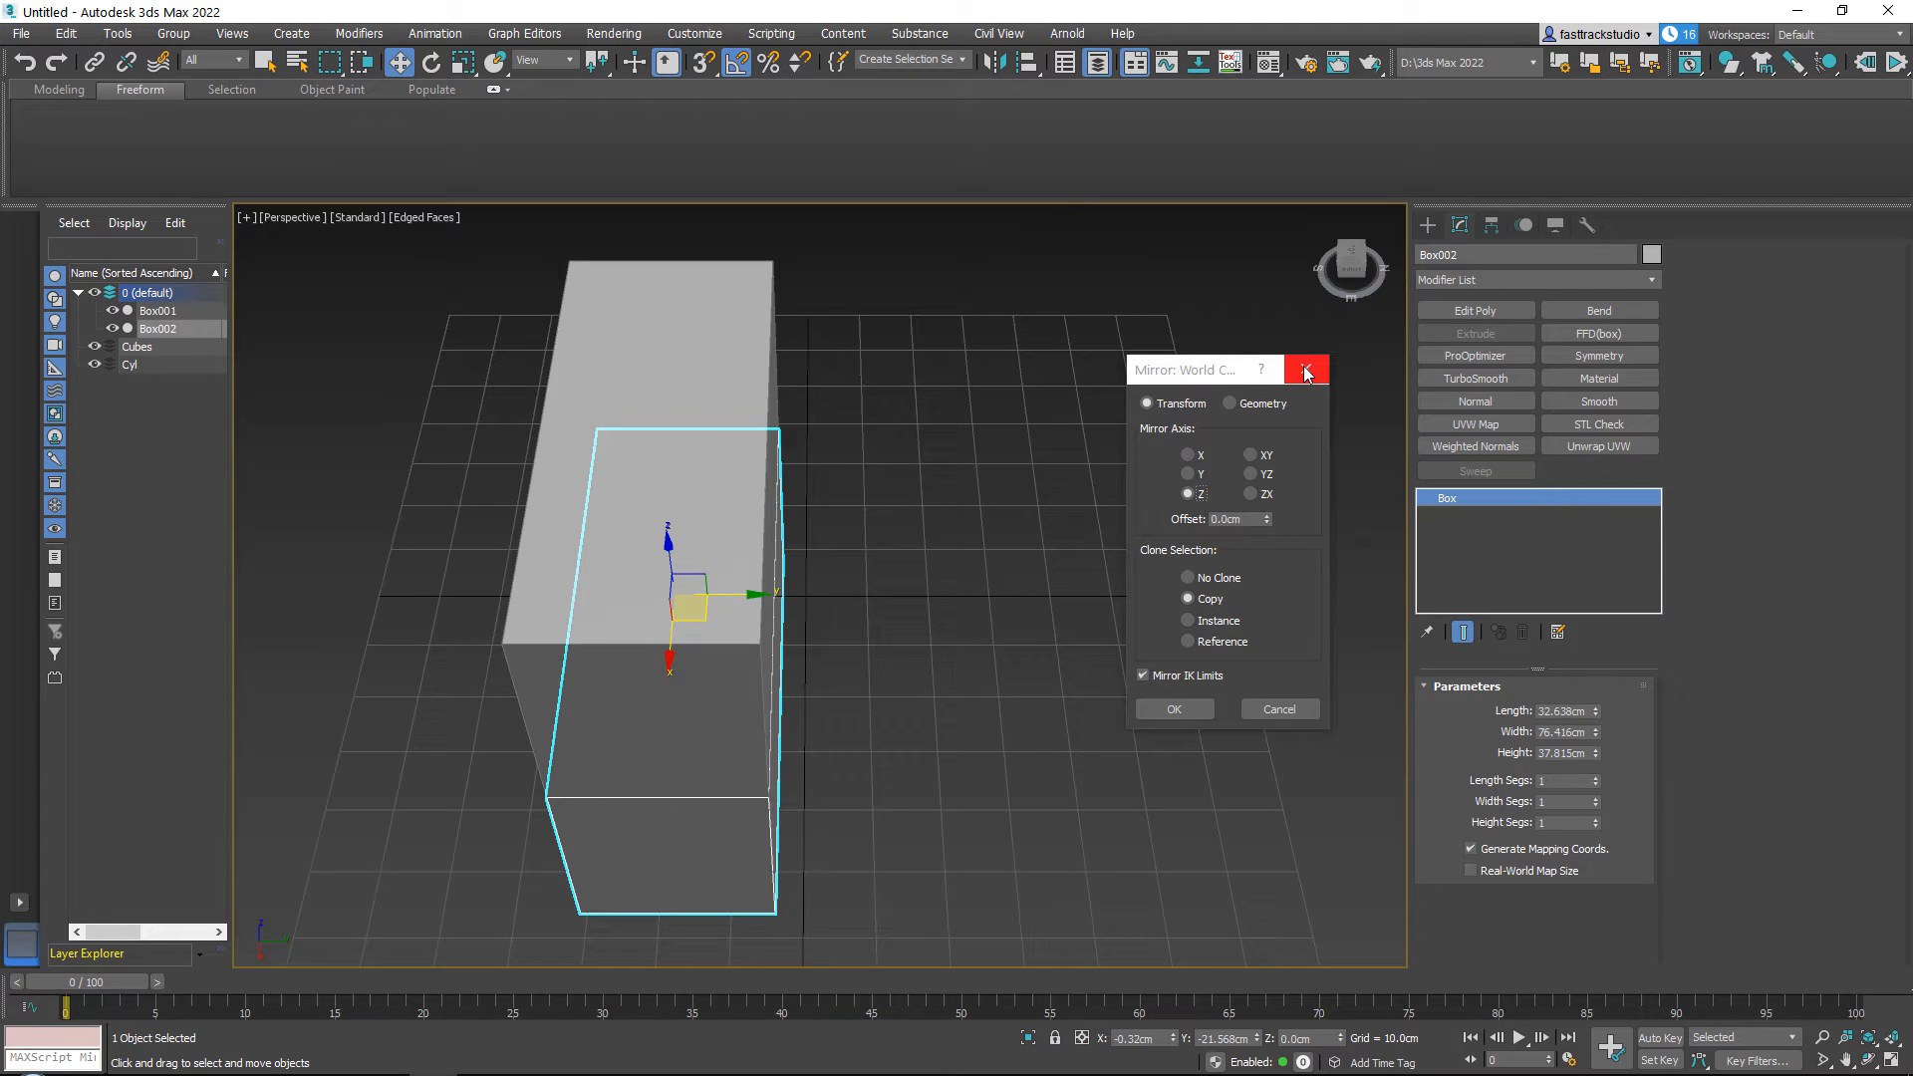
left_click(1303, 371)
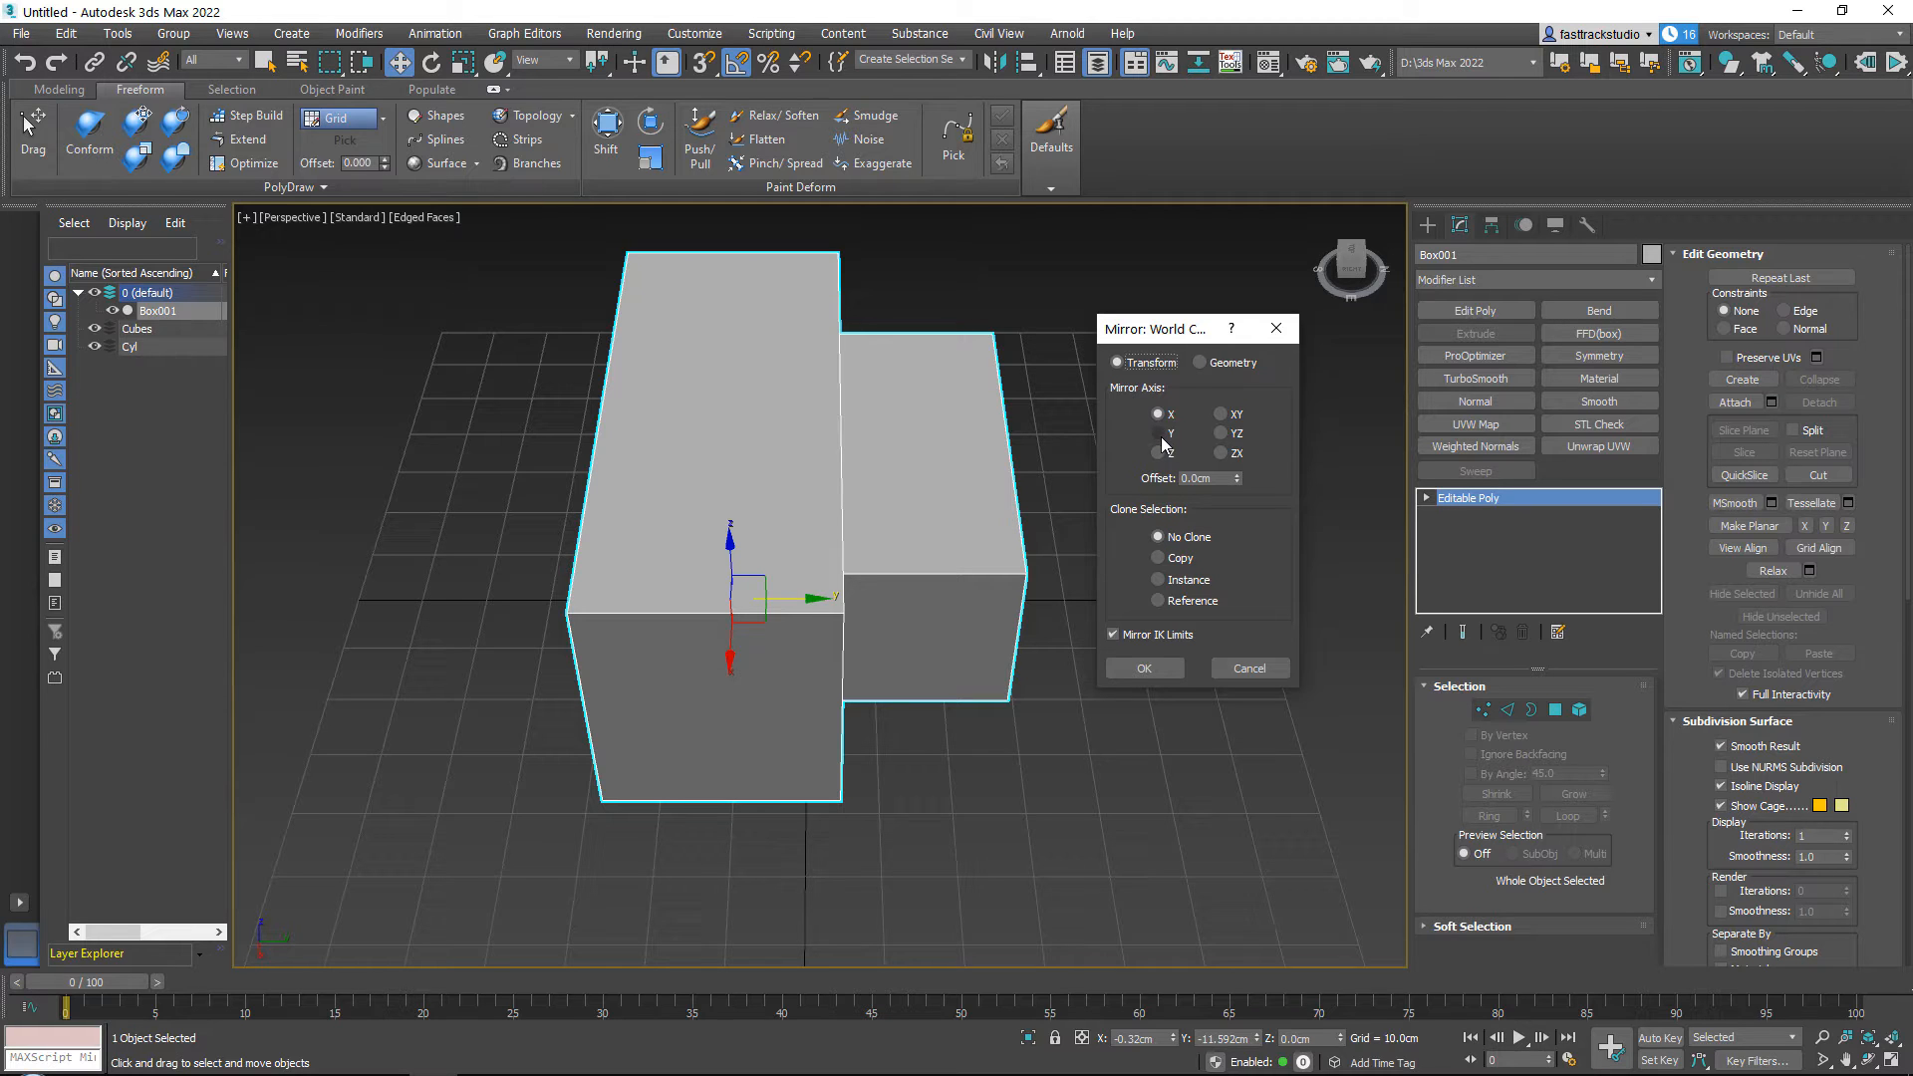
Preview Mirror axes Y, Z, ZX and X on the stepped box, then set Copy and mirror along Y.
left_click(1158, 433)
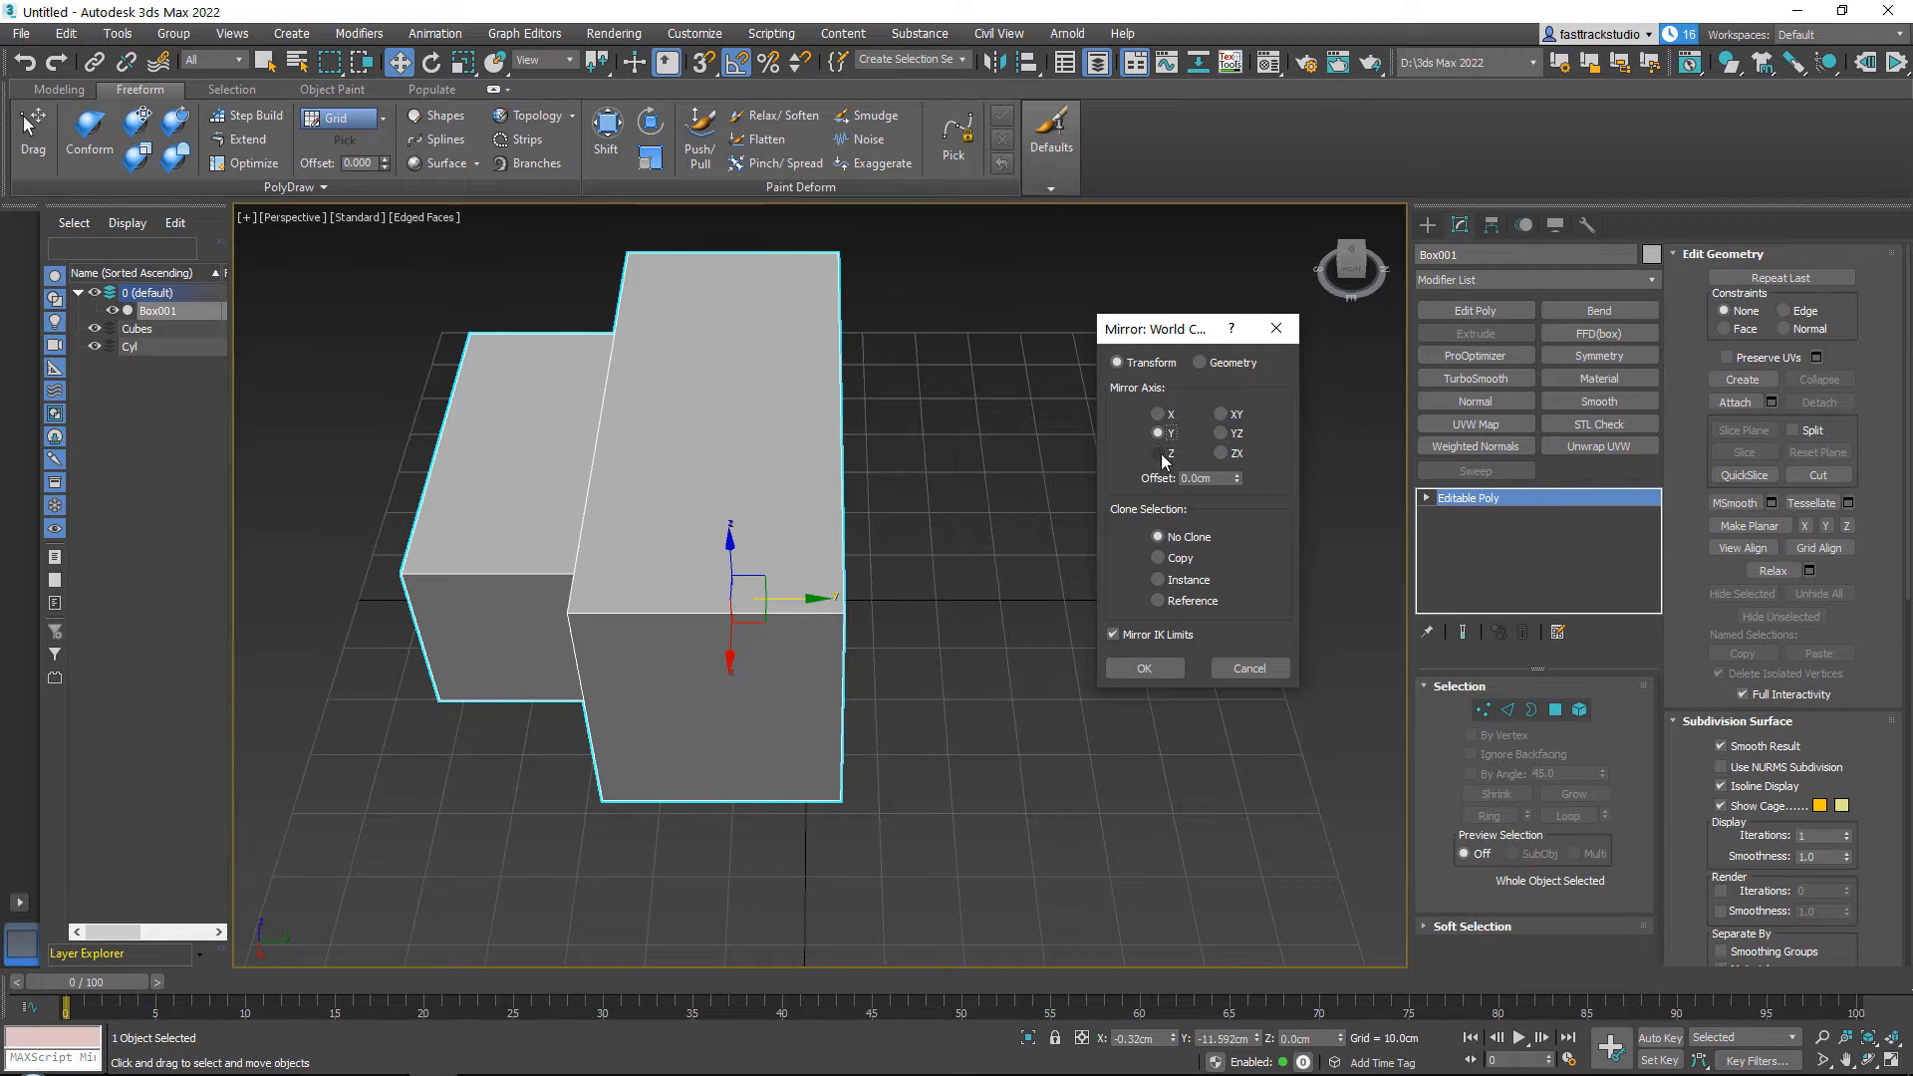
left_click(1156, 453)
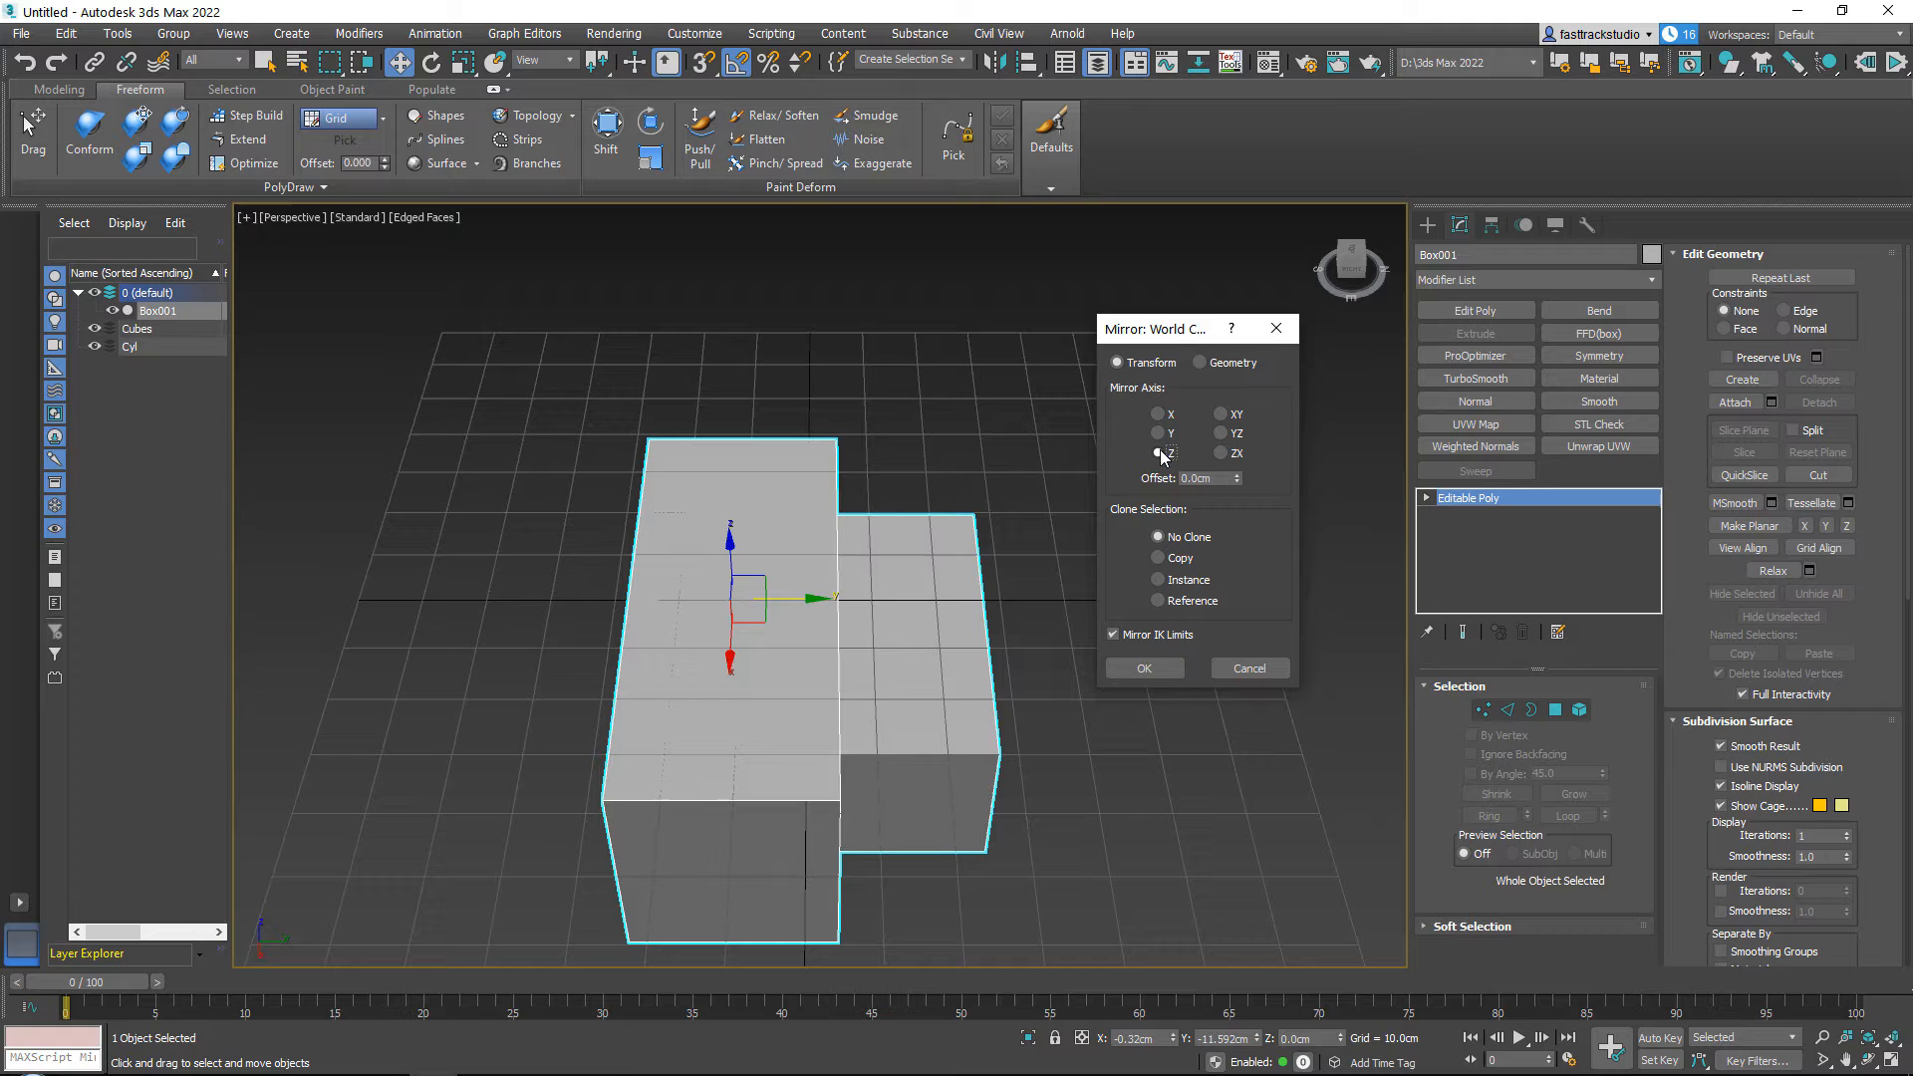
left_click(1219, 413)
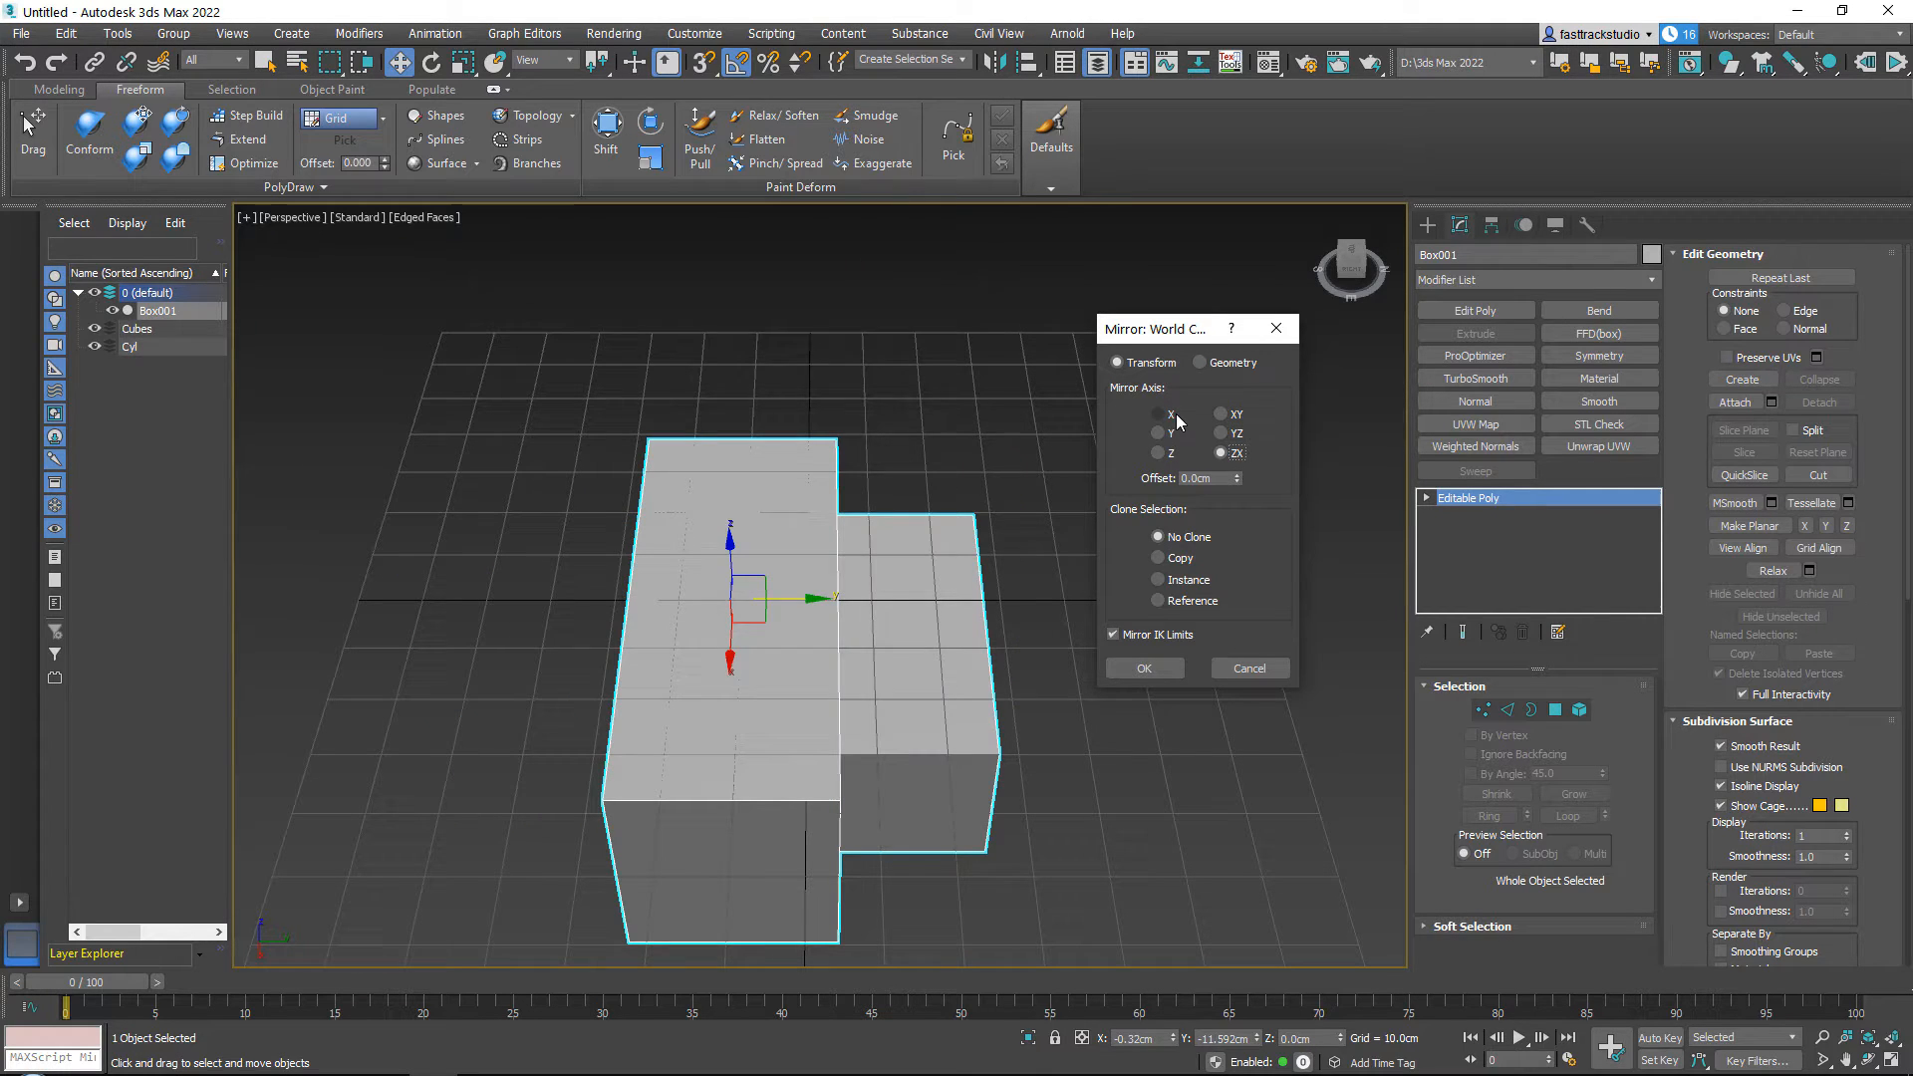
left_click(1157, 435)
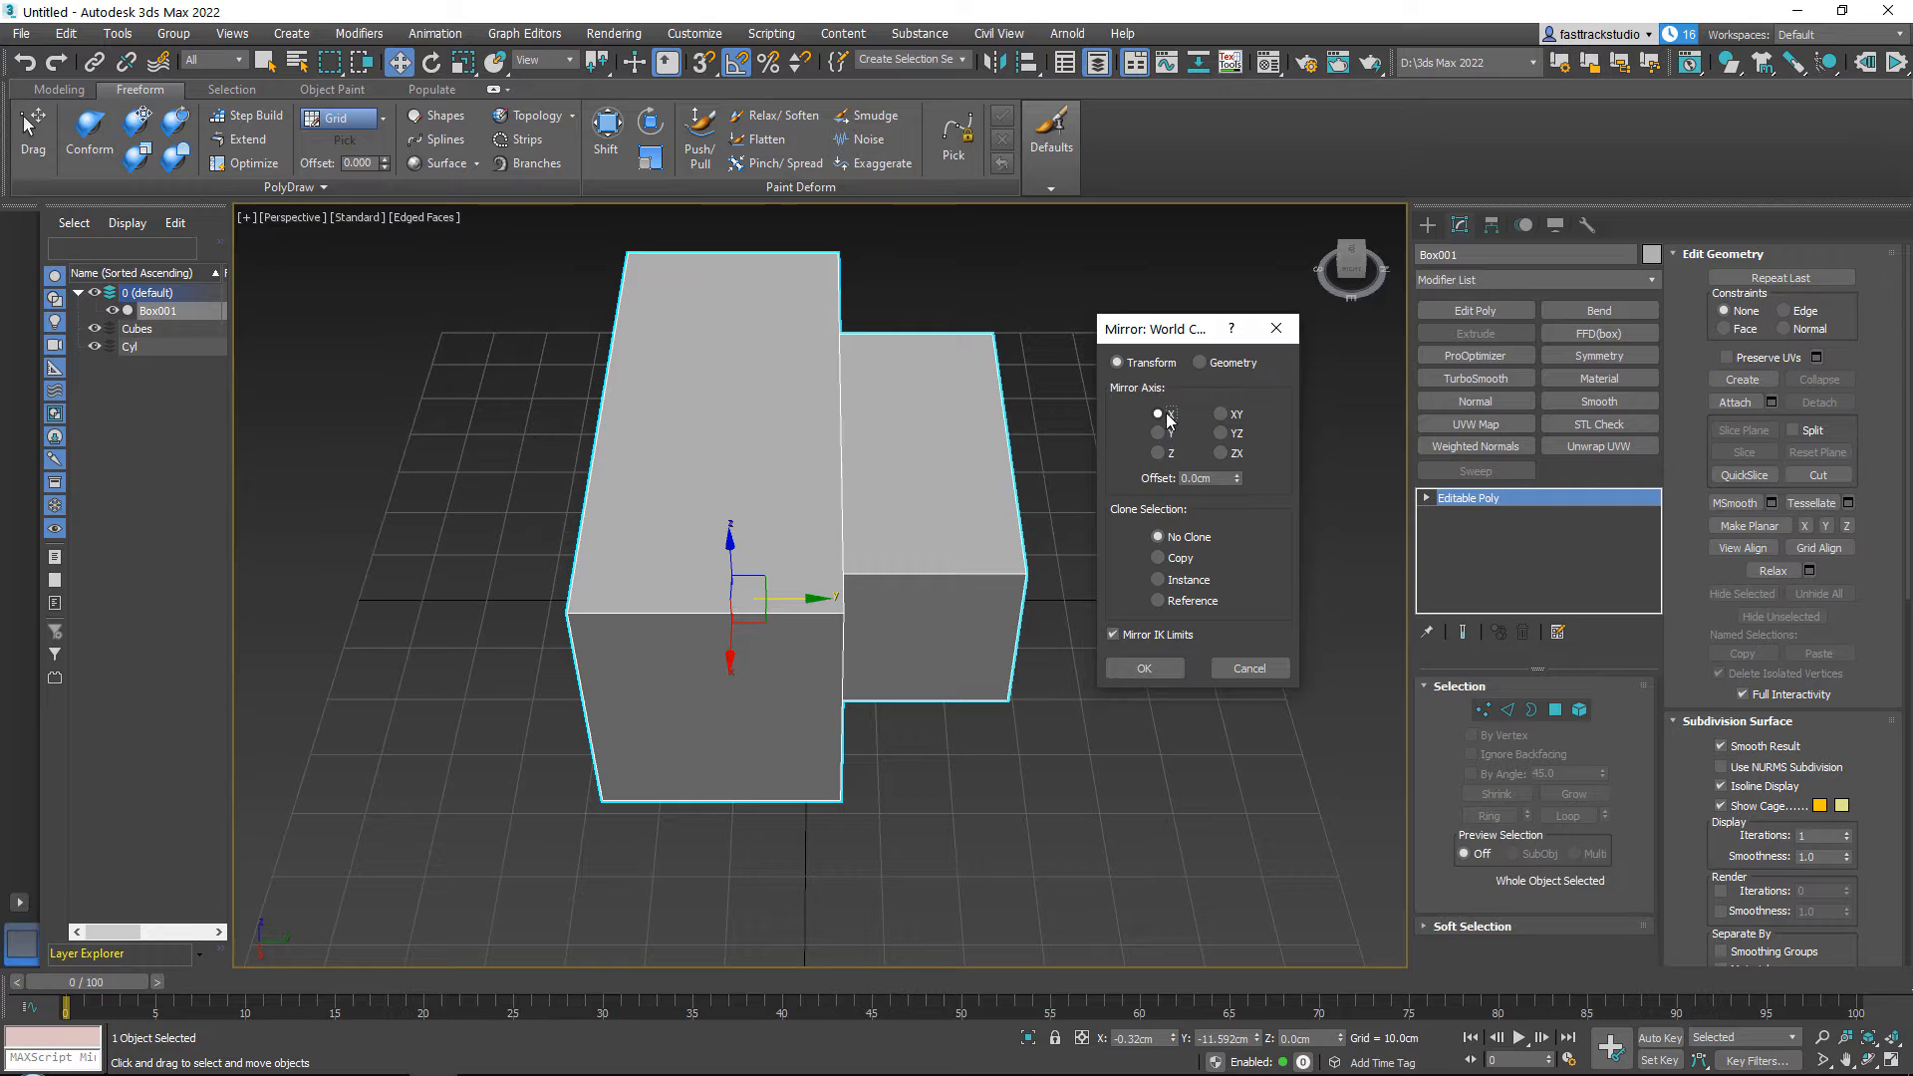
left_click(1156, 414)
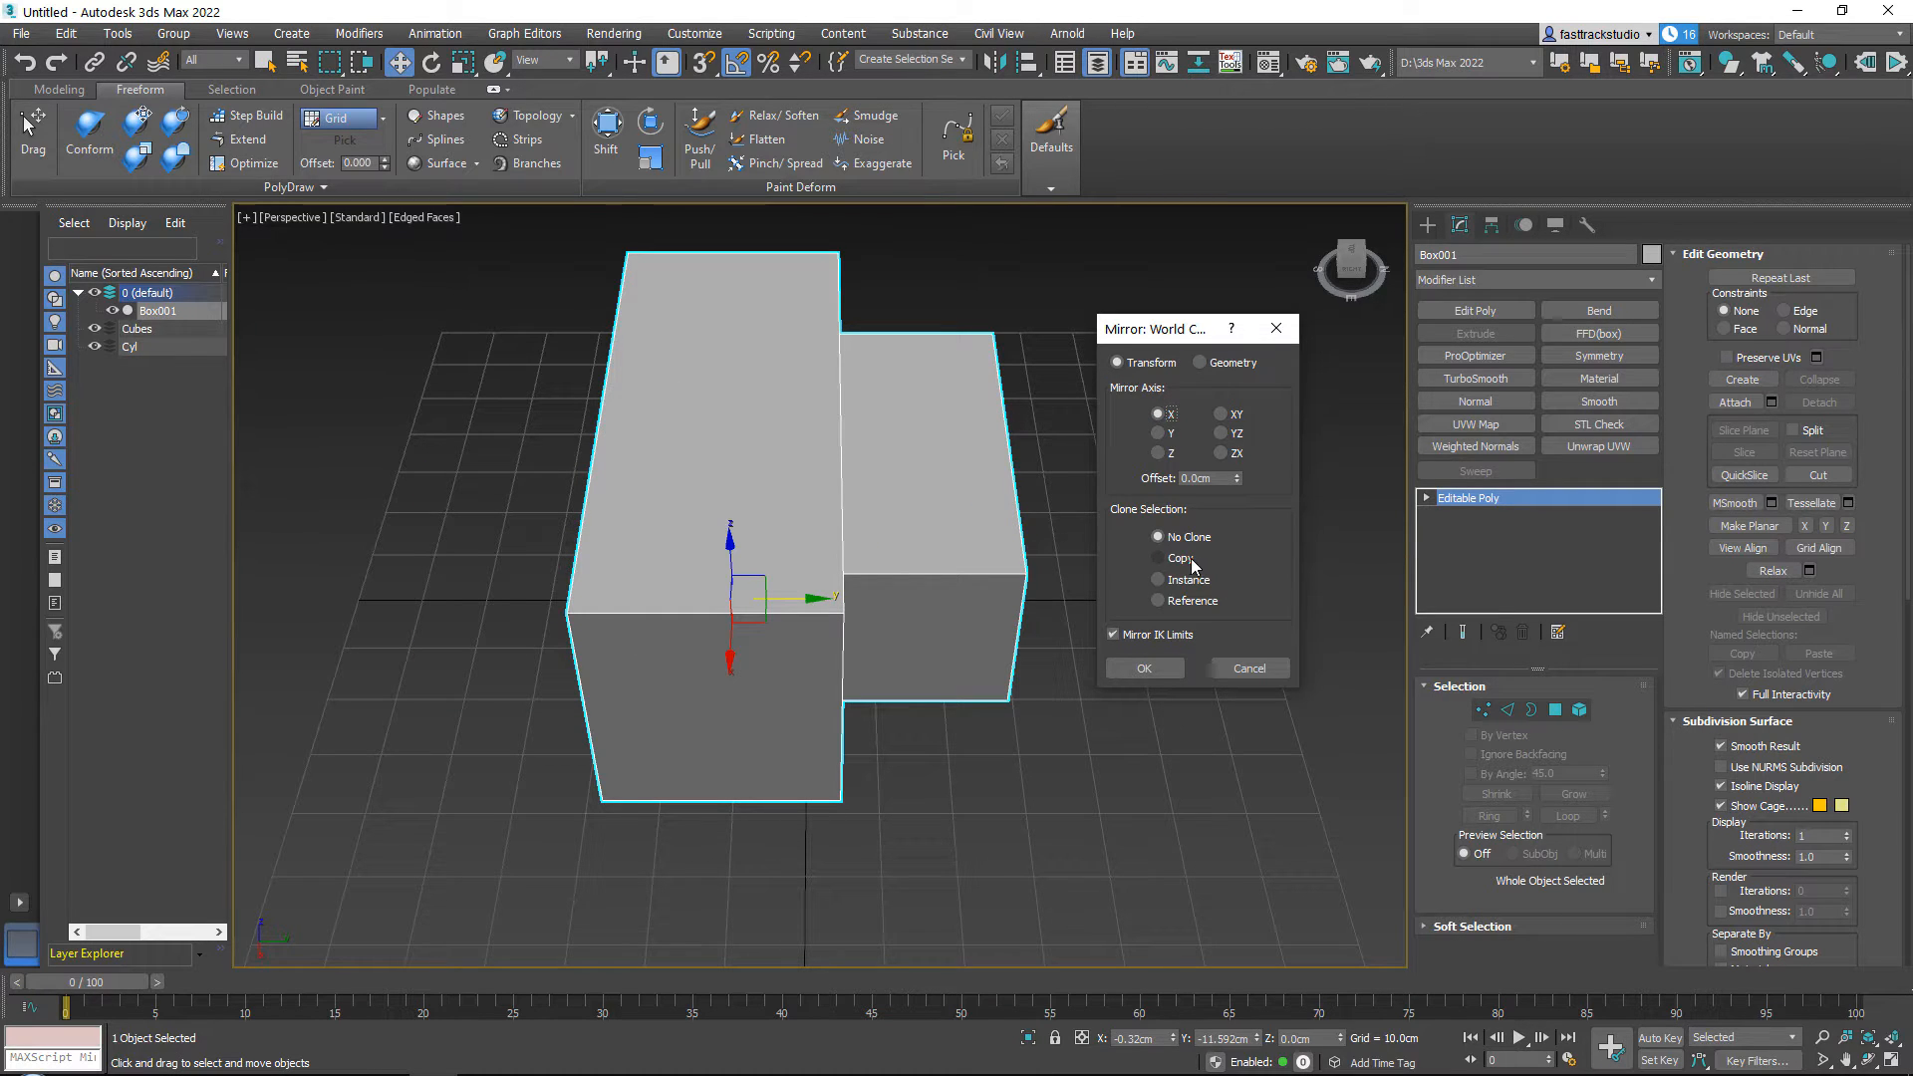
left_click(1156, 558)
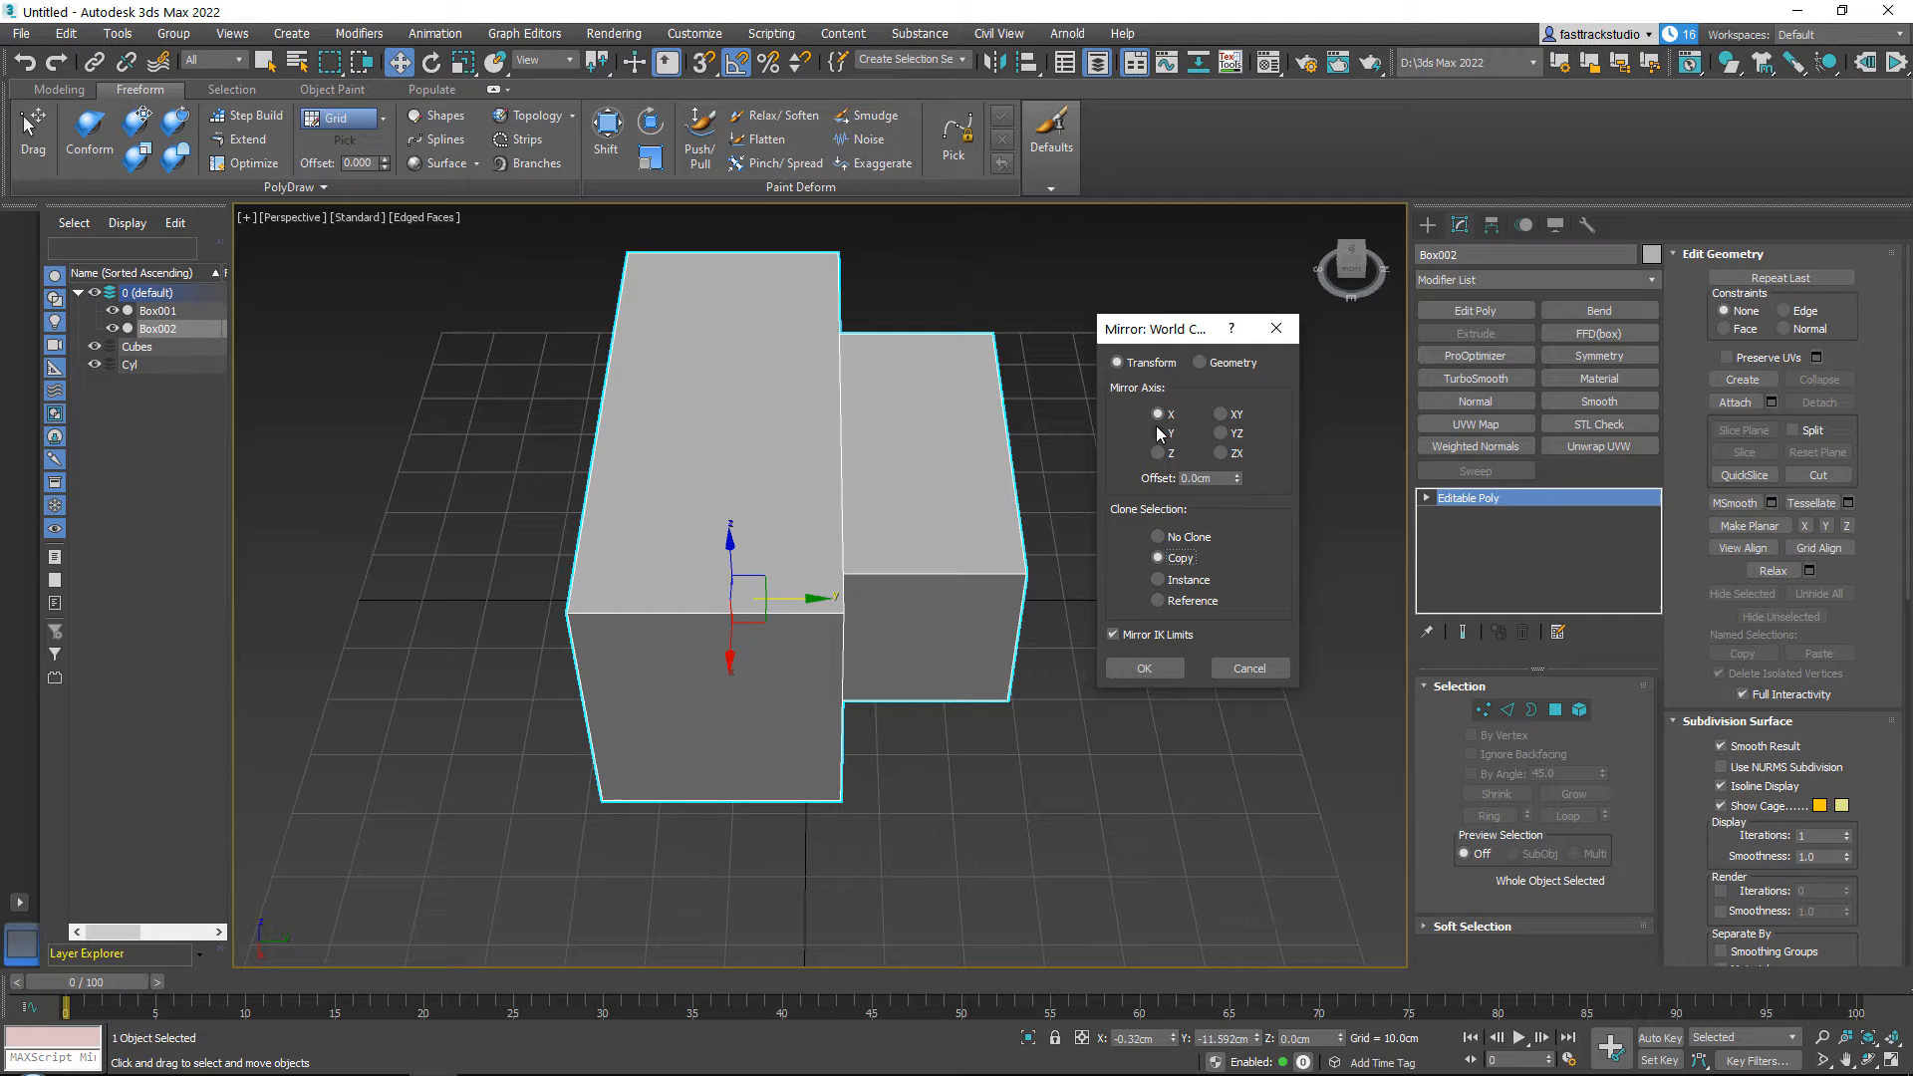
left_click(1156, 432)
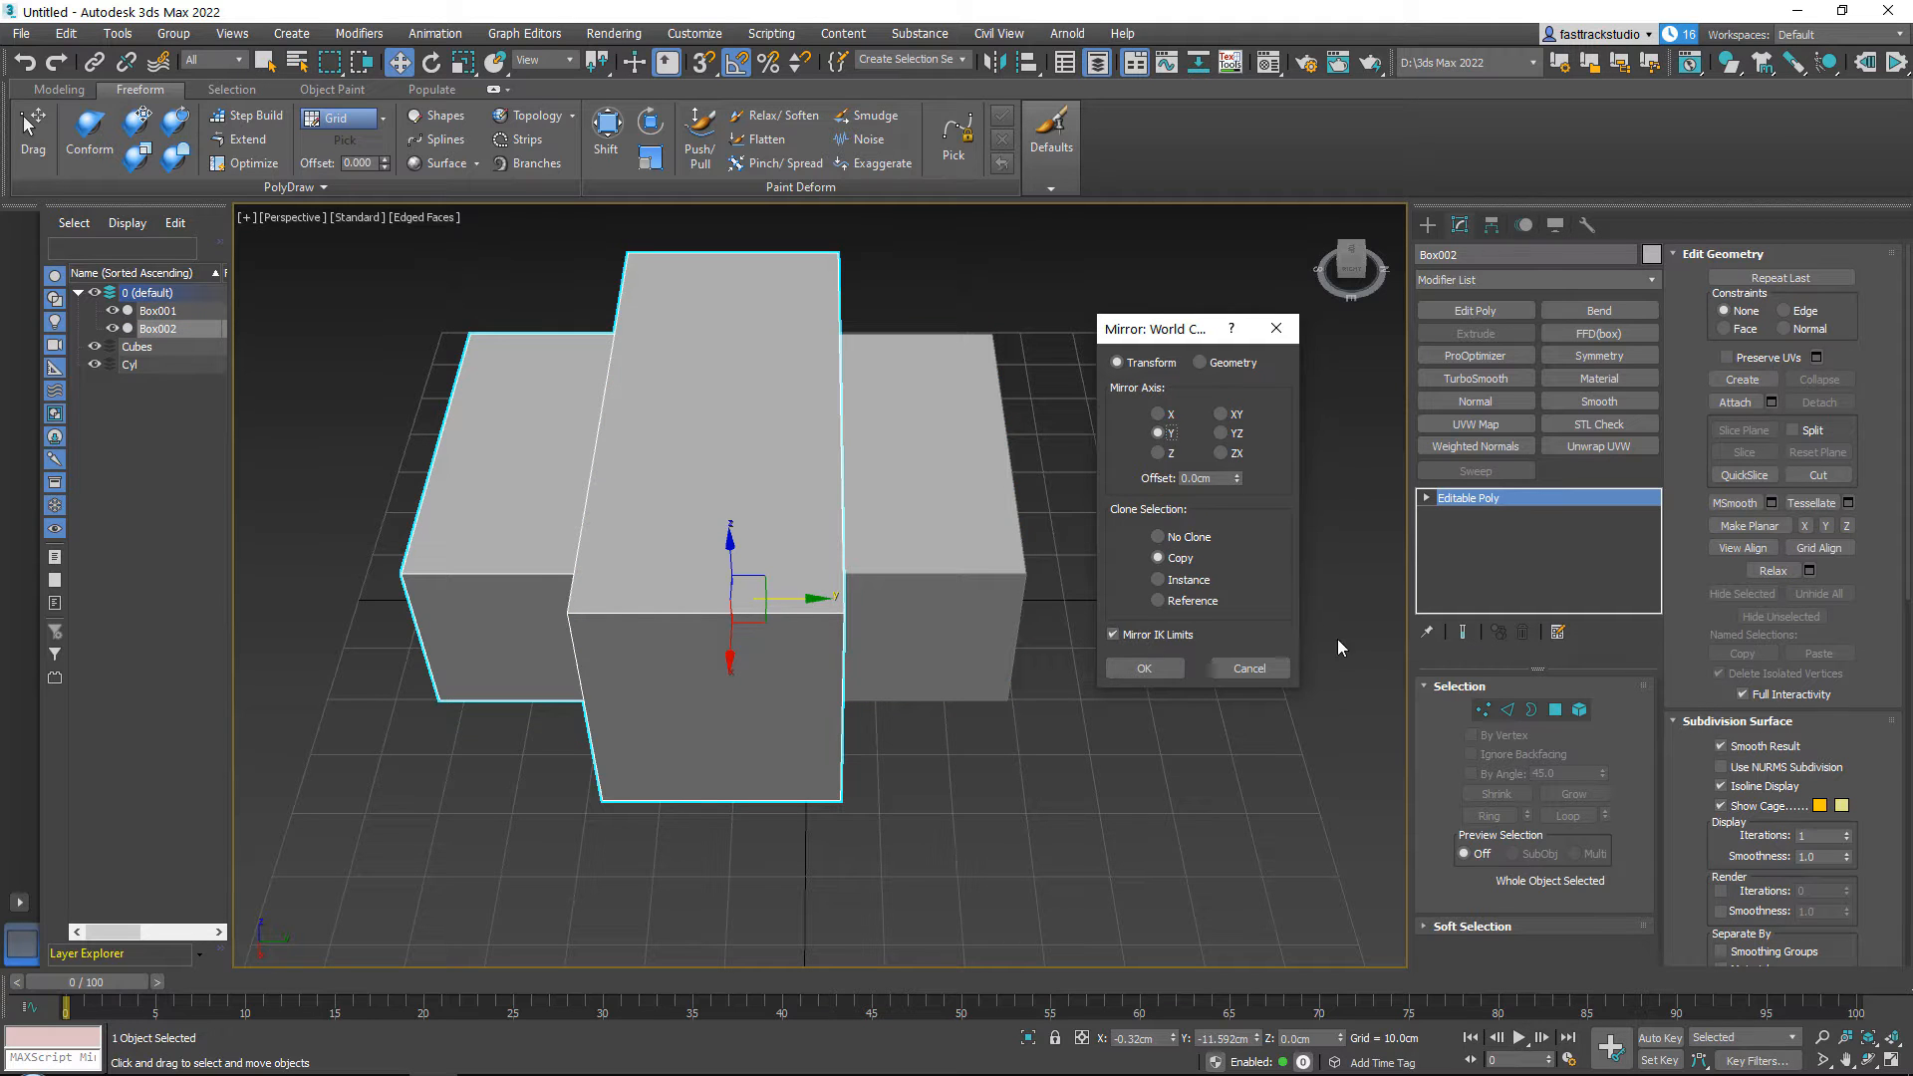
mouse_move(1281, 437)
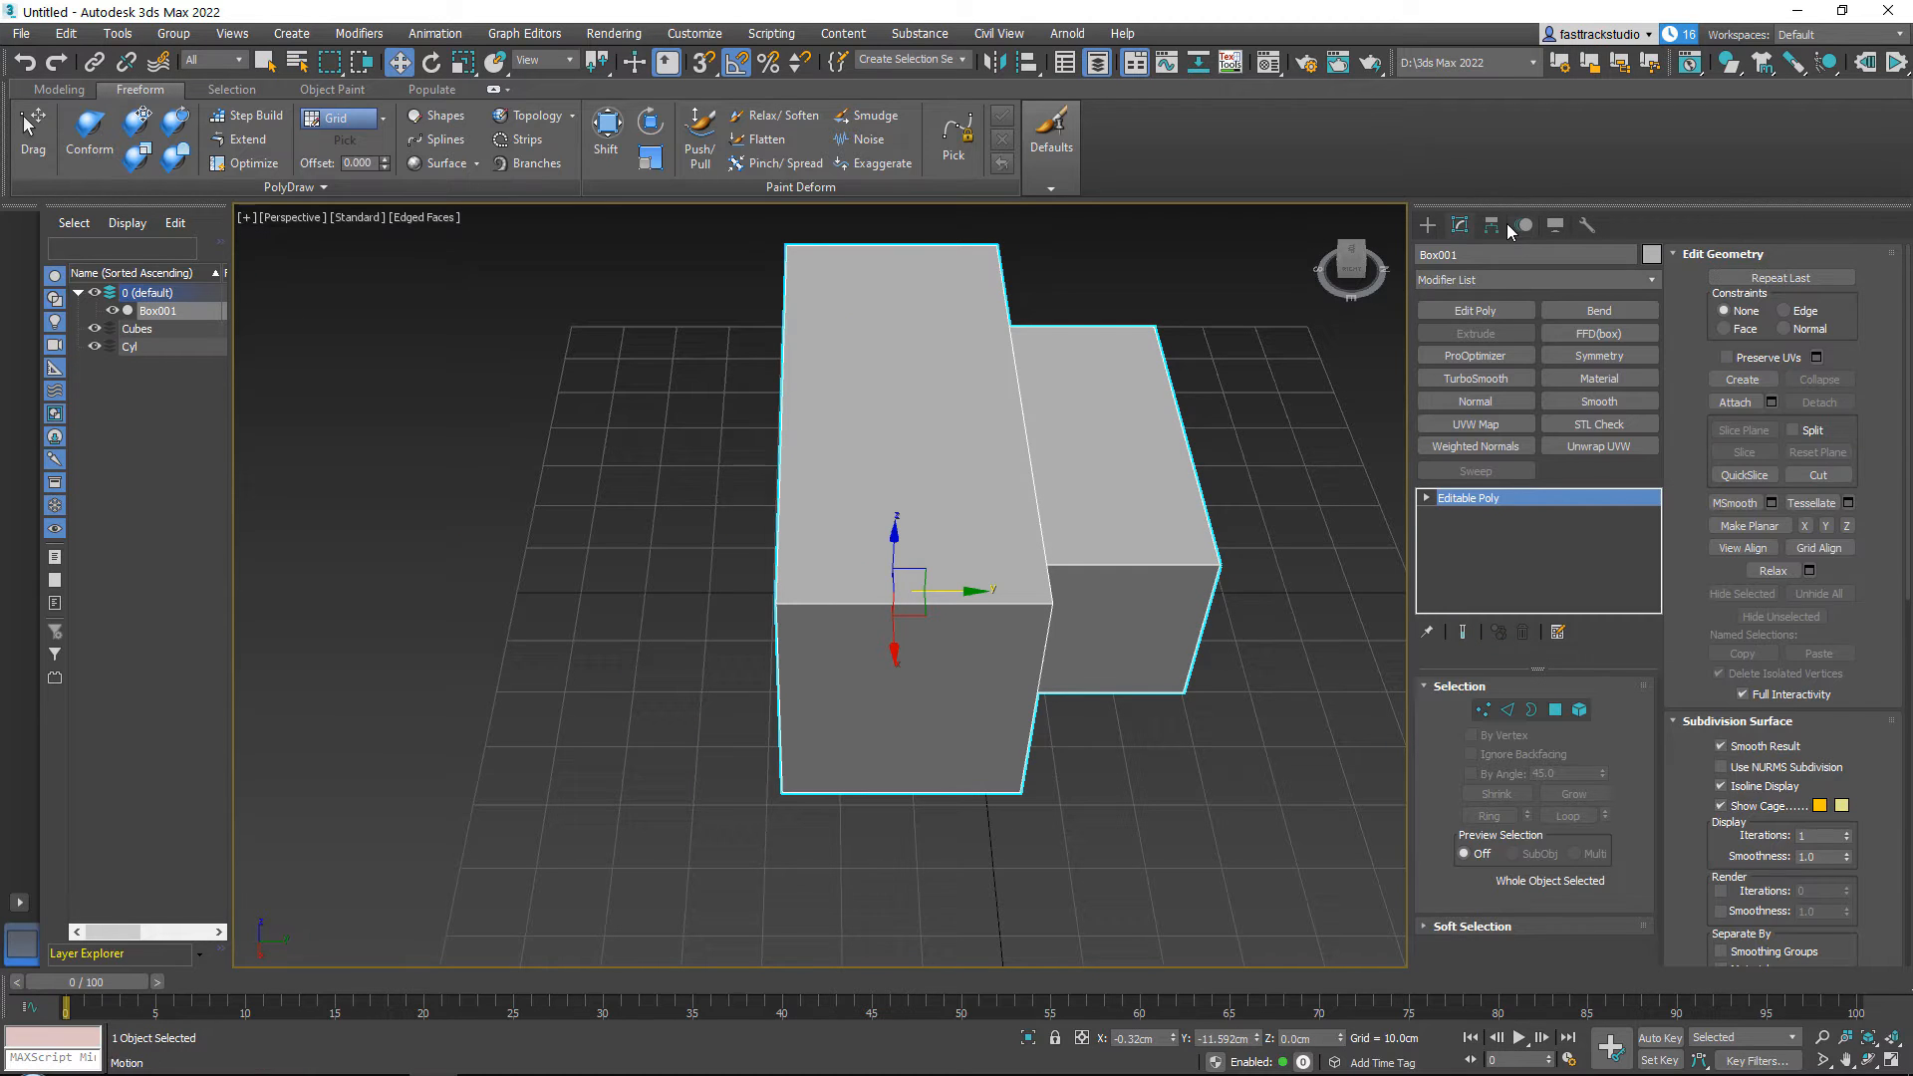
Use Hierarchy > Affect Pivot Only to move the box's pivot onto its flat side.
left_click(1490, 225)
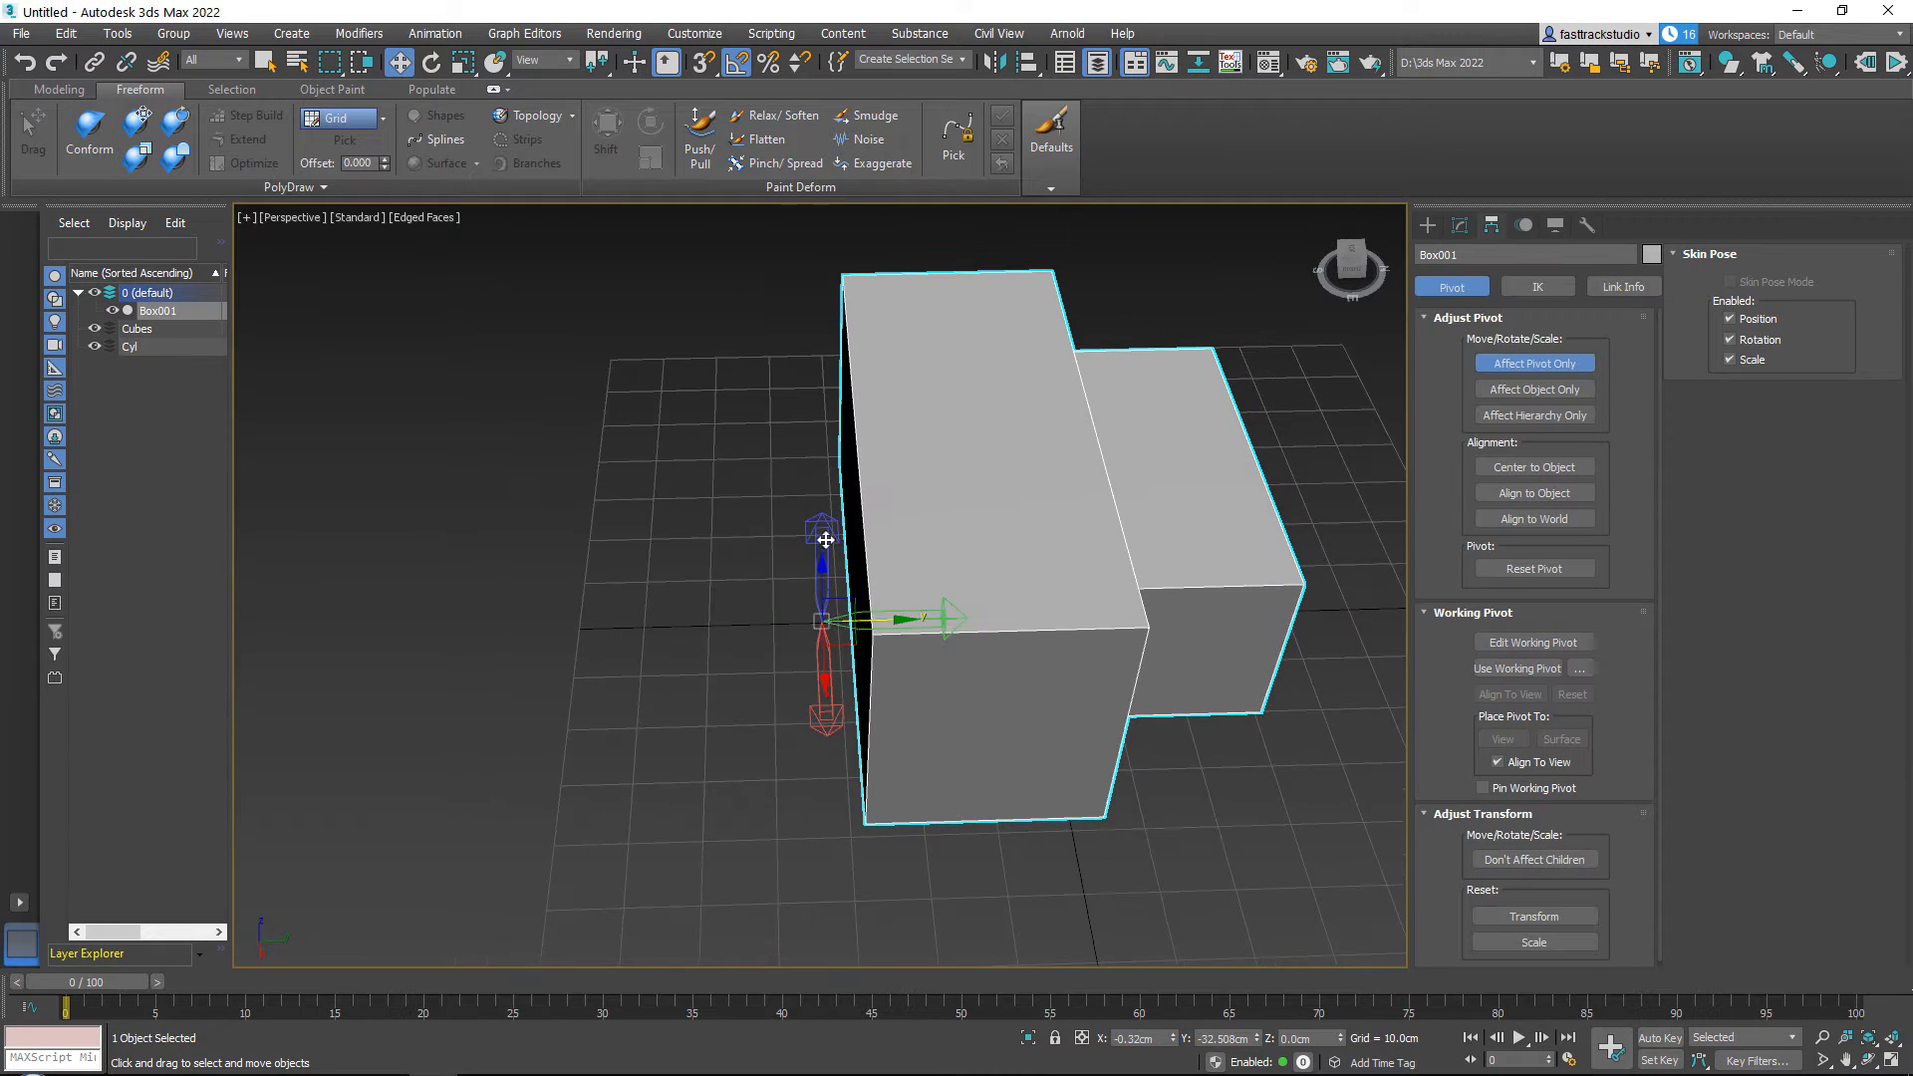
mouse_move(952, 309)
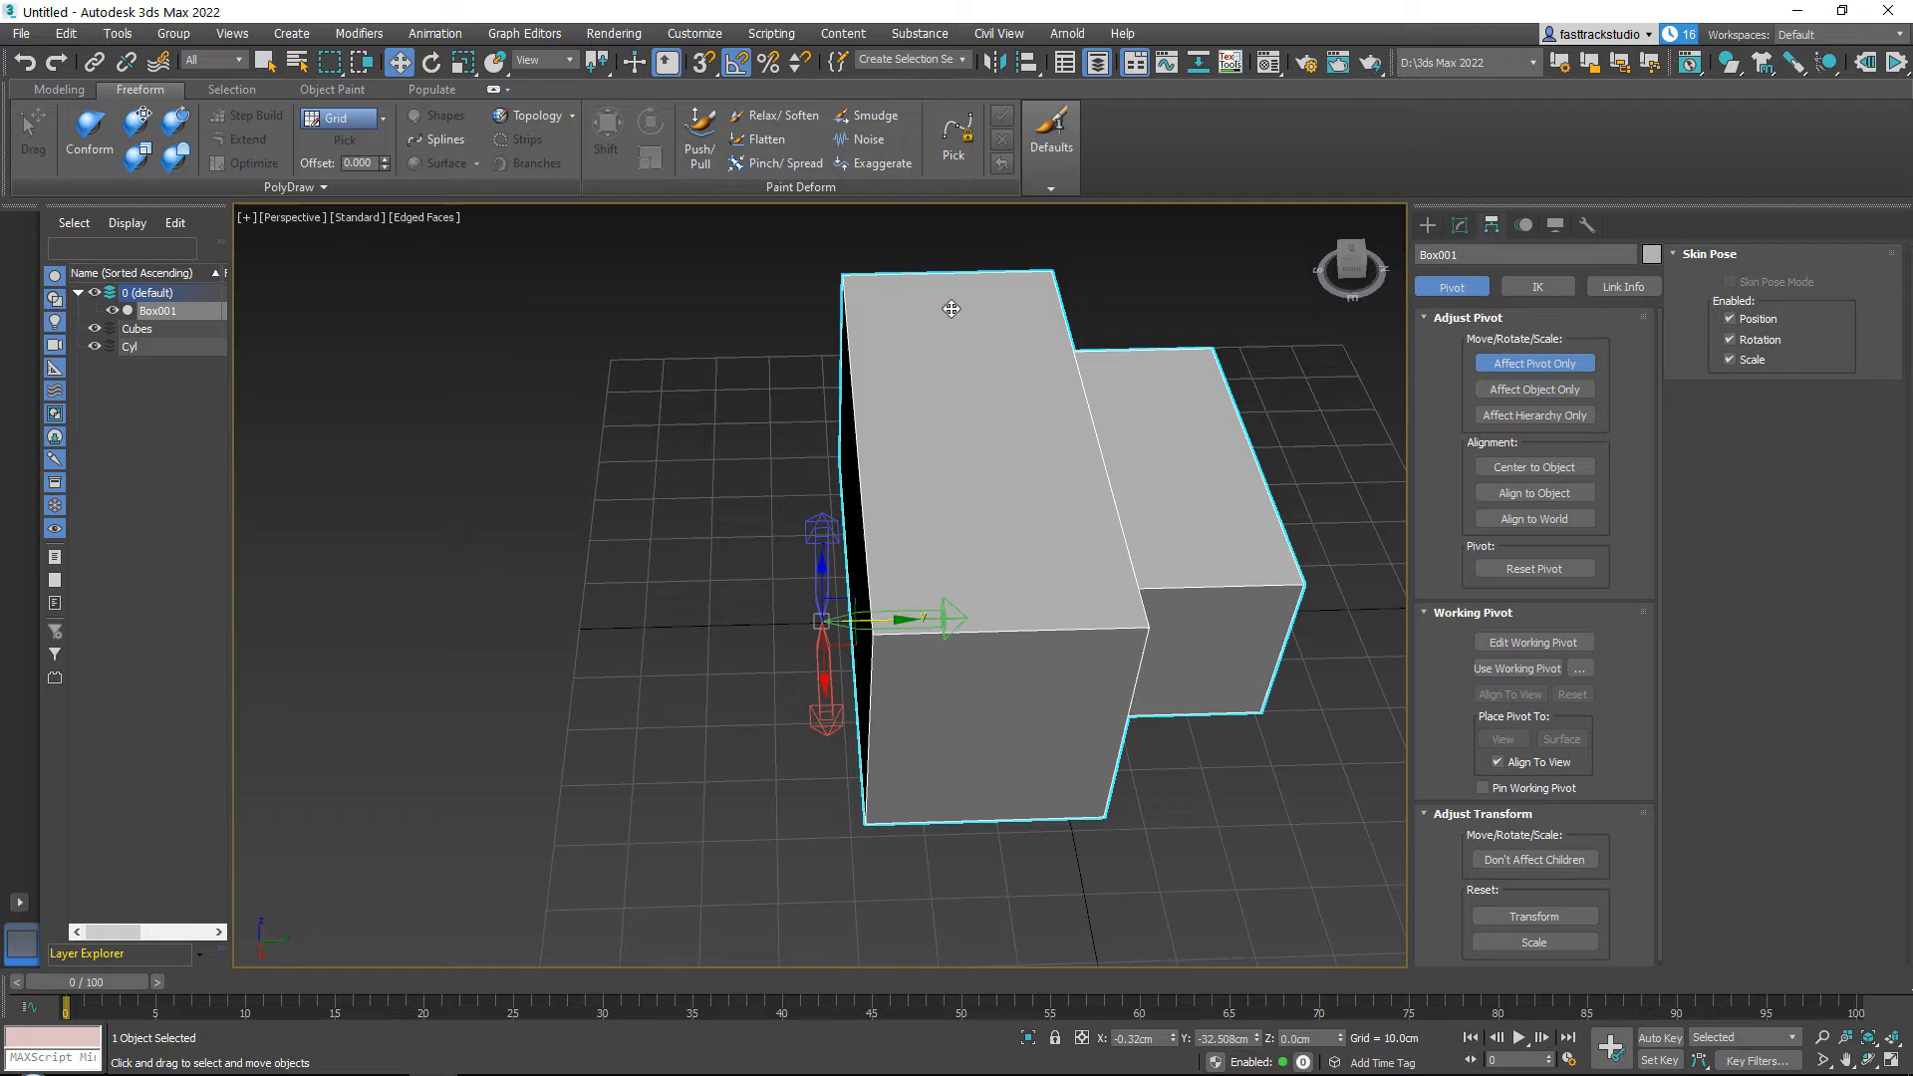
mouse_move(839, 615)
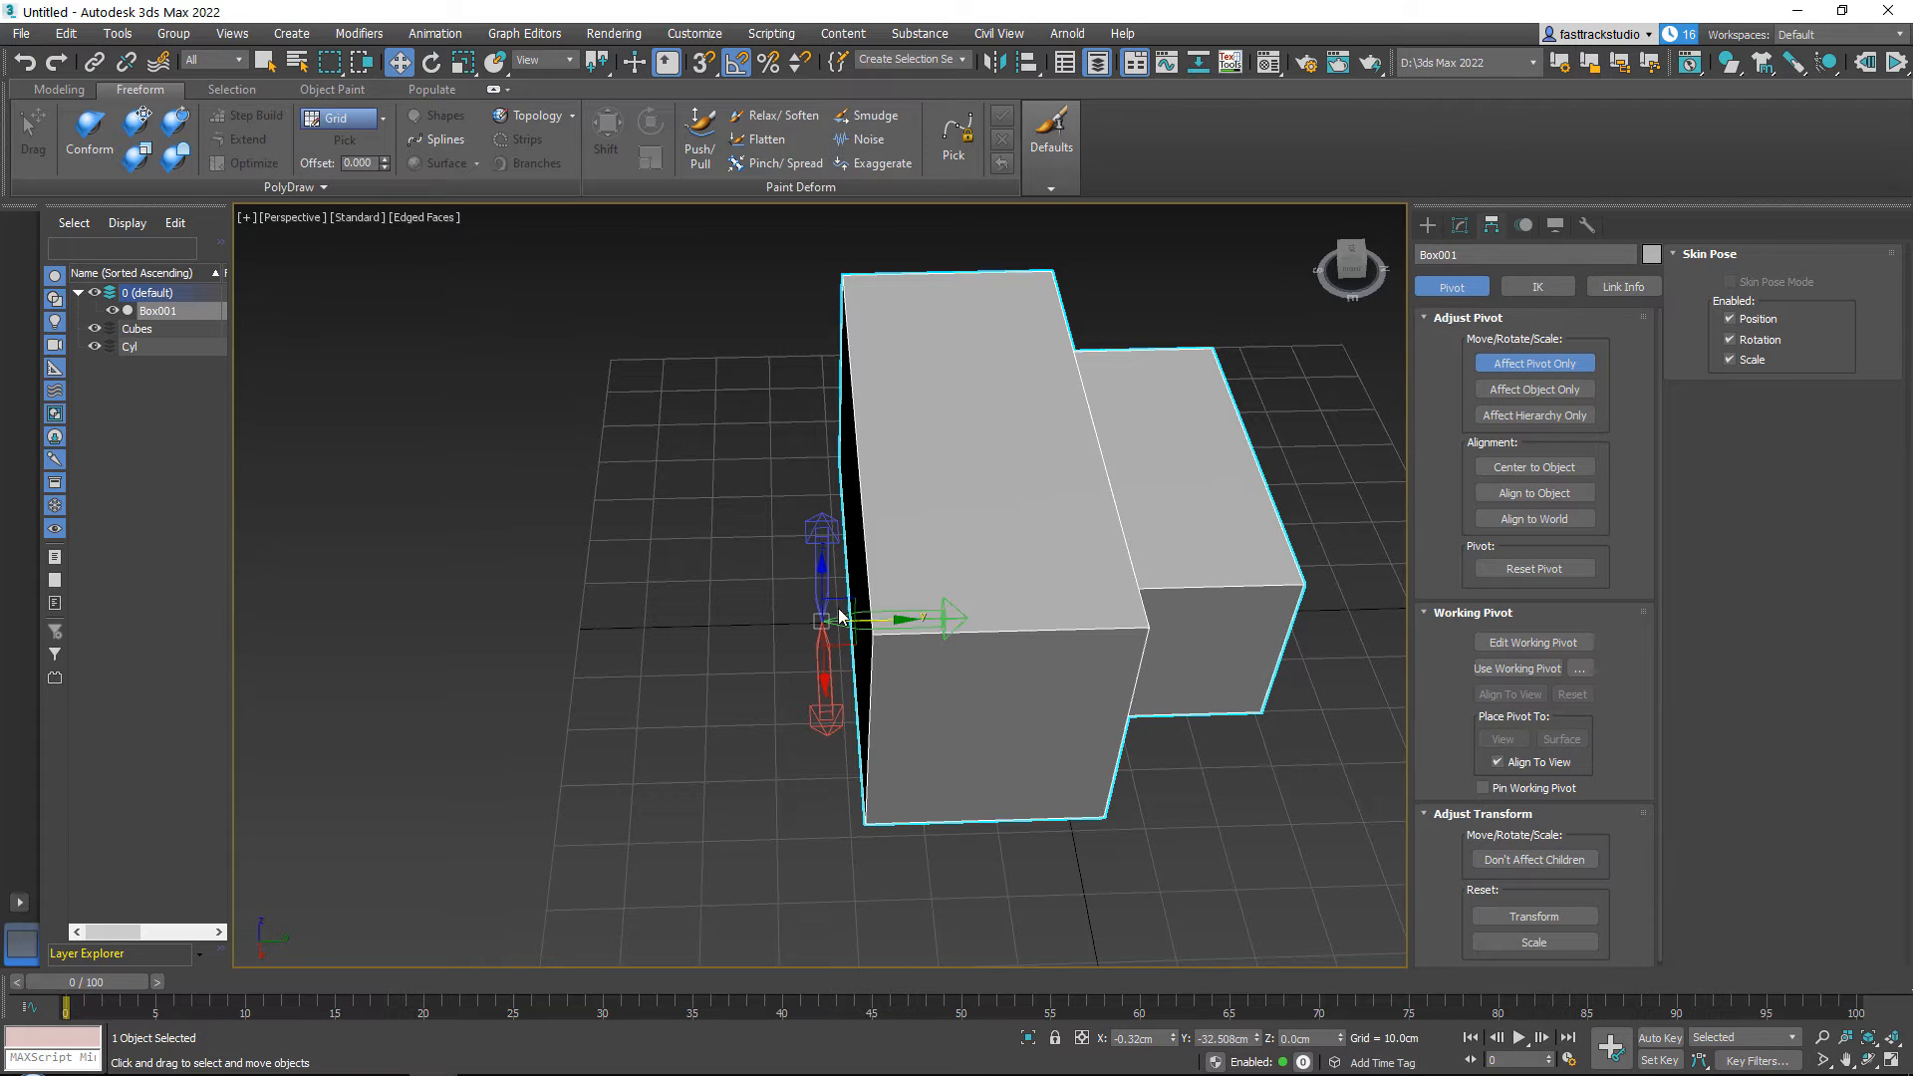
left_click(1534, 363)
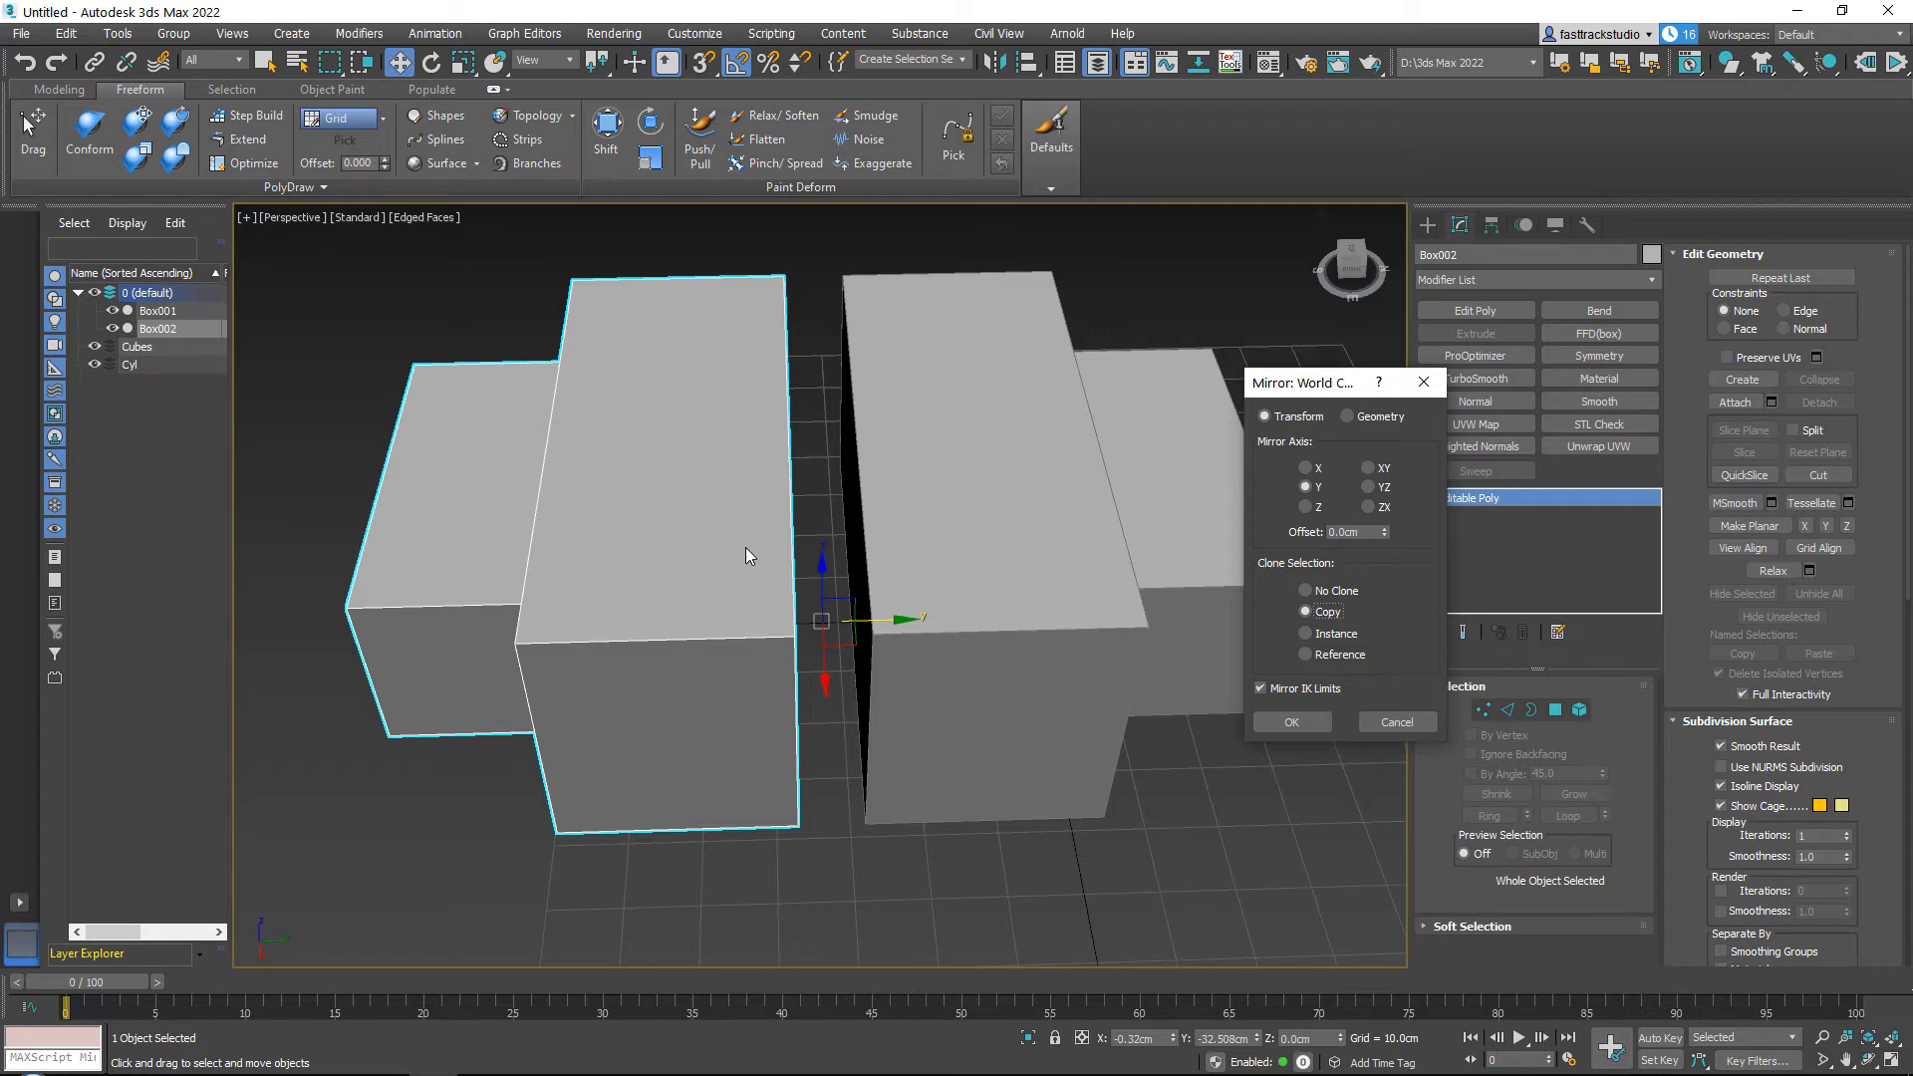
mouse_move(825, 568)
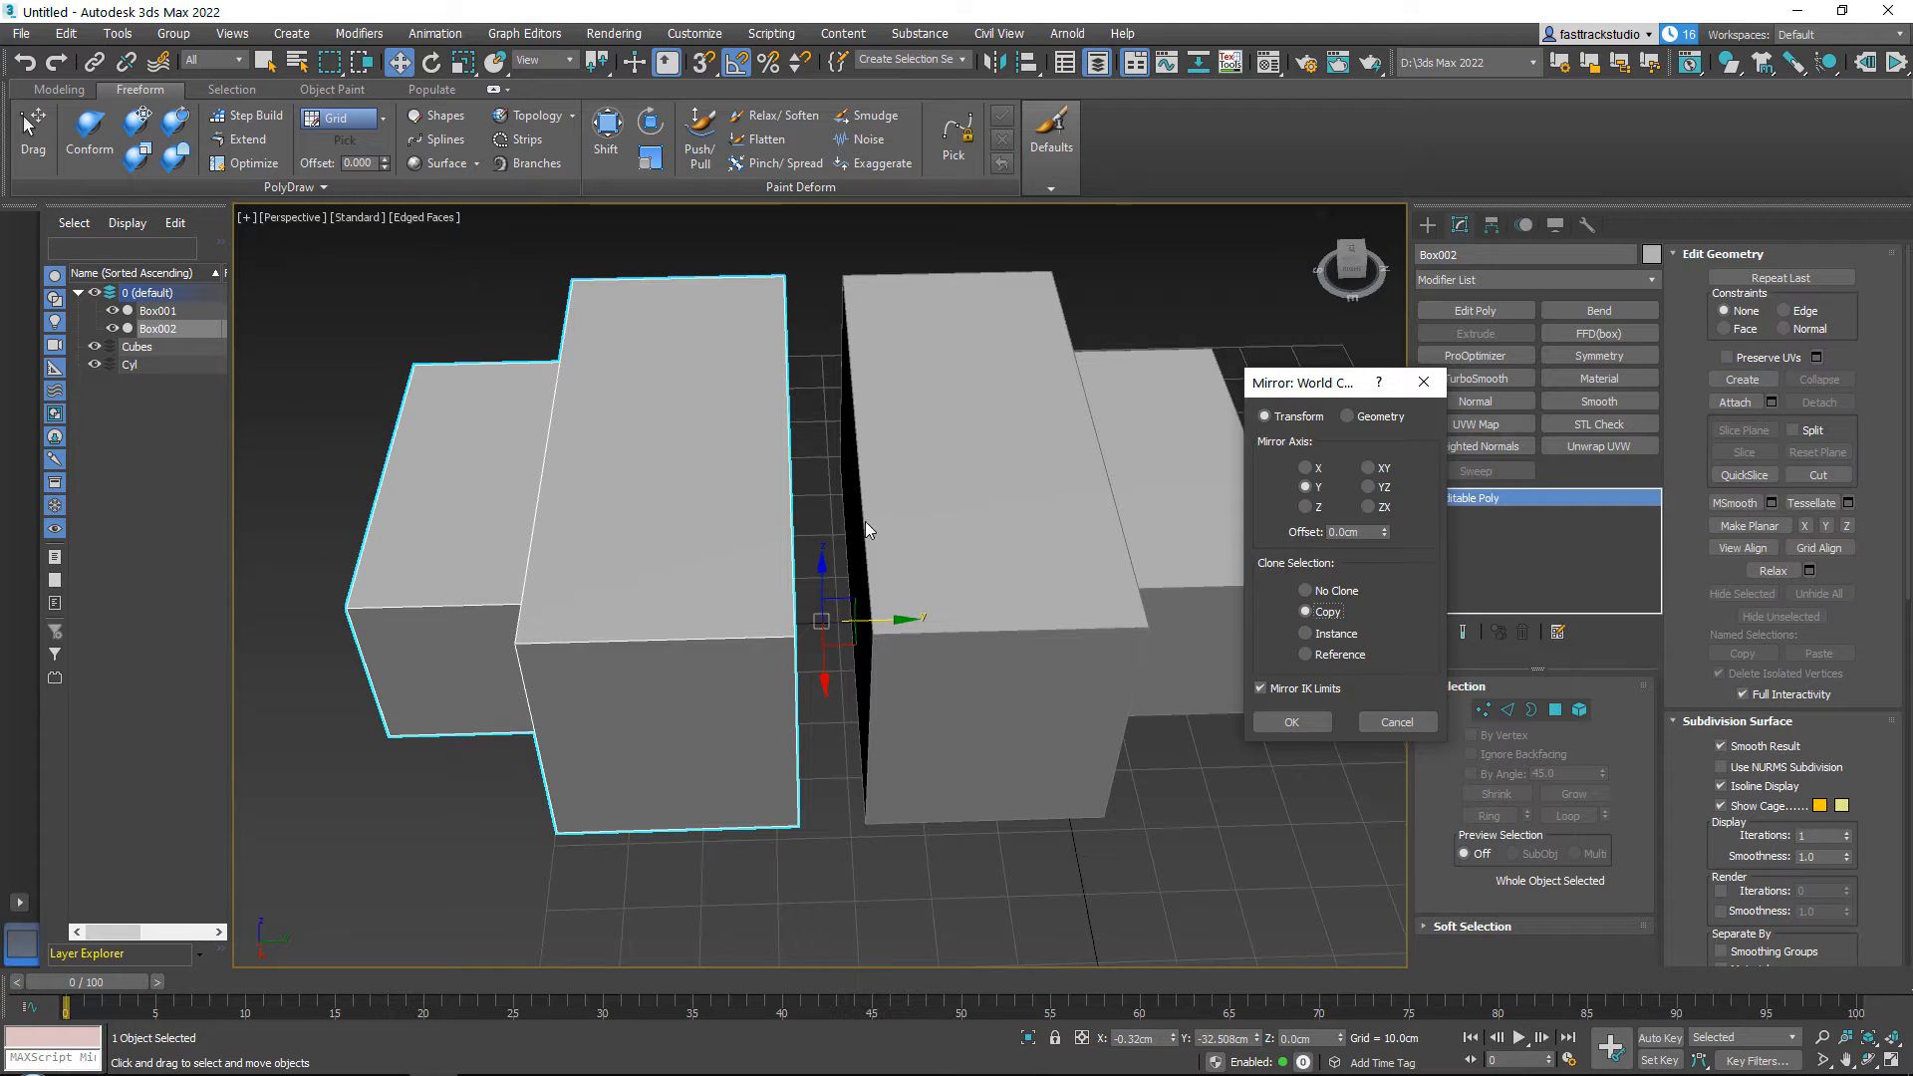
mouse_move(729, 524)
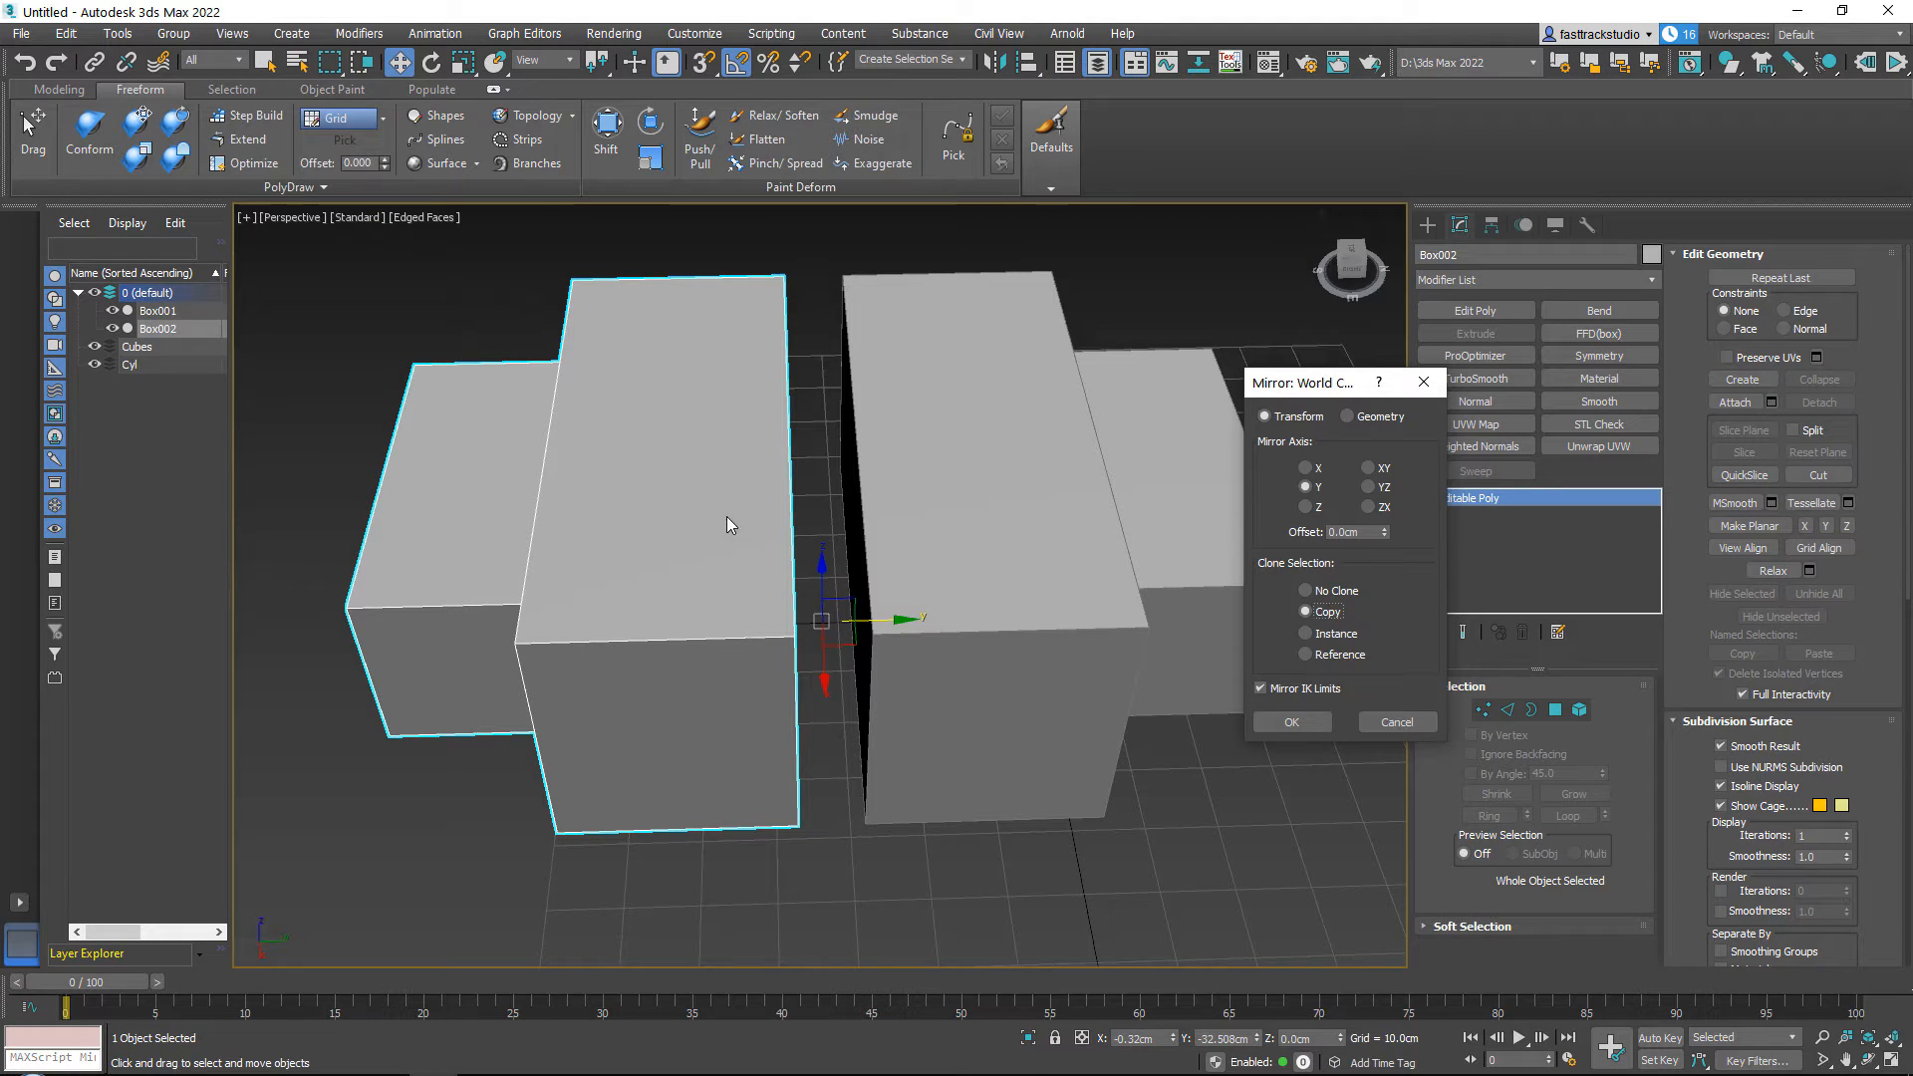
mouse_move(801, 479)
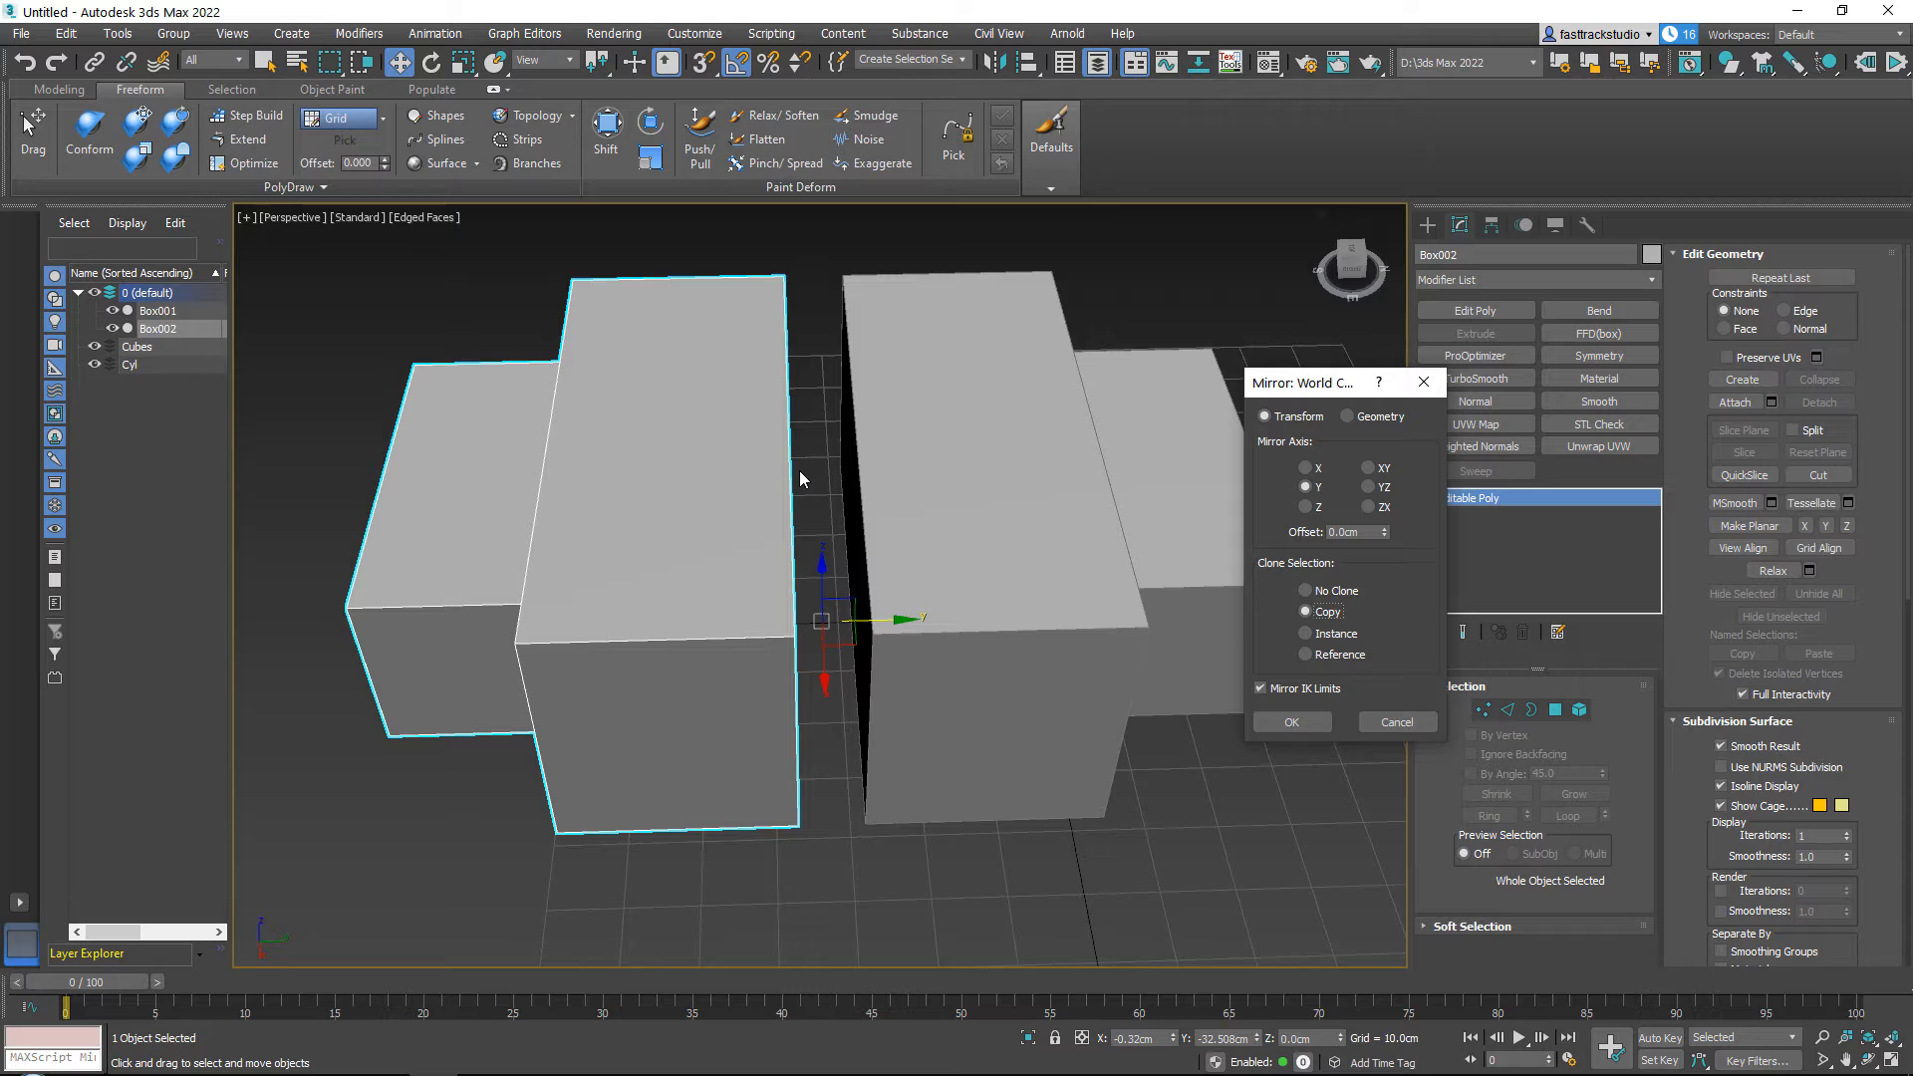
Confirm the Y-mirrored copy Box002 and reset its transform with Utilities > Reset XForm.
left_click(1395, 721)
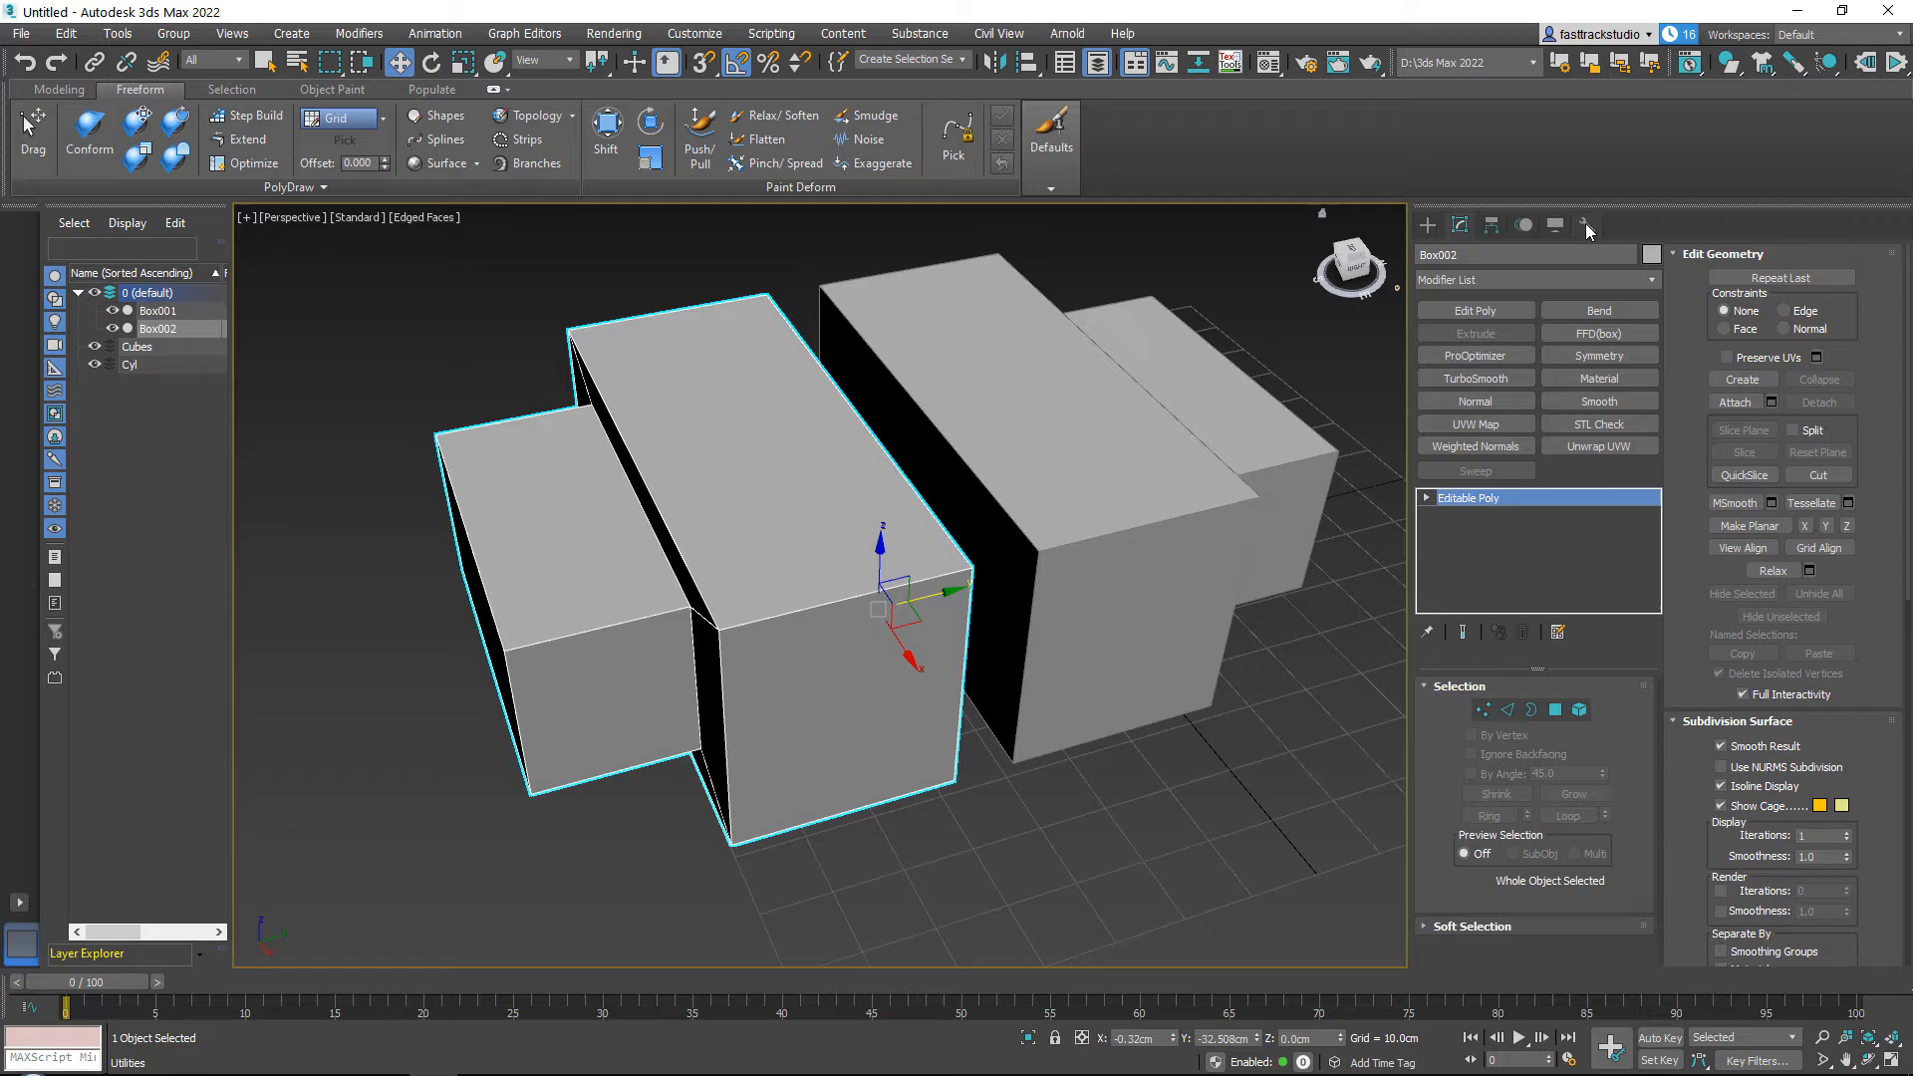
left_click(1588, 226)
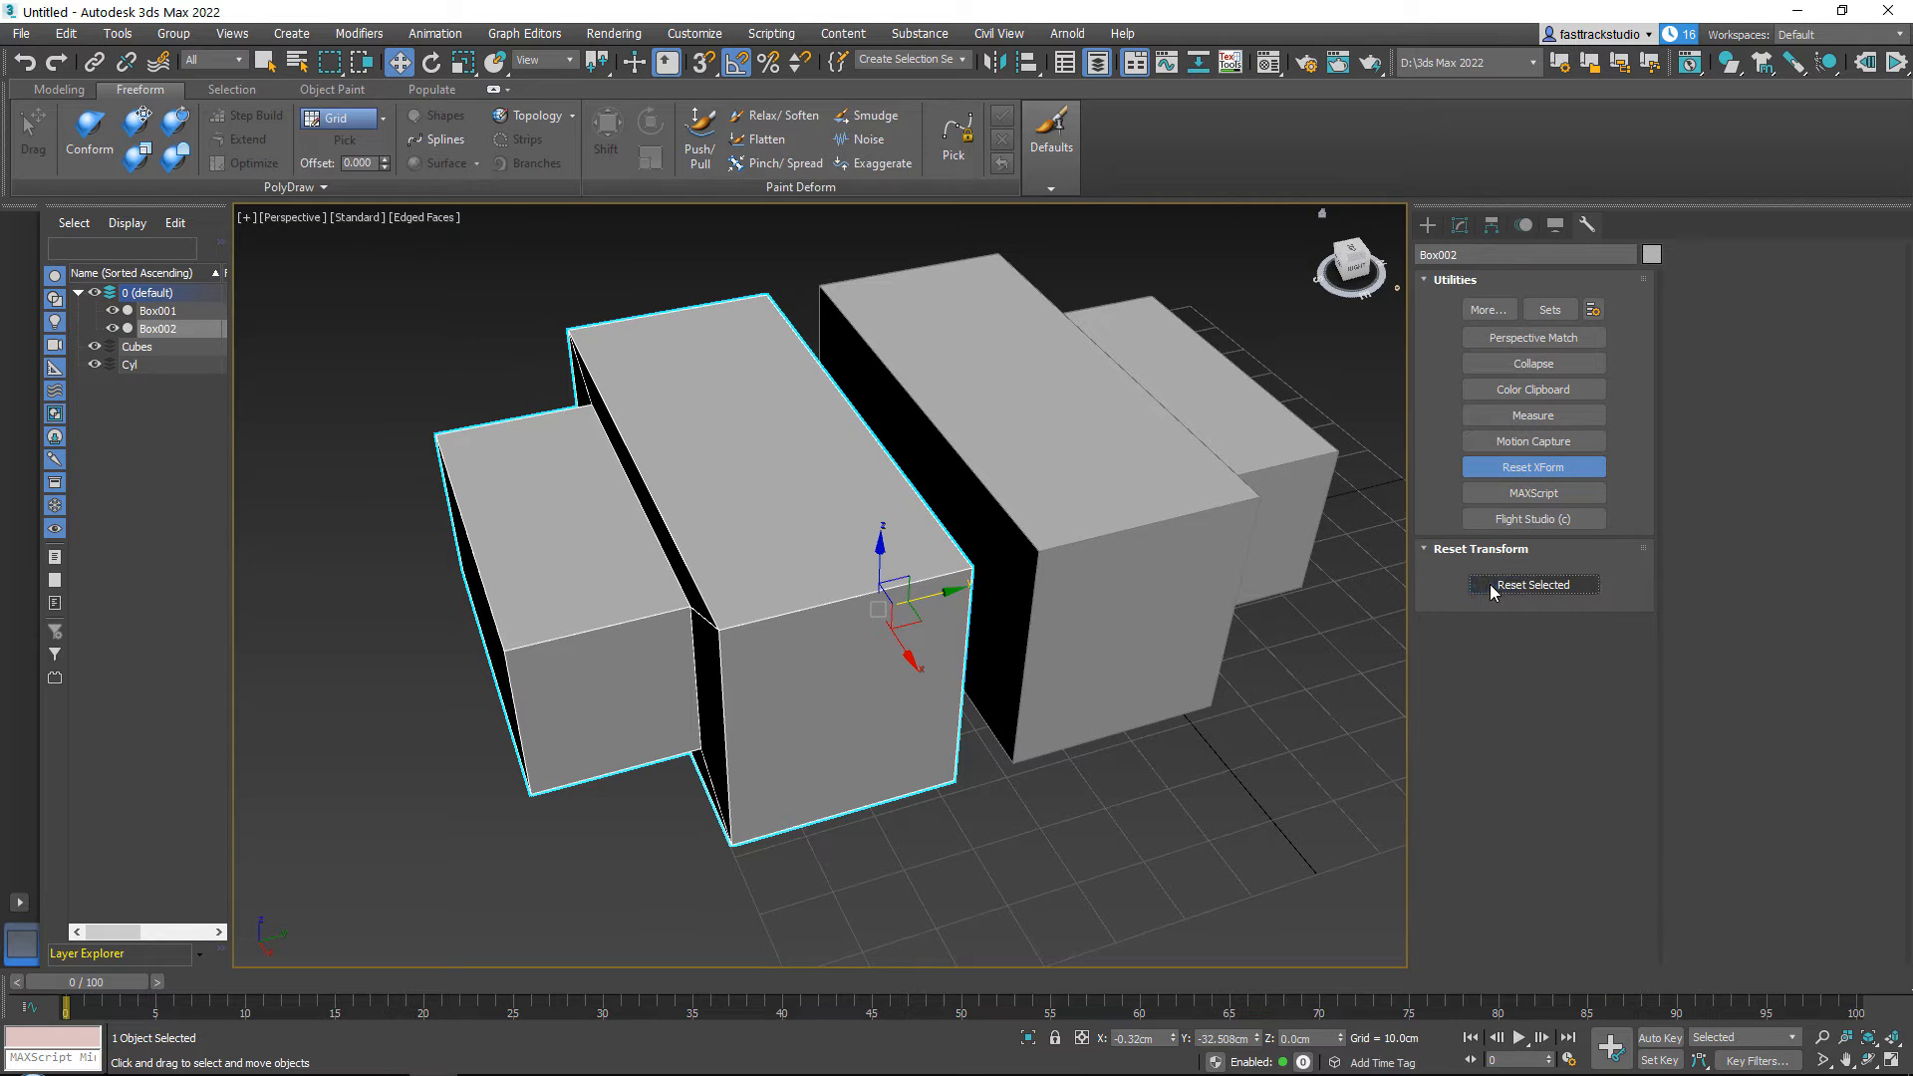
right_click(903, 633)
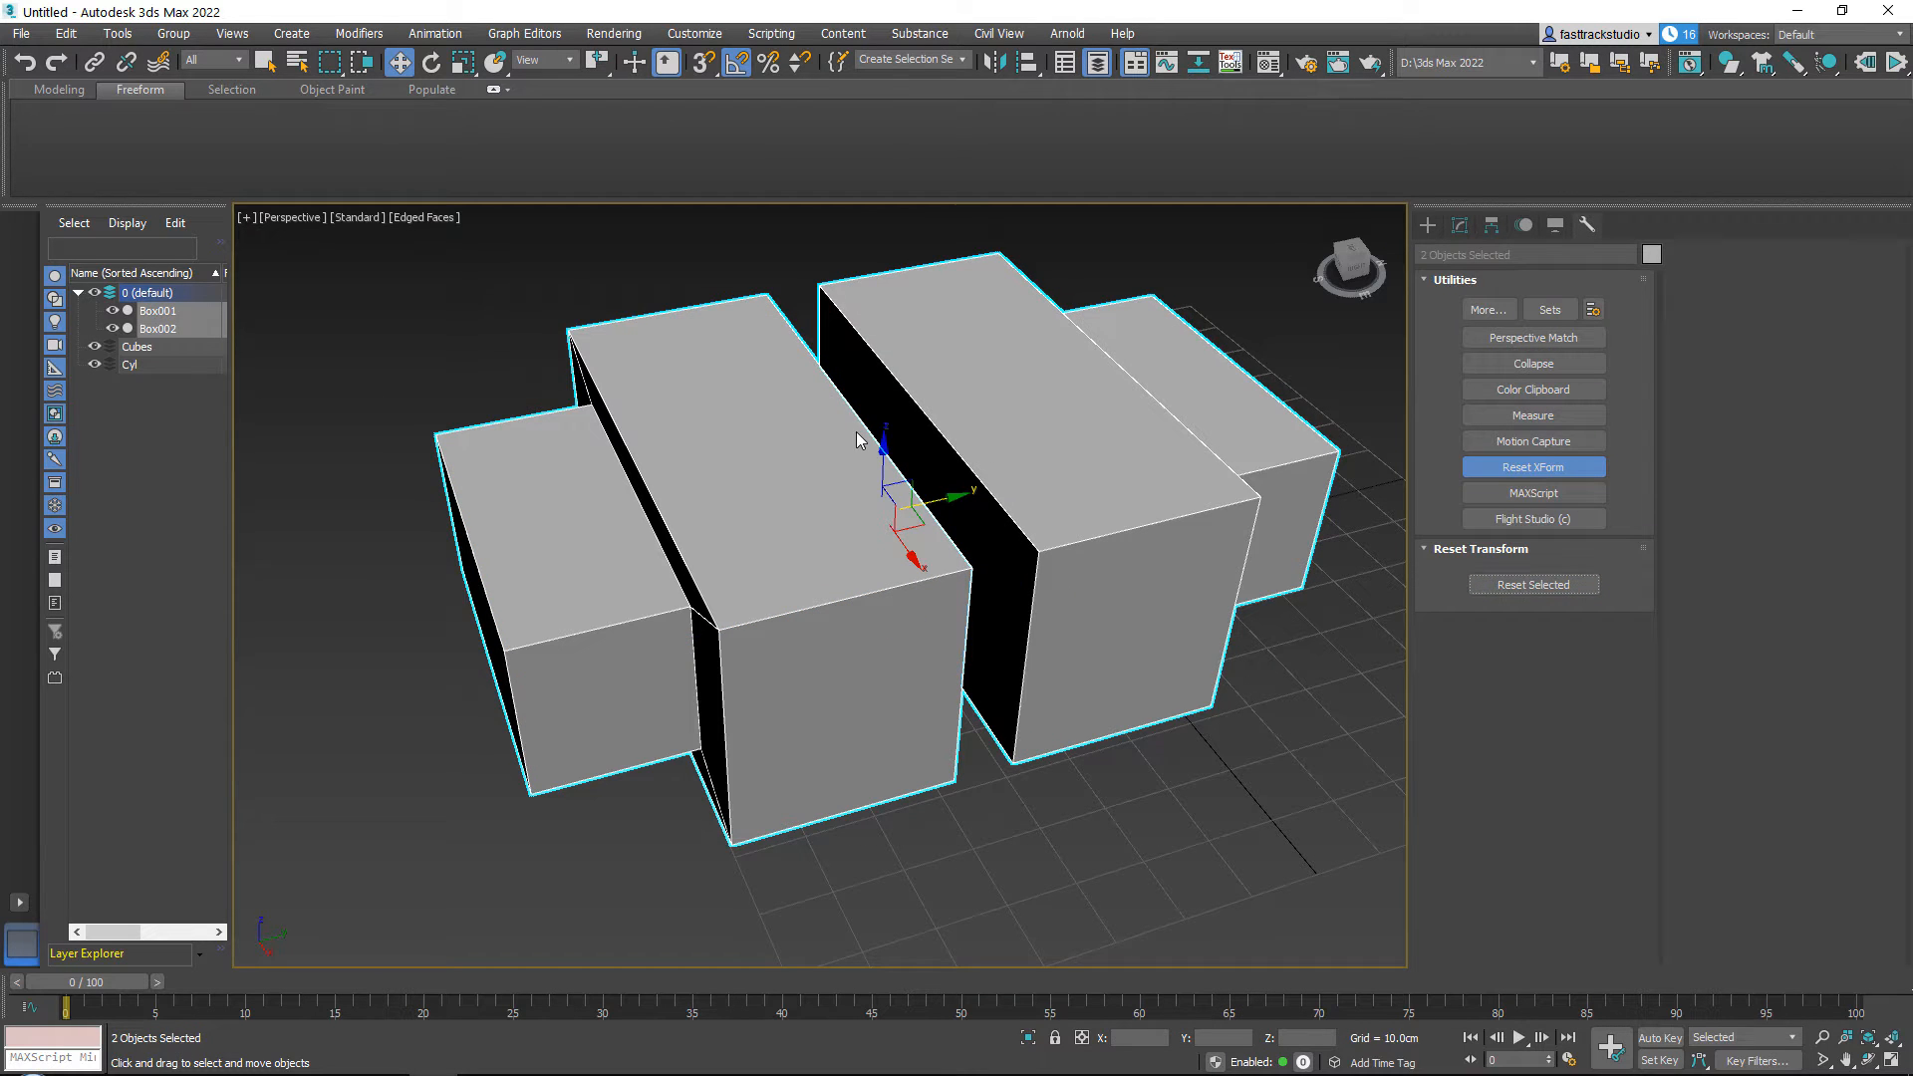
left_click(1458, 225)
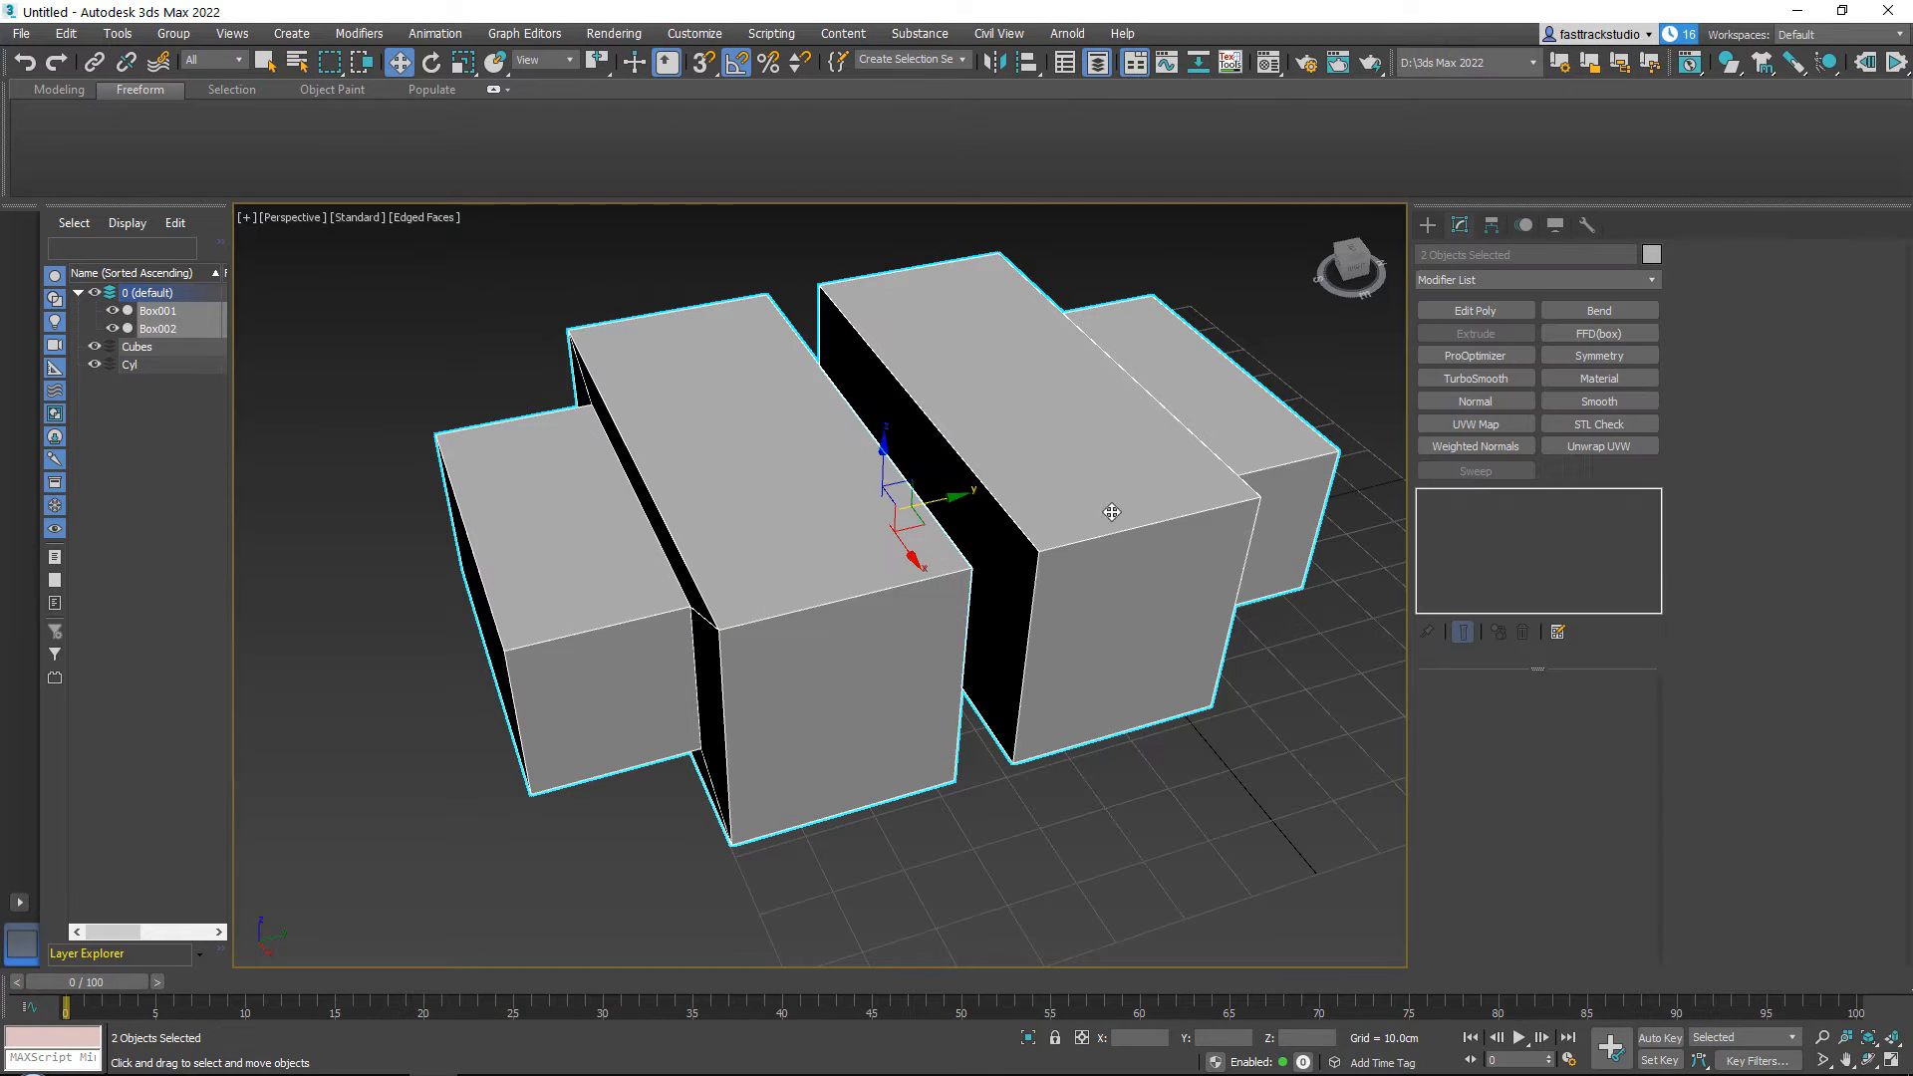
left_click(1427, 225)
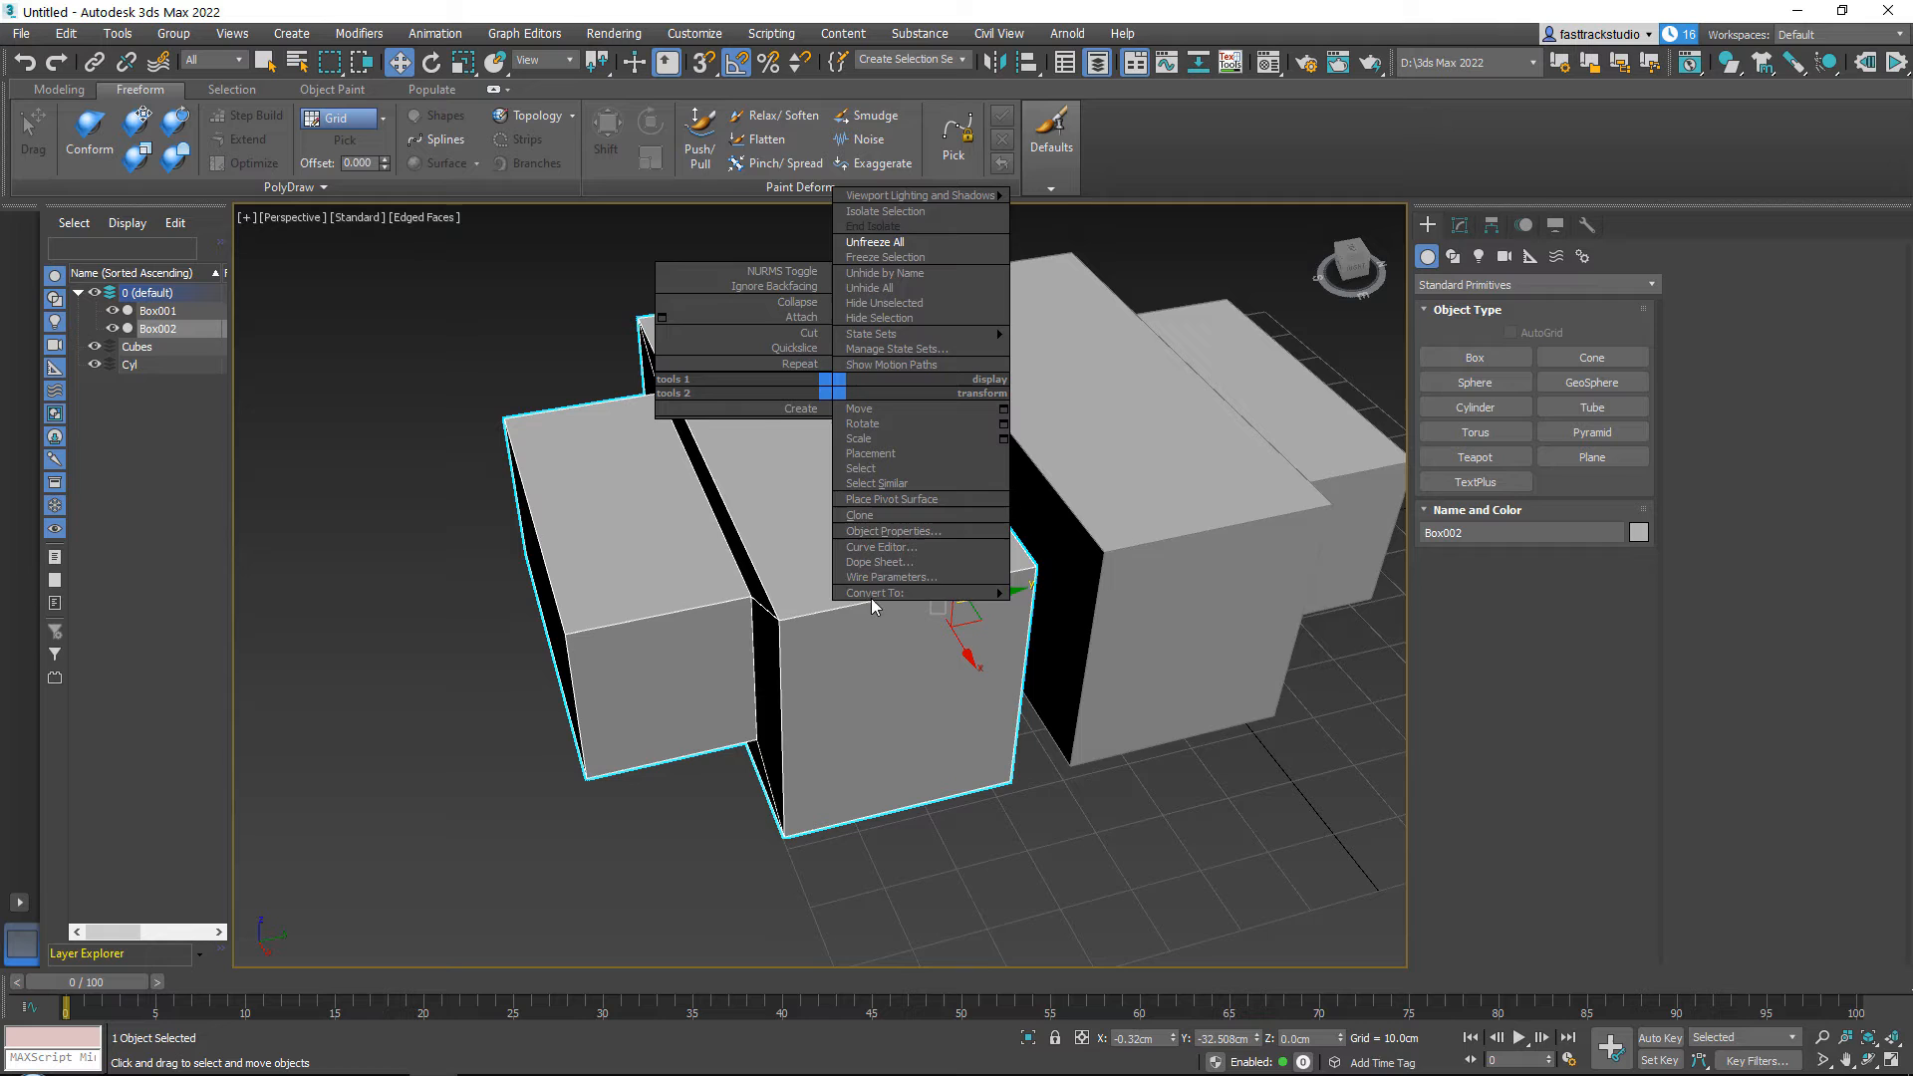
Select Box002's dark inside-out polygons and flip them outward with Edit Elements > Flip.
left_click(891, 530)
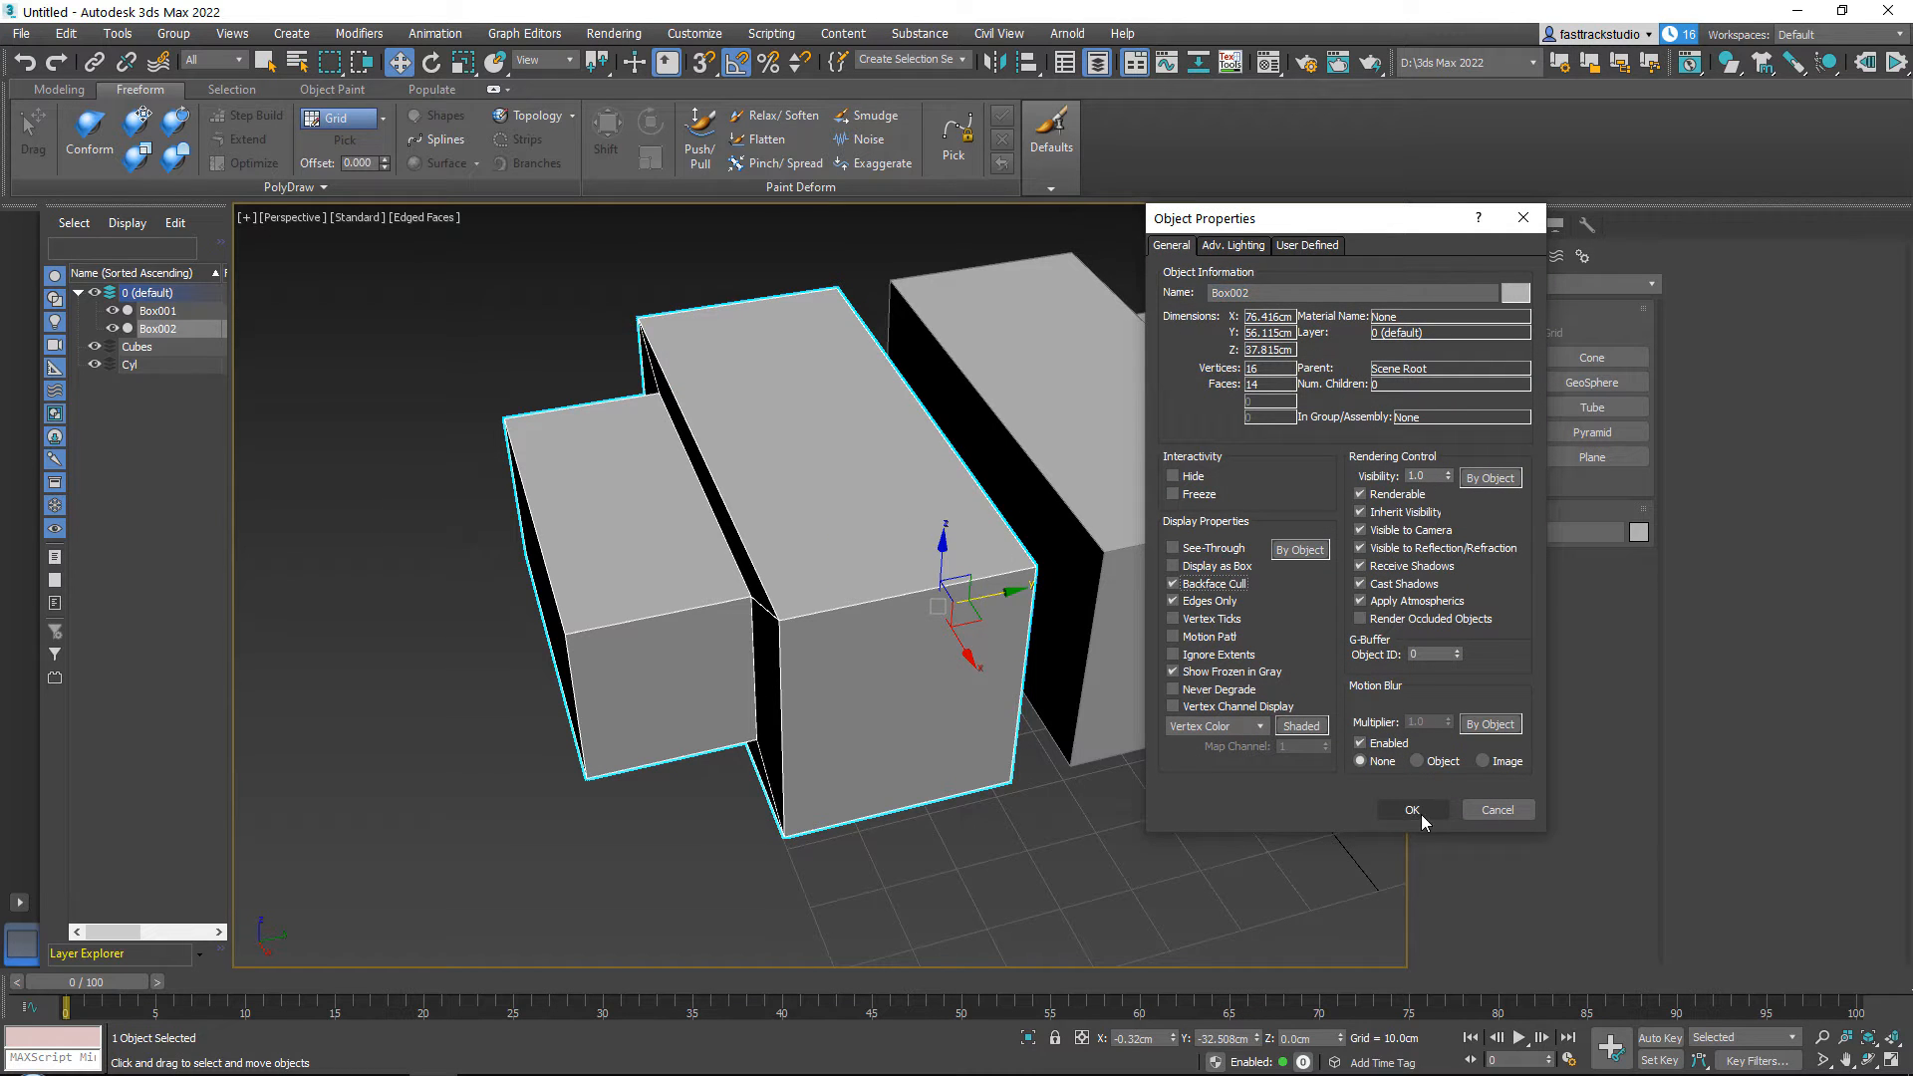
left_click(1411, 809)
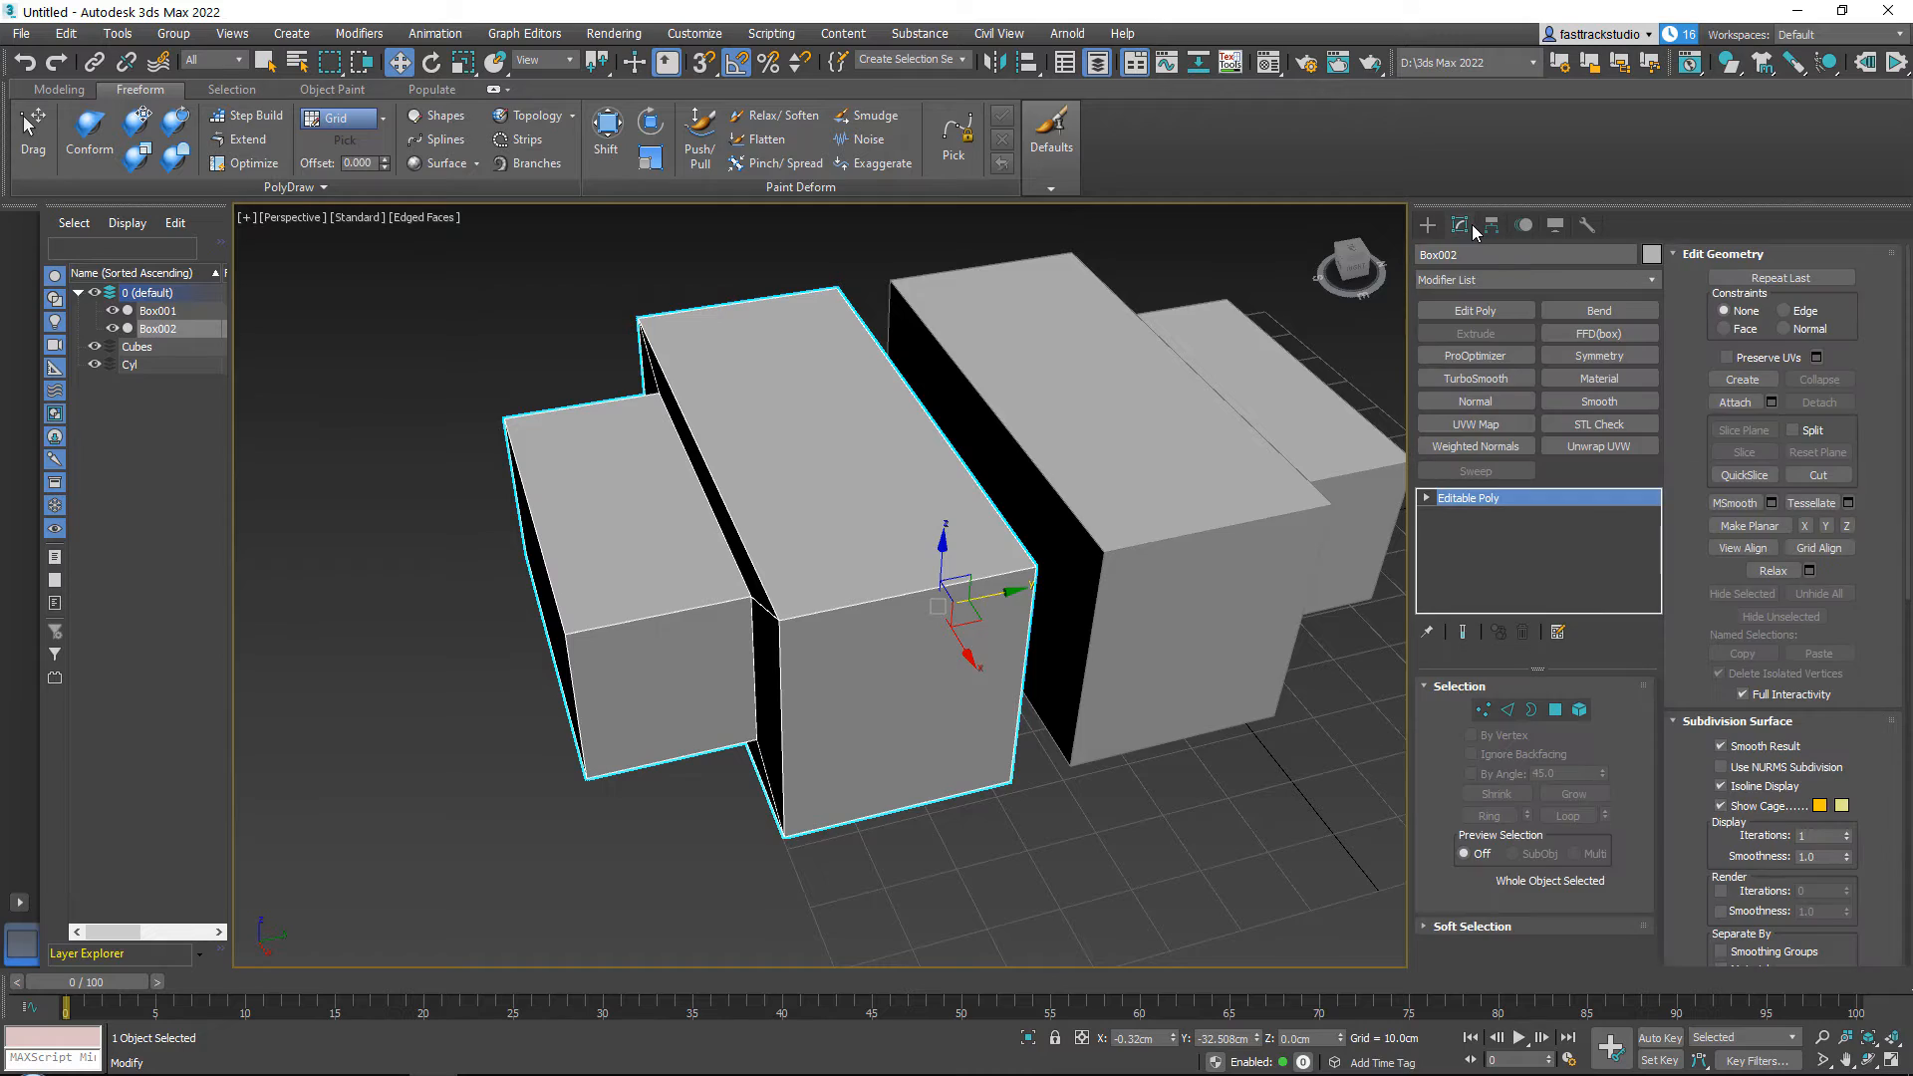
left_click(1475, 400)
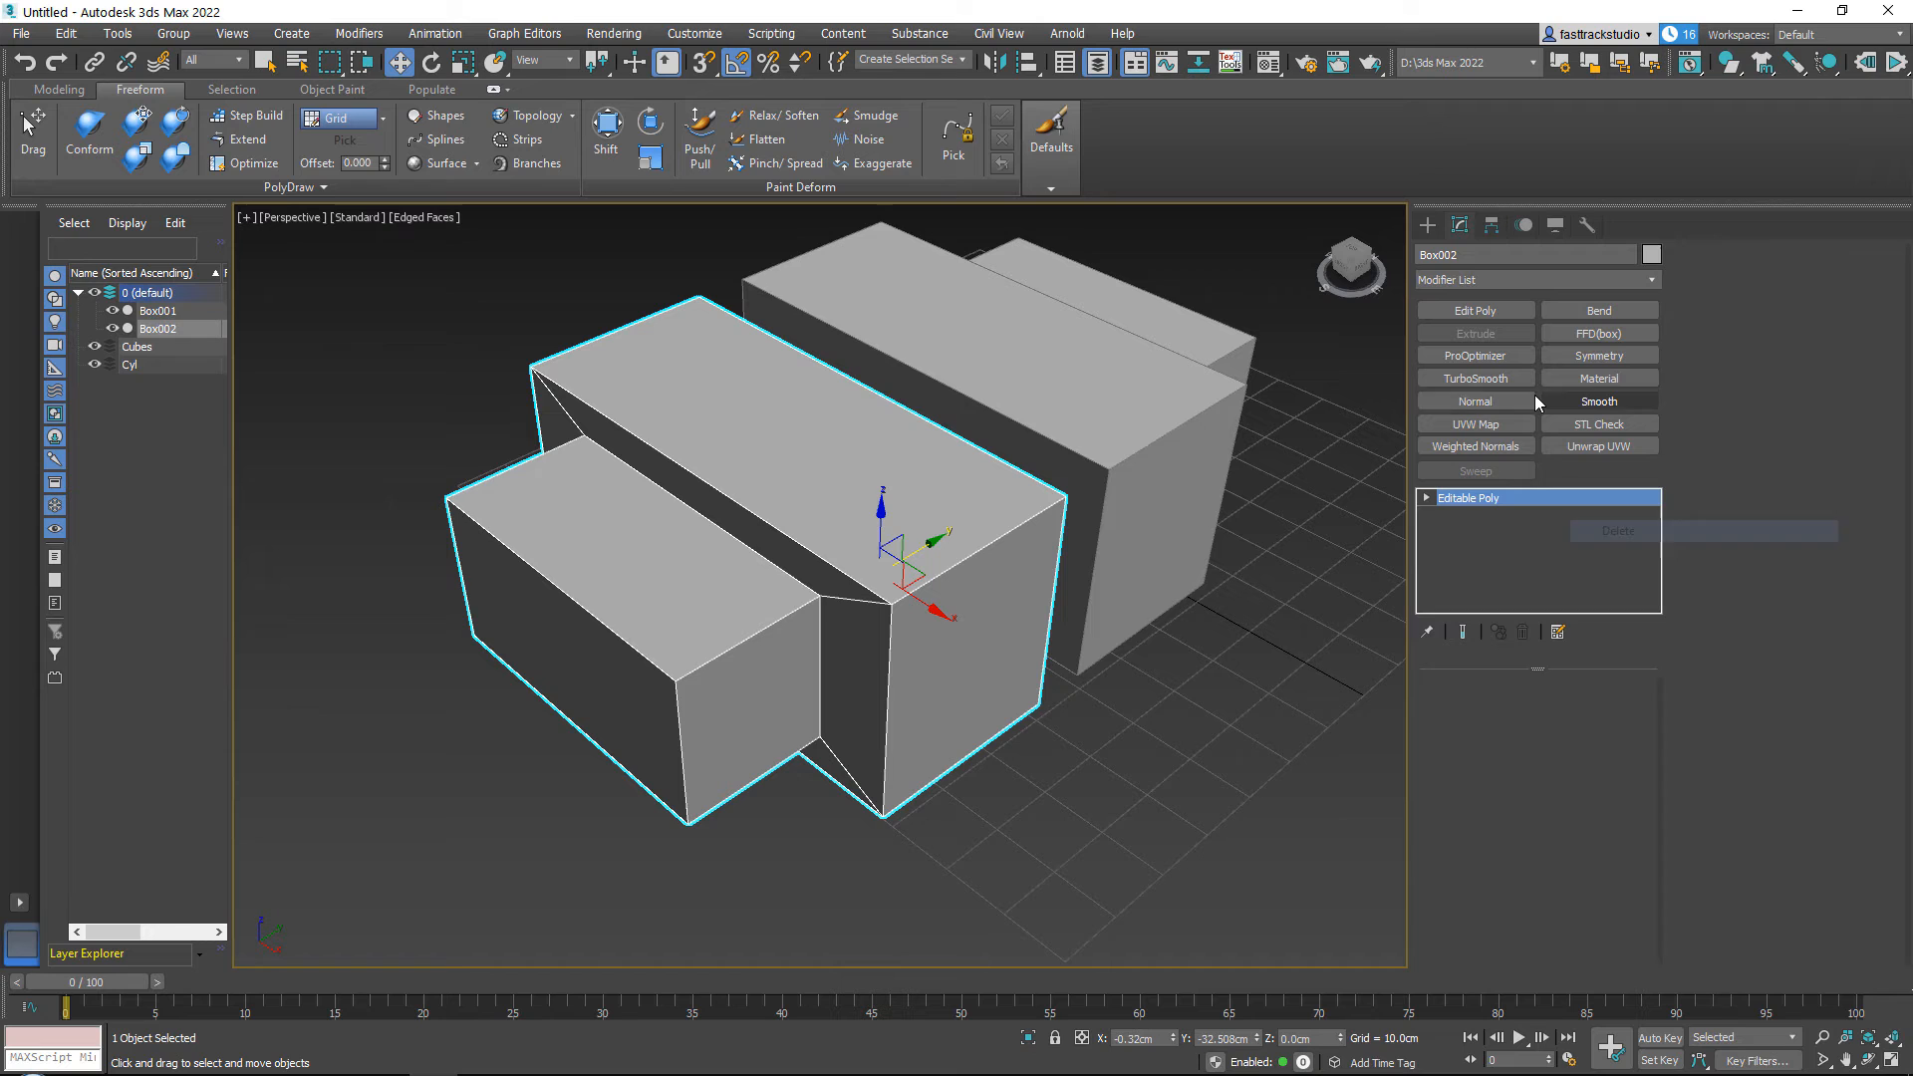
left_click(1469, 498)
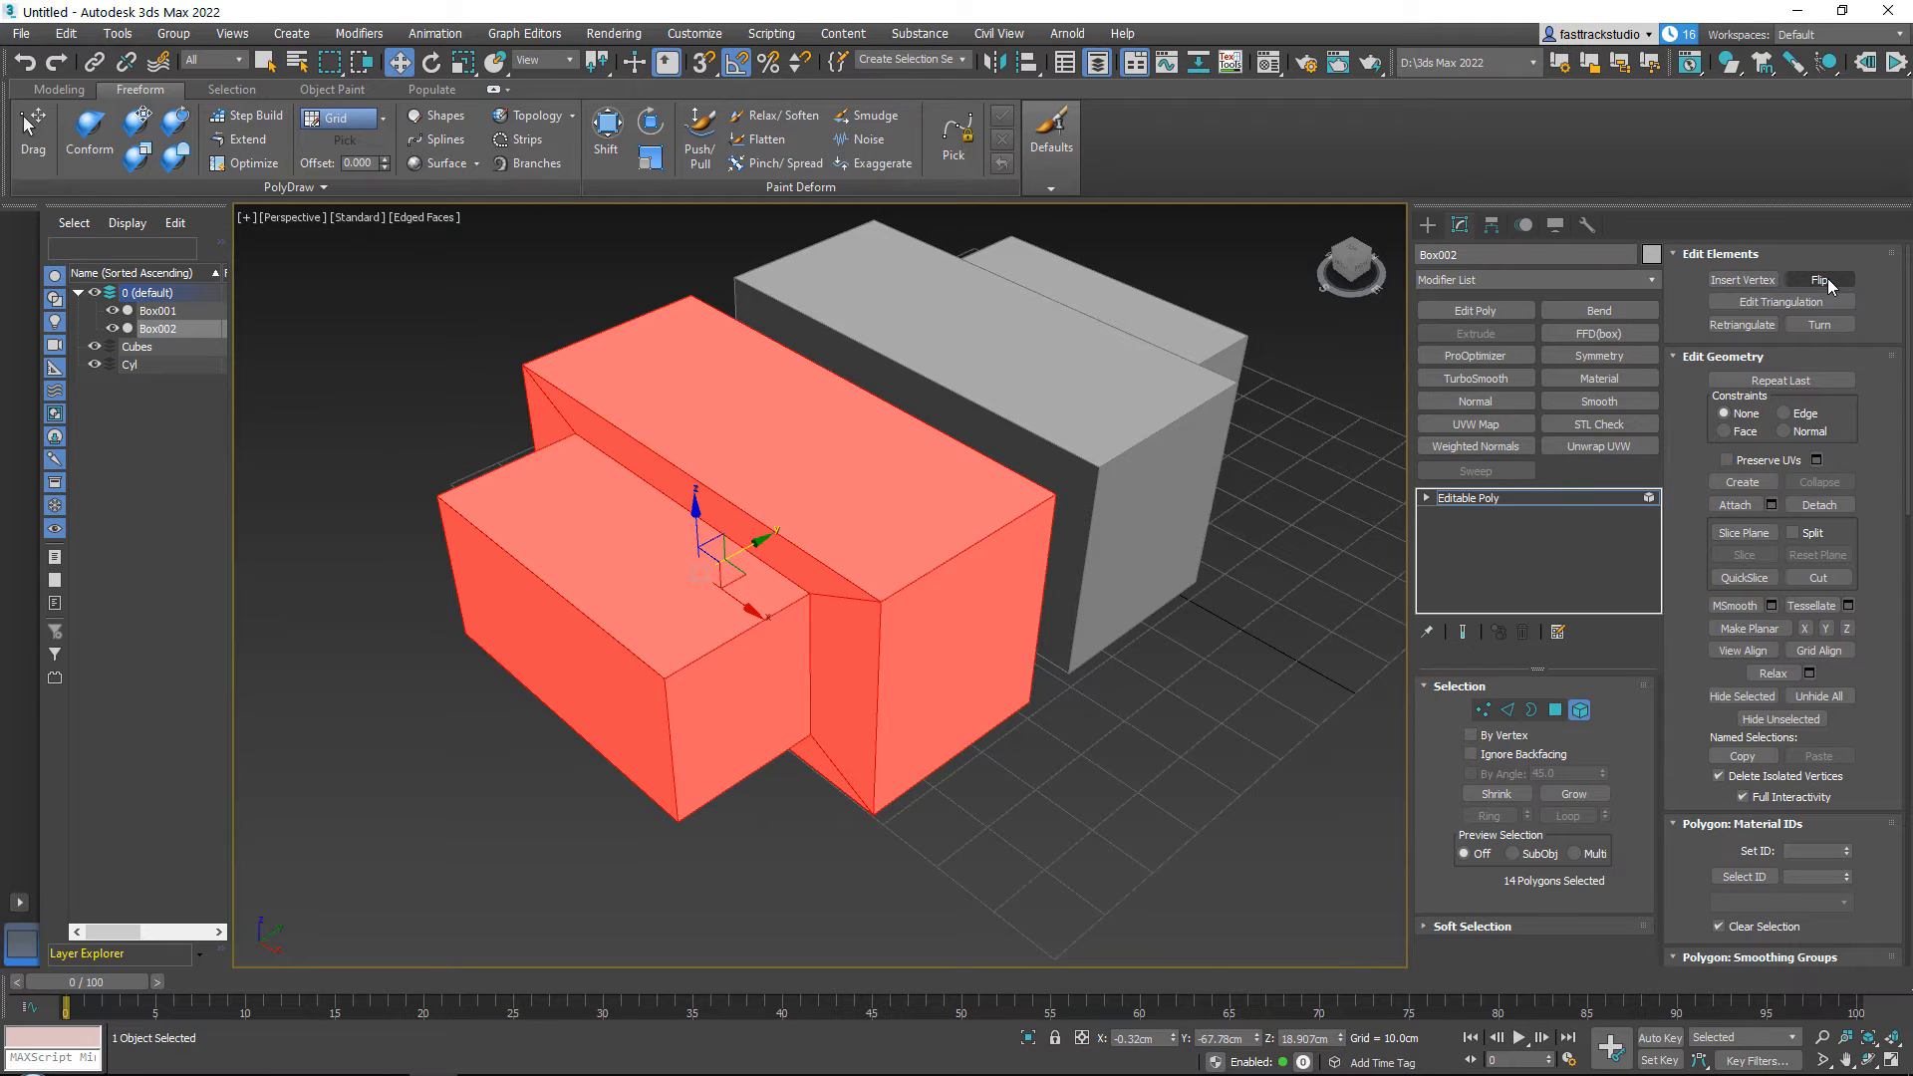
left_click(1819, 279)
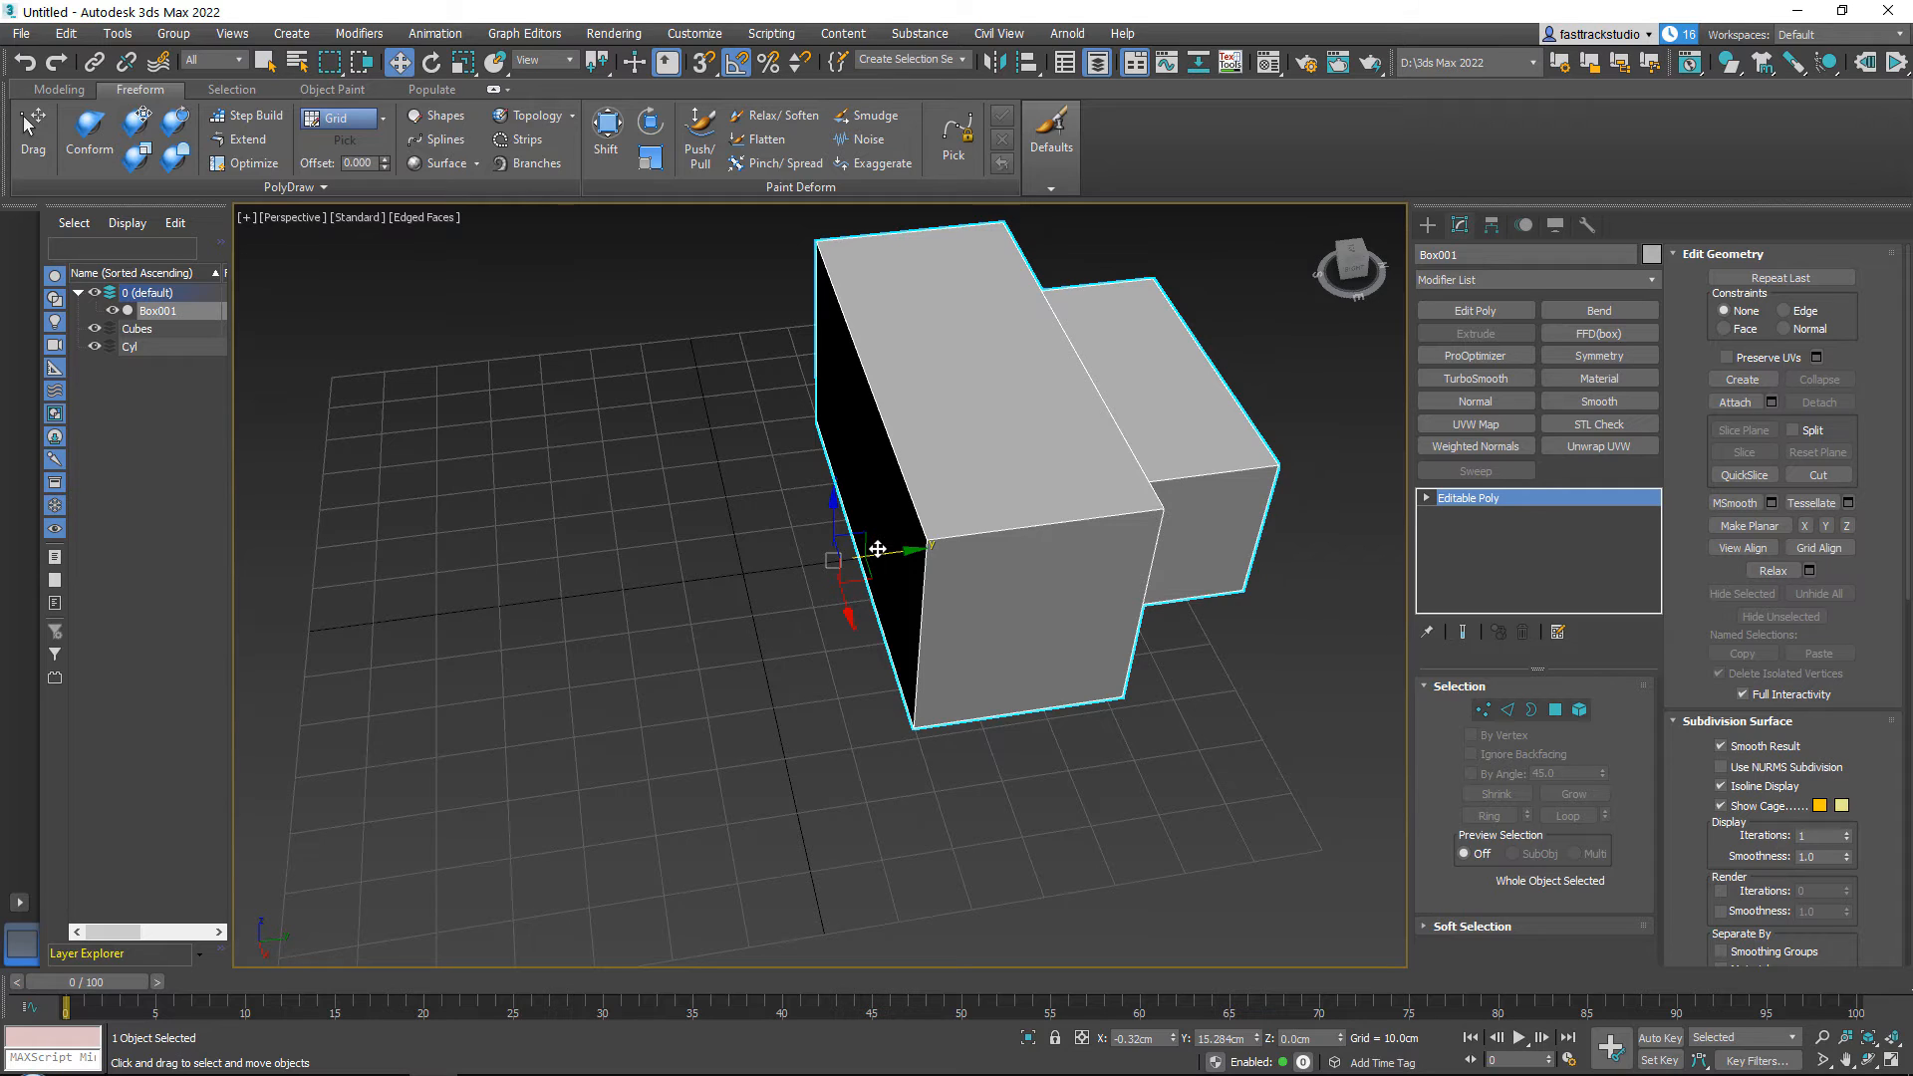
mouse_move(1030, 62)
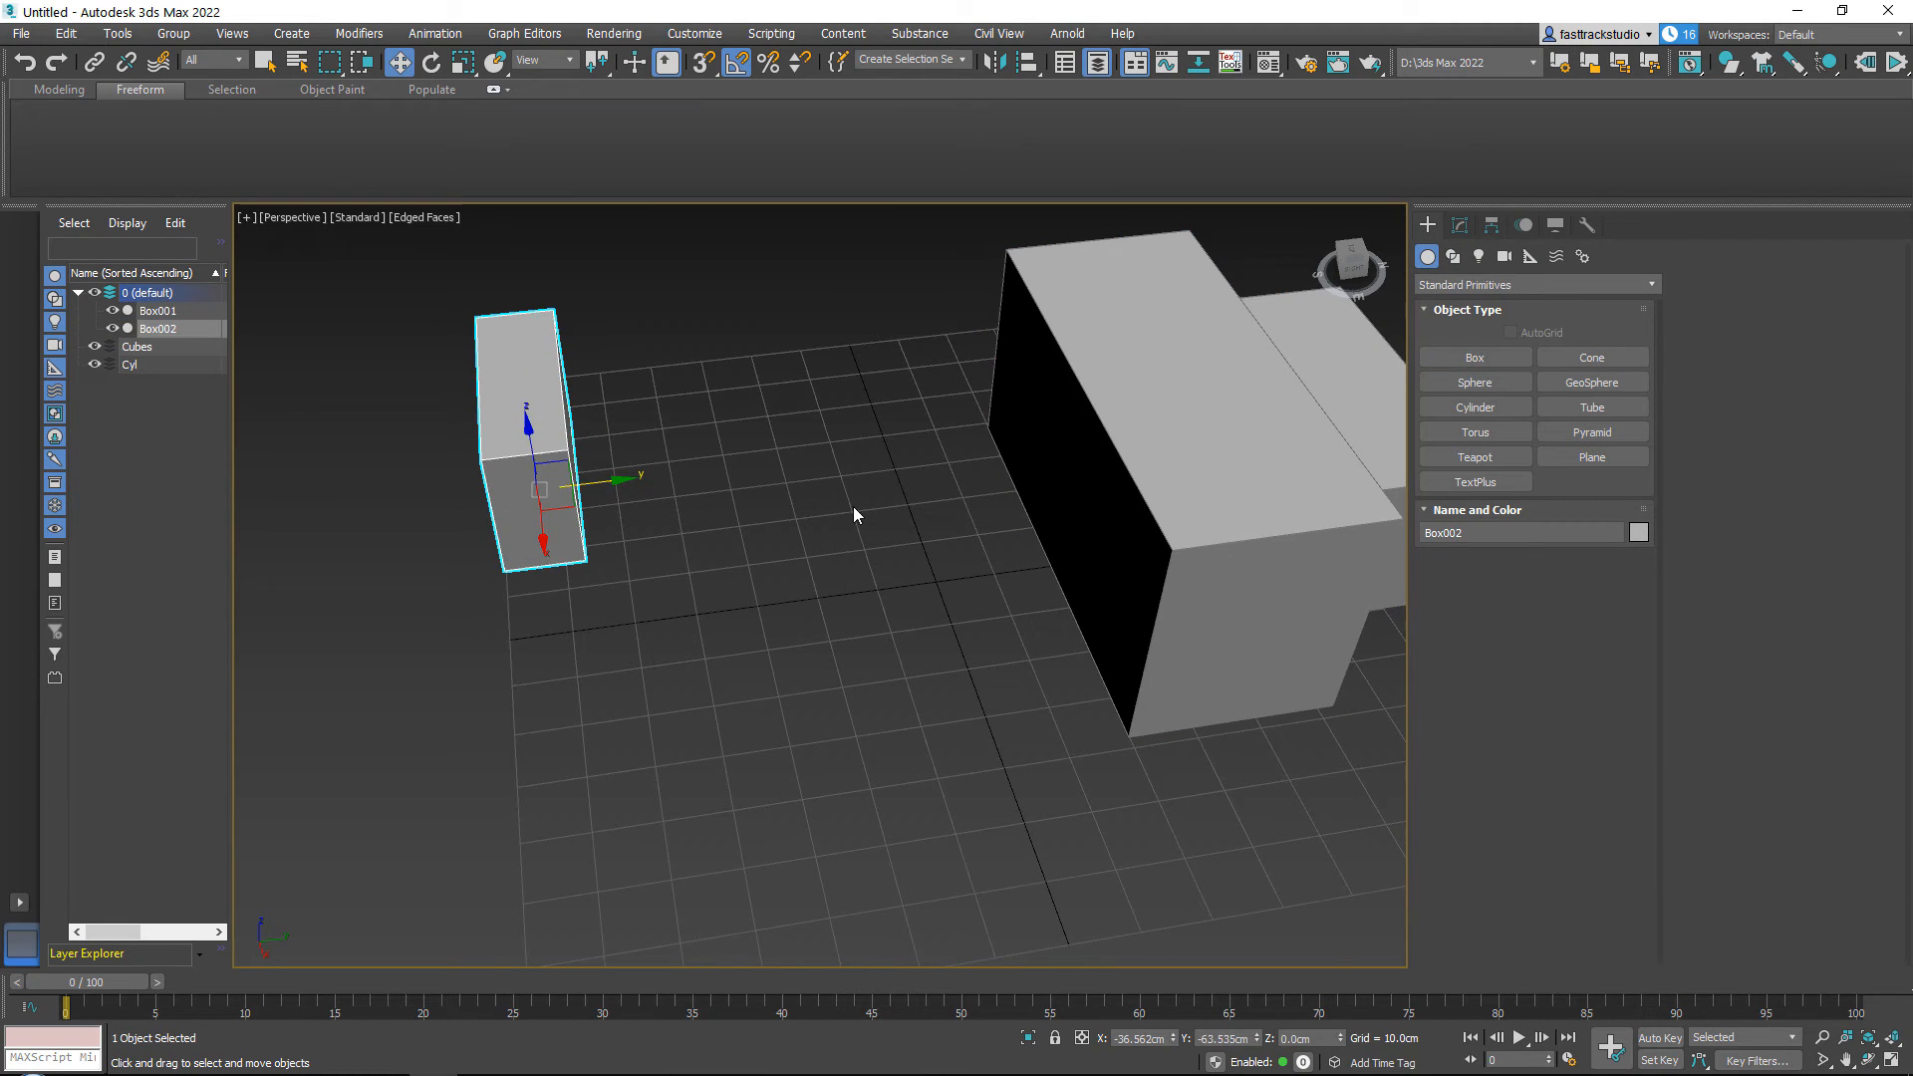
Start the Box primitive again to place a second, larger cube on the grid.
left_click(1474, 357)
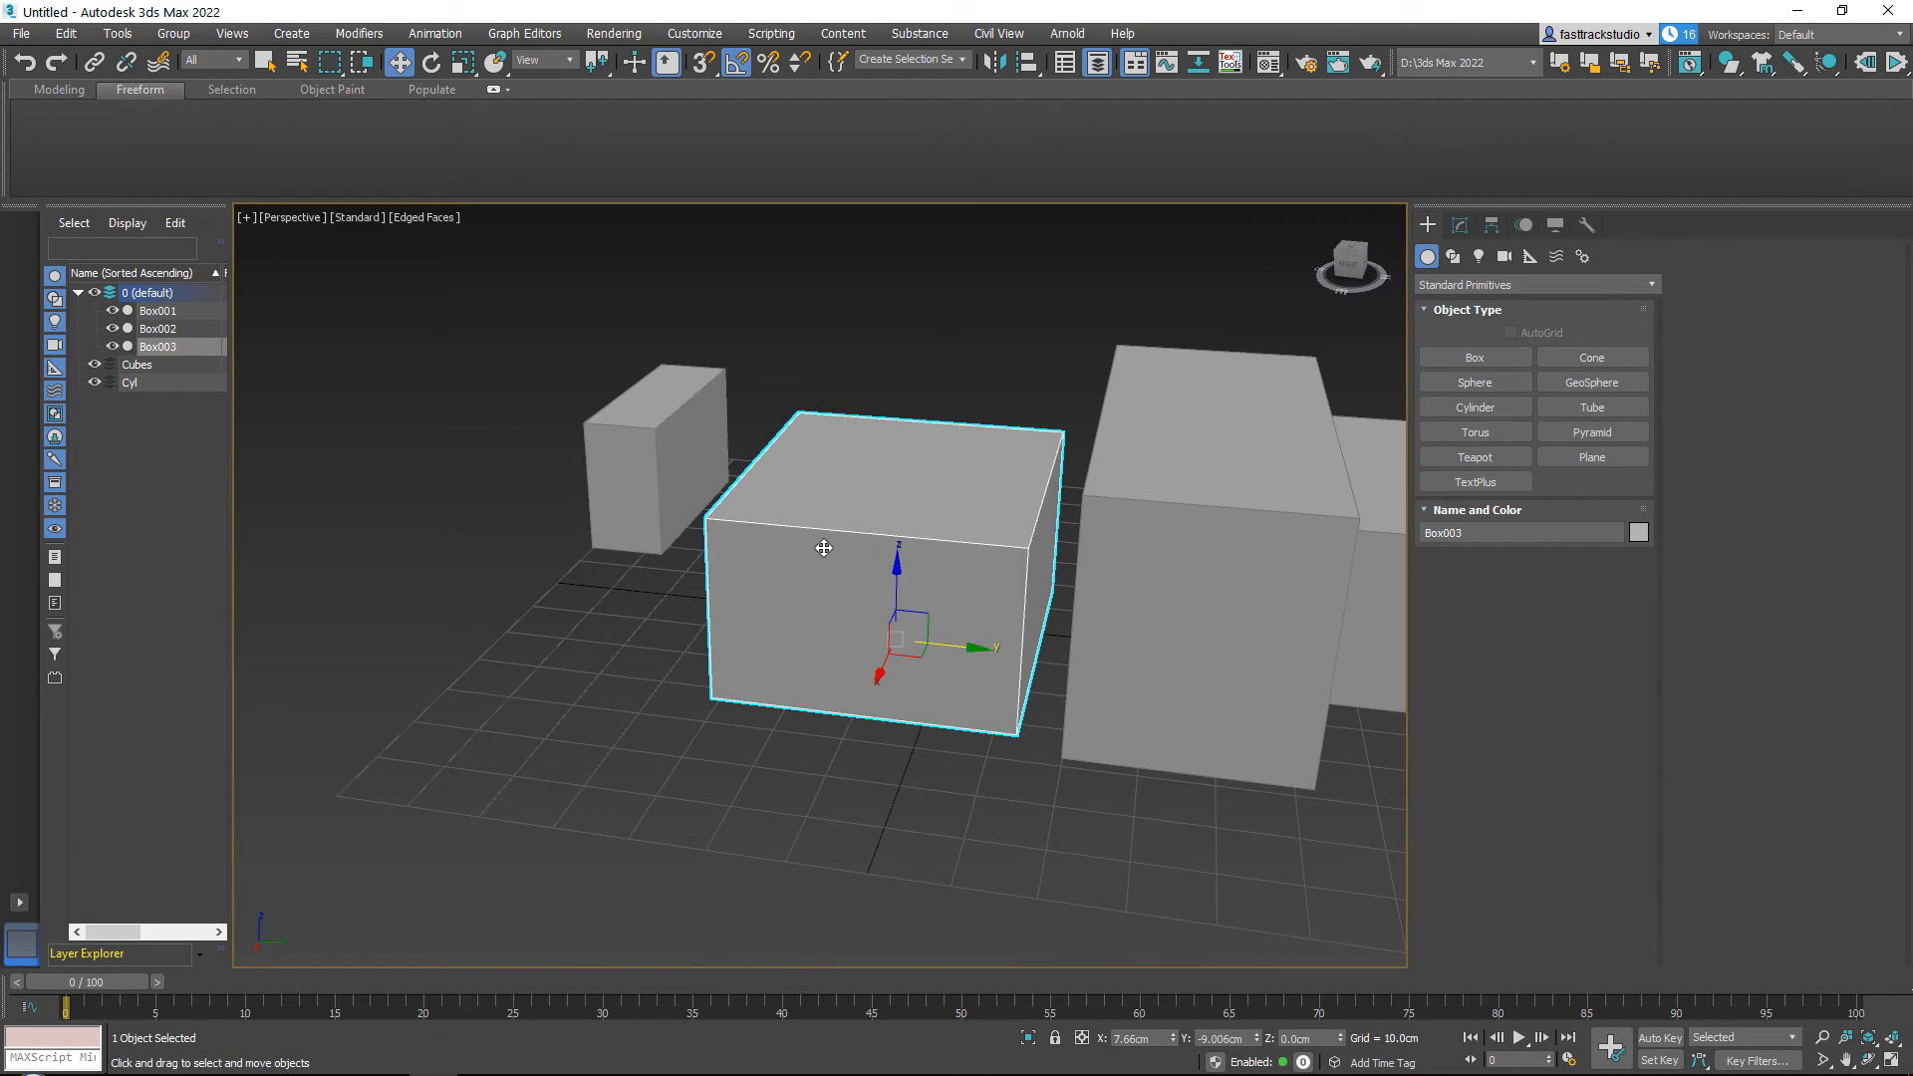
mouse_move(695, 379)
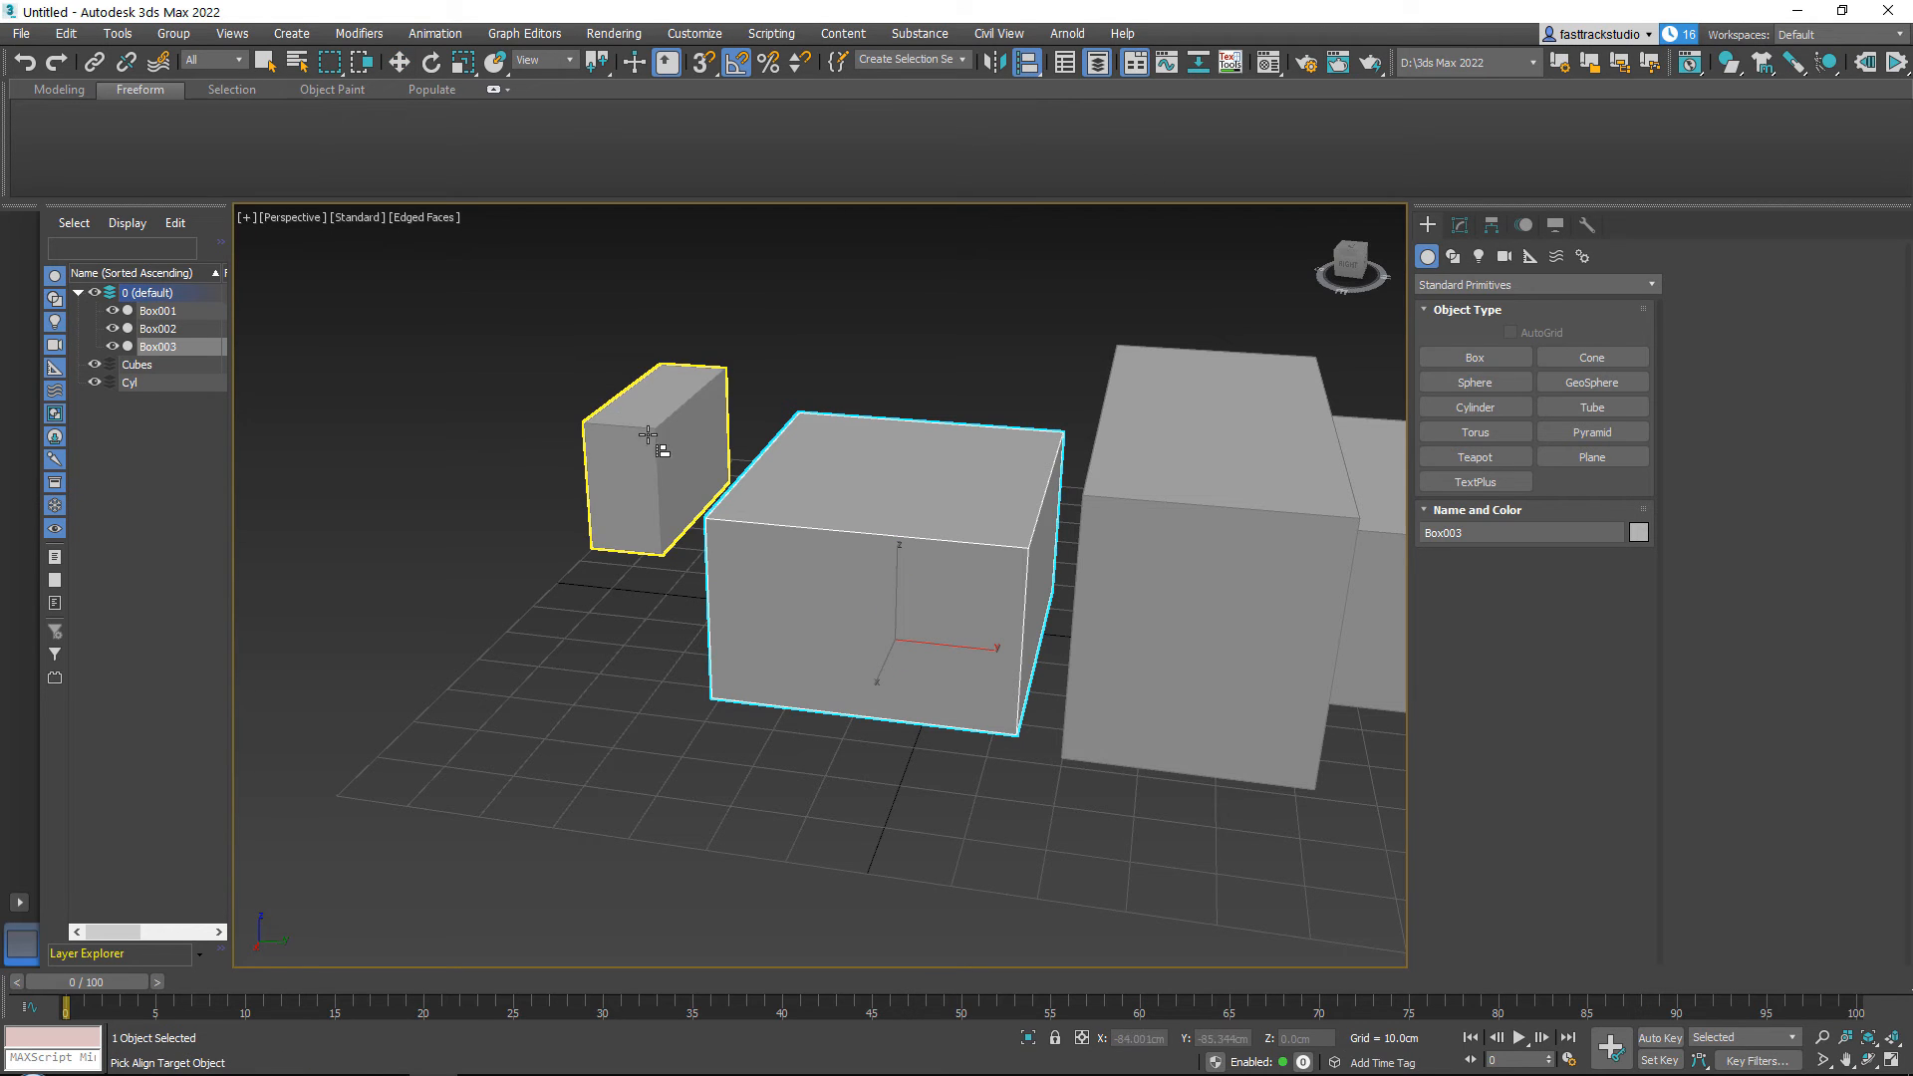
mouse_move(669, 438)
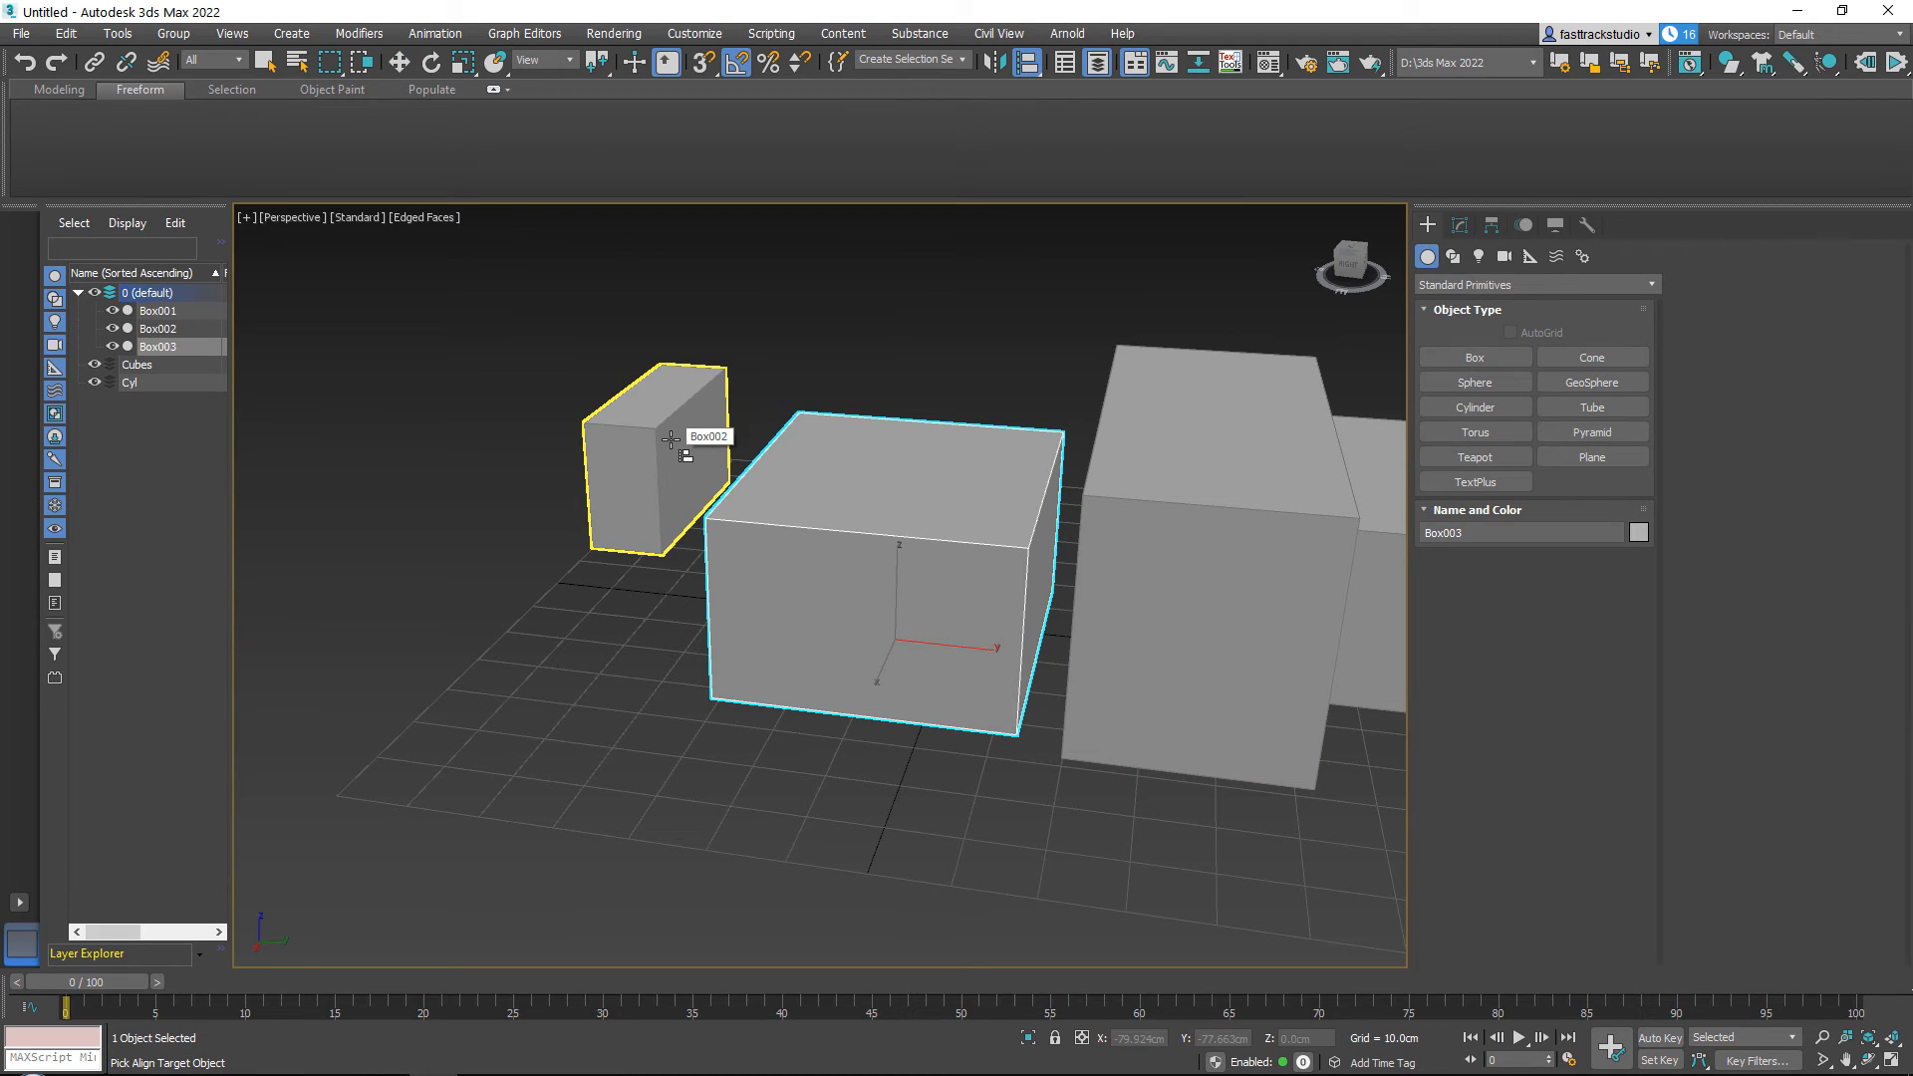
Pick the small box as alignment target and try toggling X position and X/Y/Z scale matching.
left_click(655, 464)
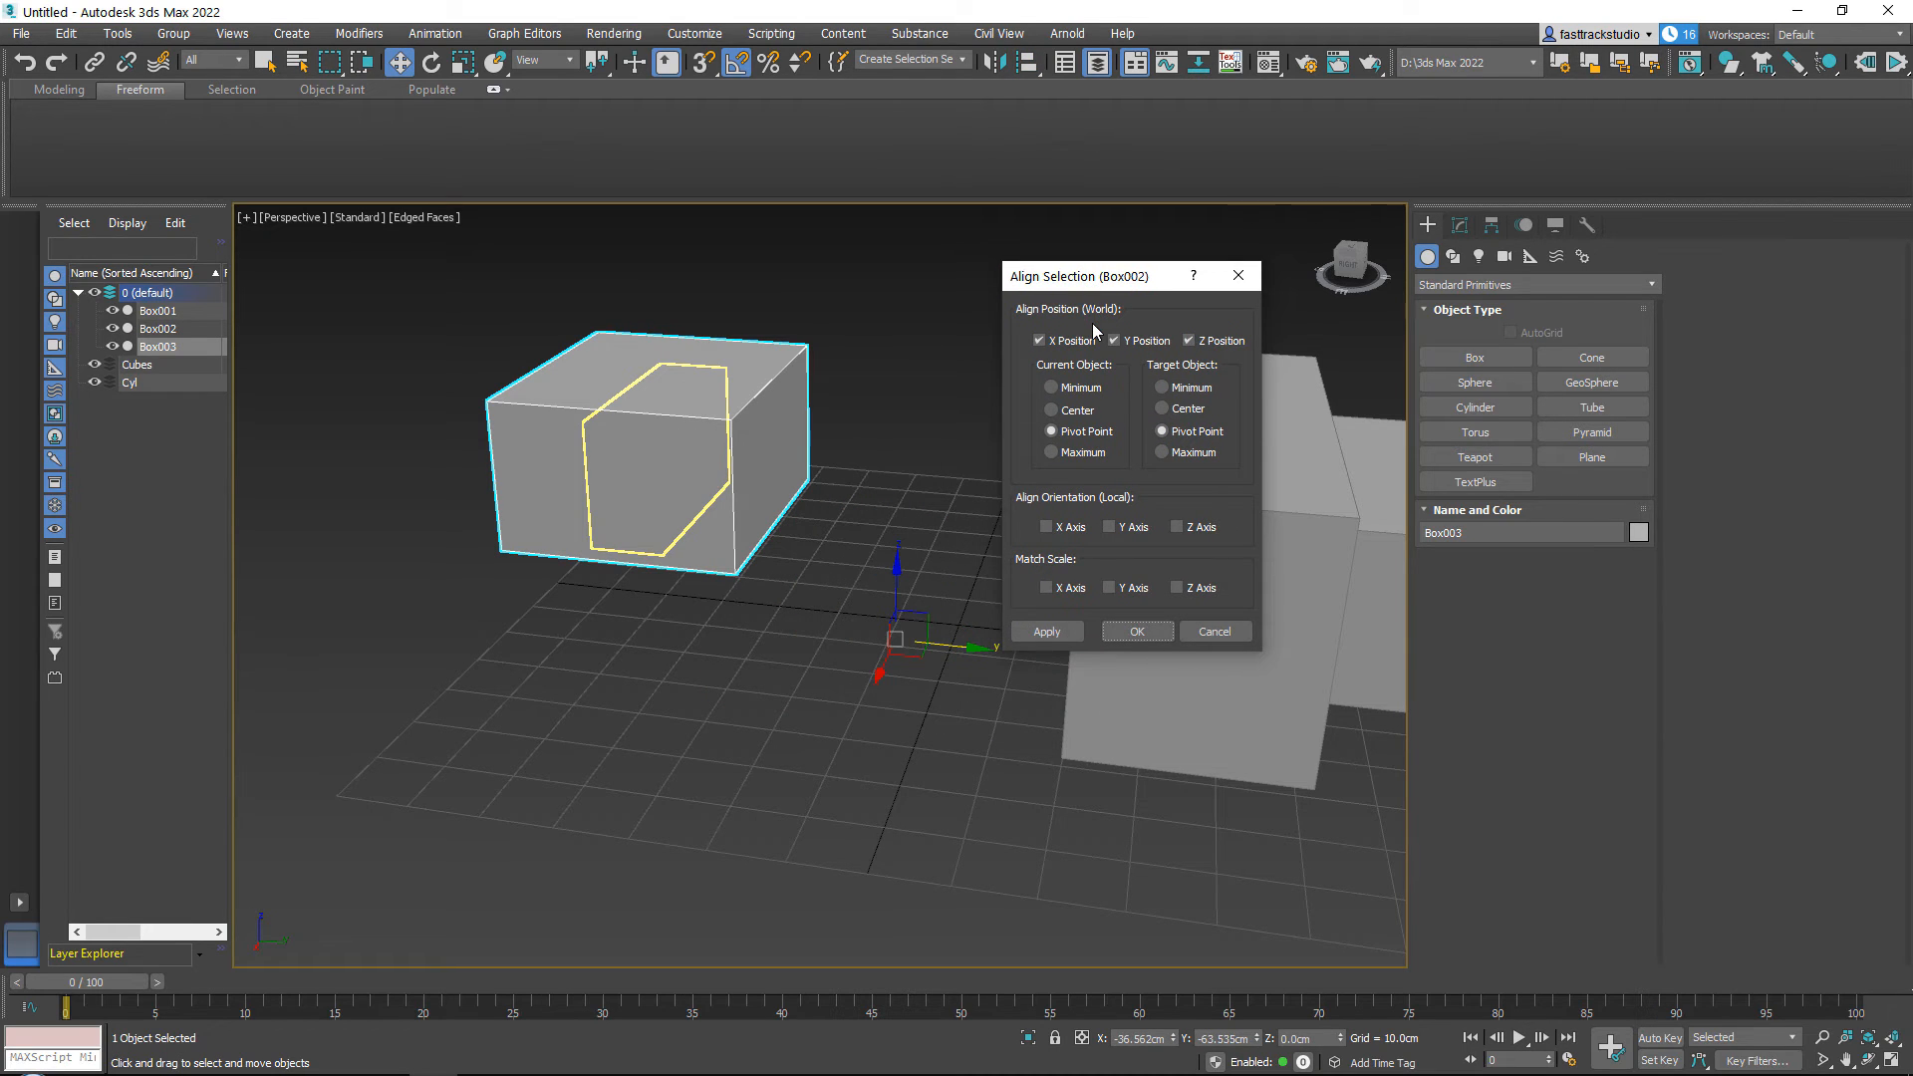
left_click(1040, 341)
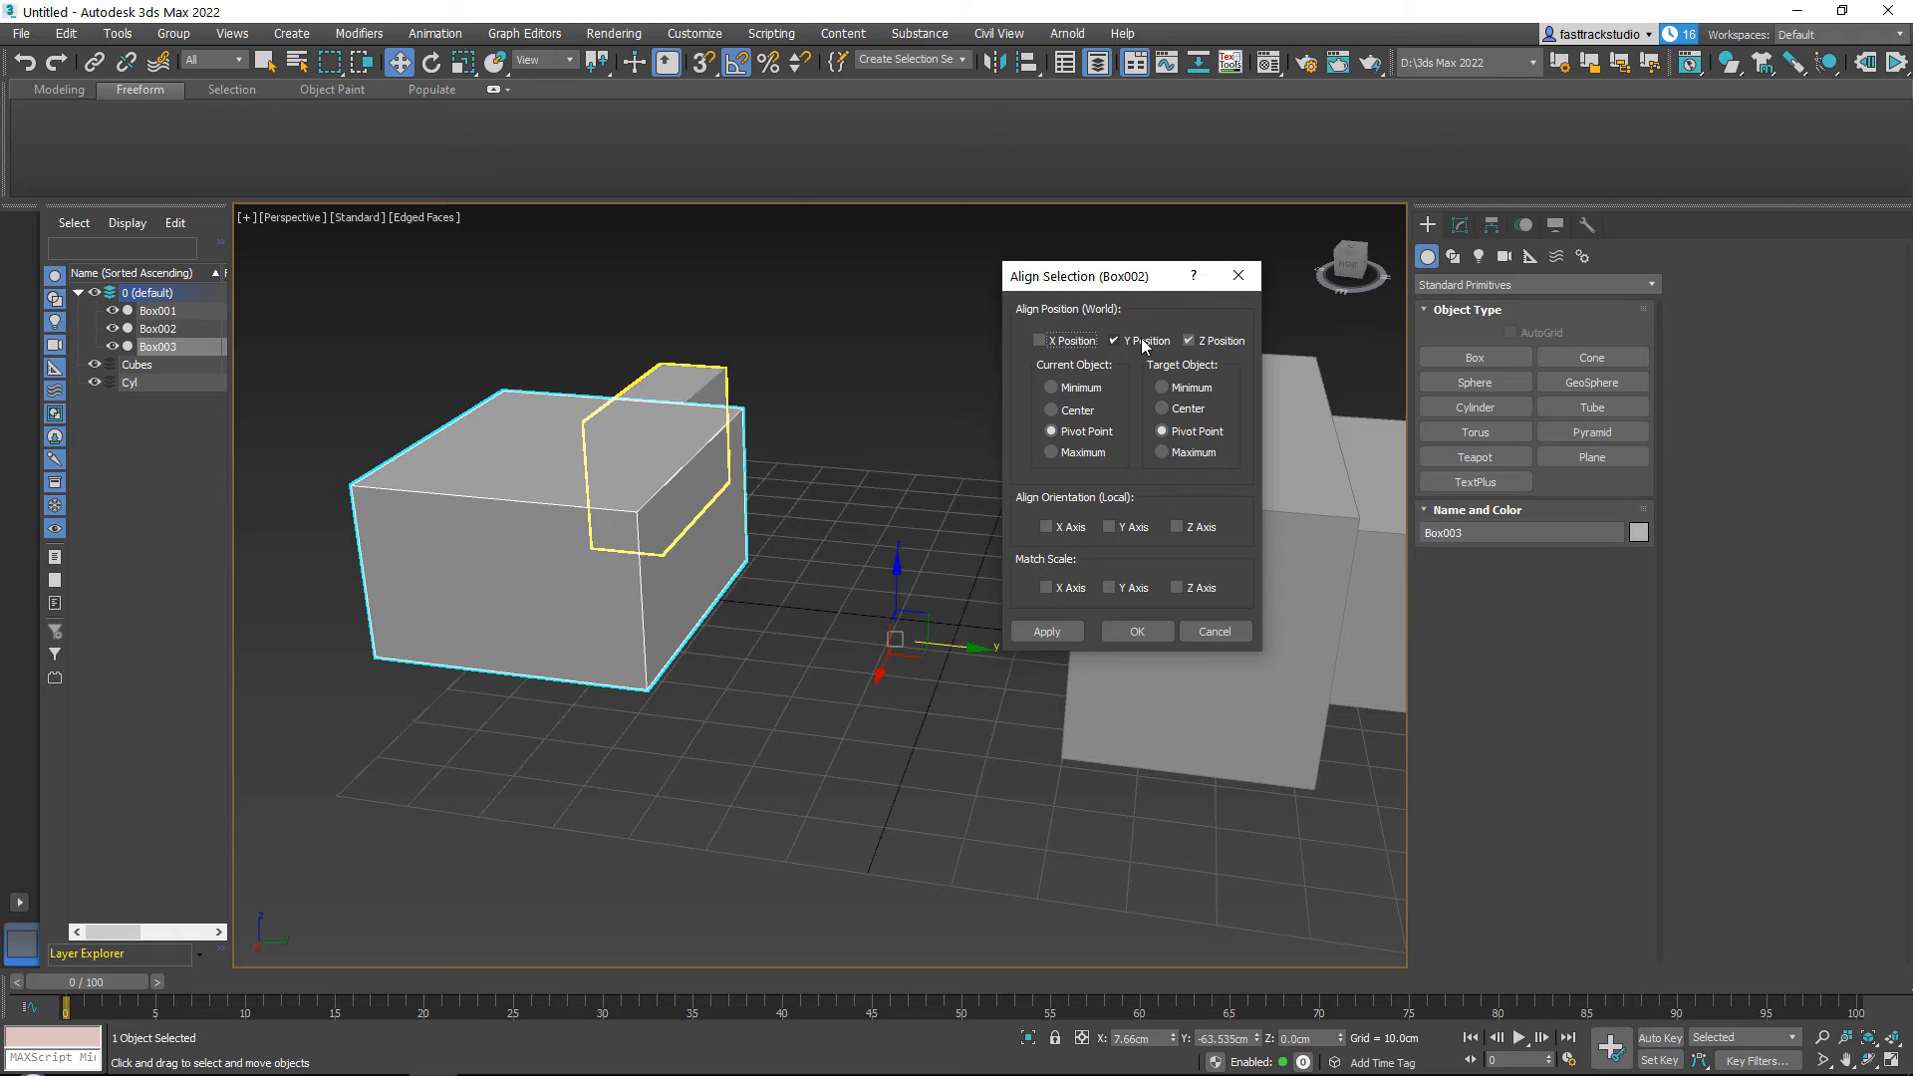
left_click(1124, 341)
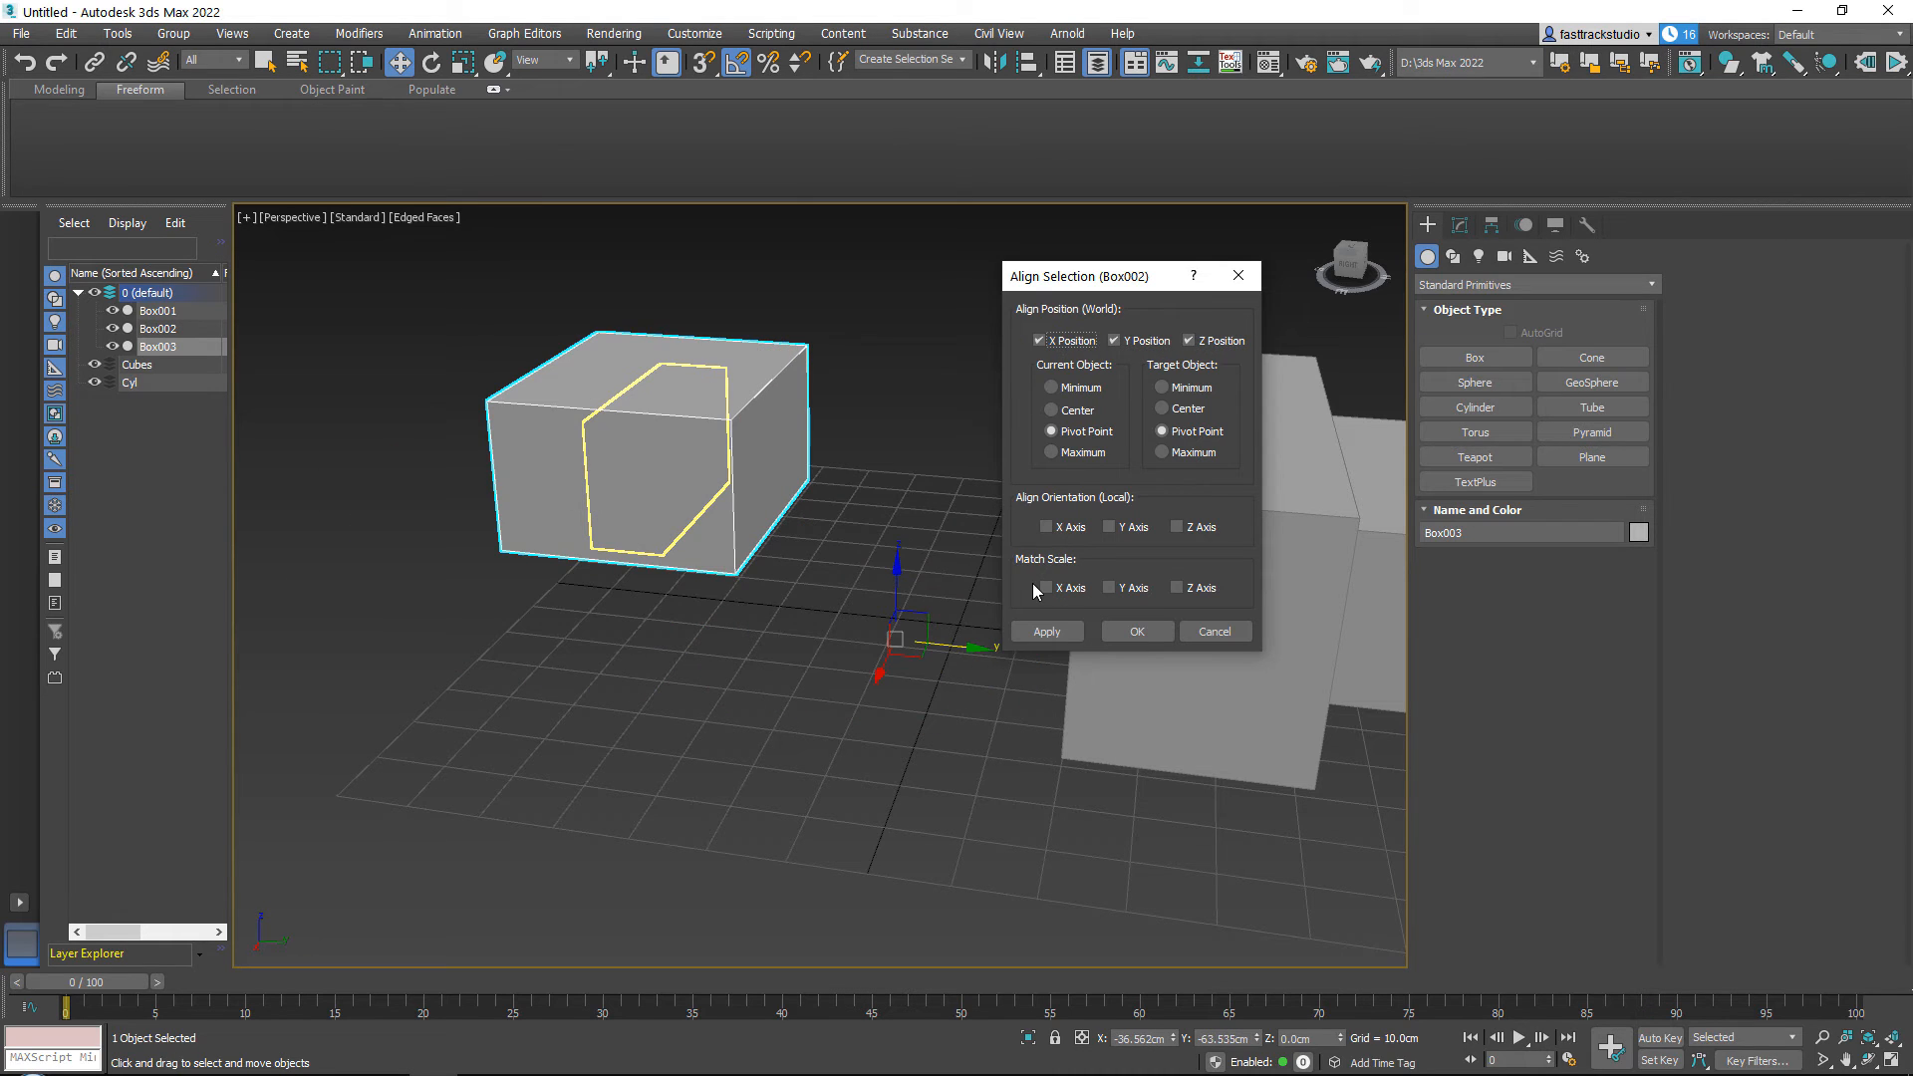
left_click(1047, 586)
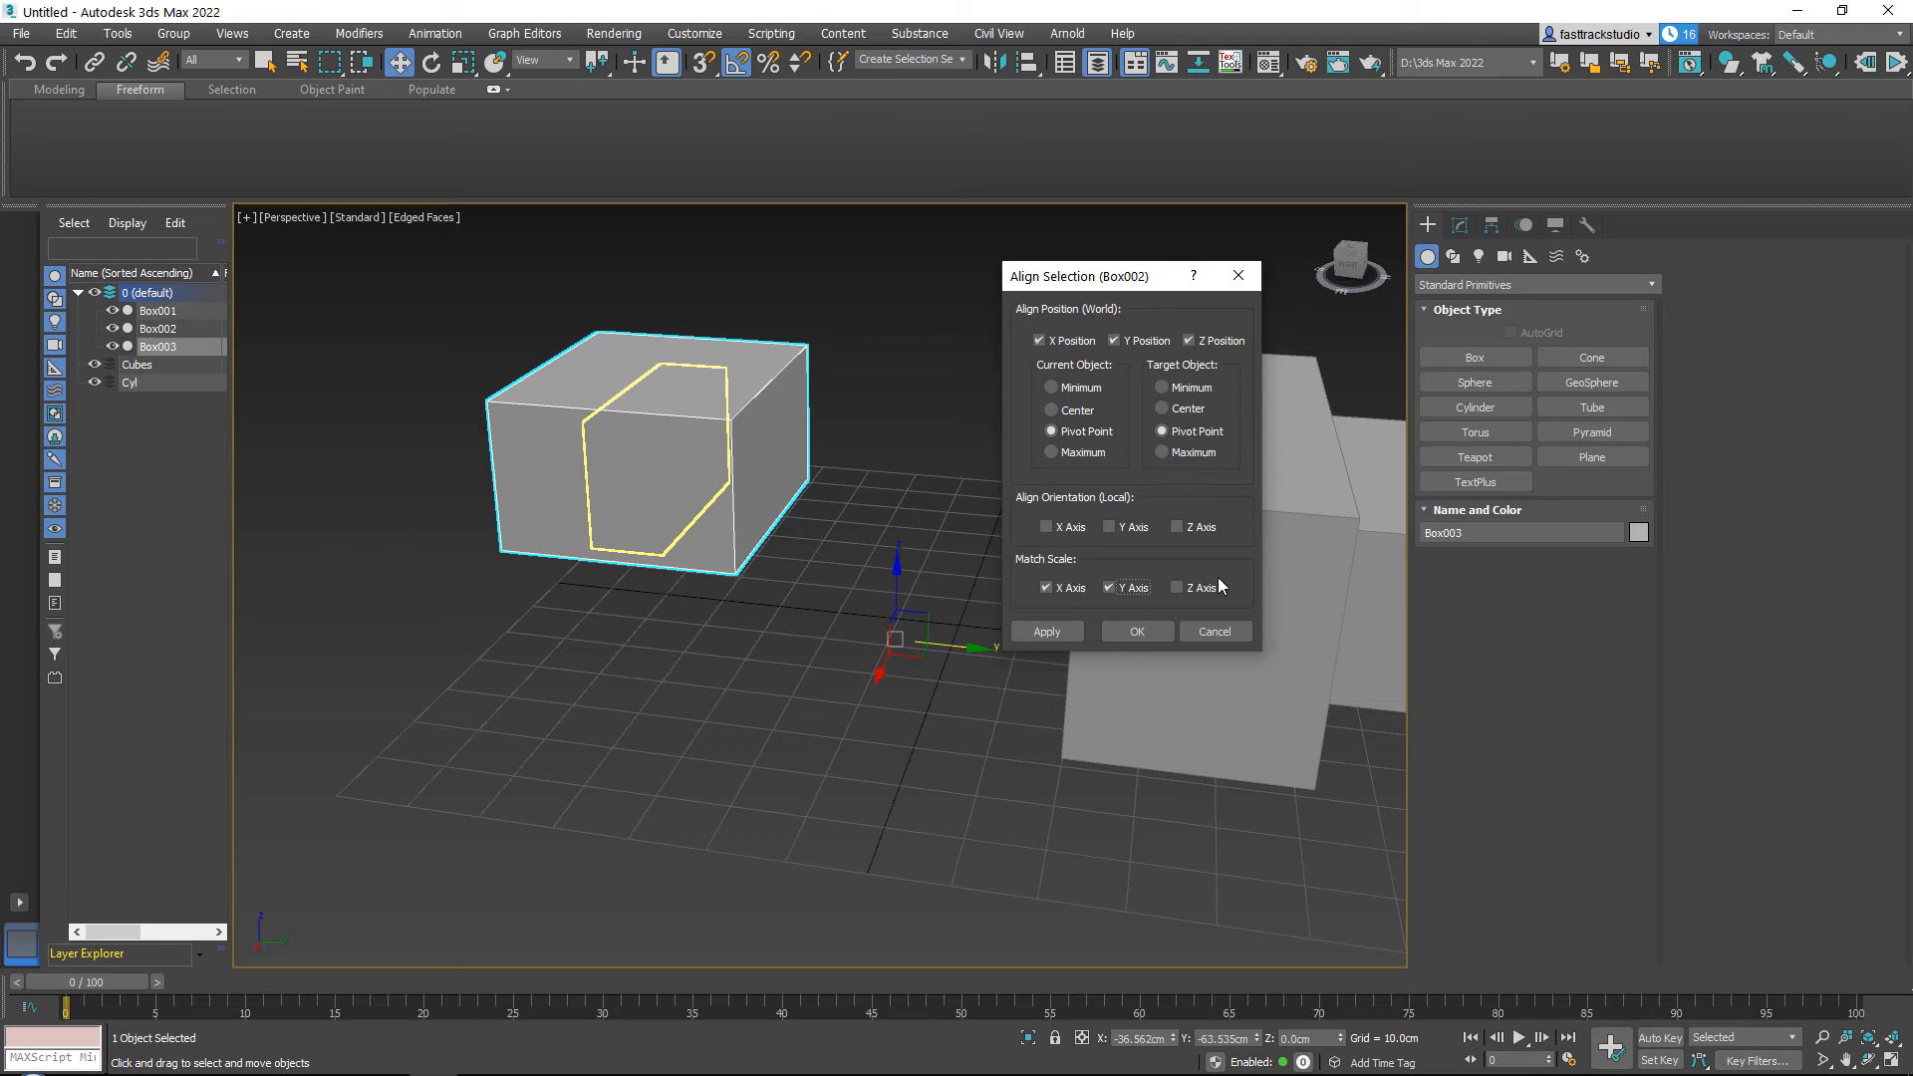
left_click(1176, 586)
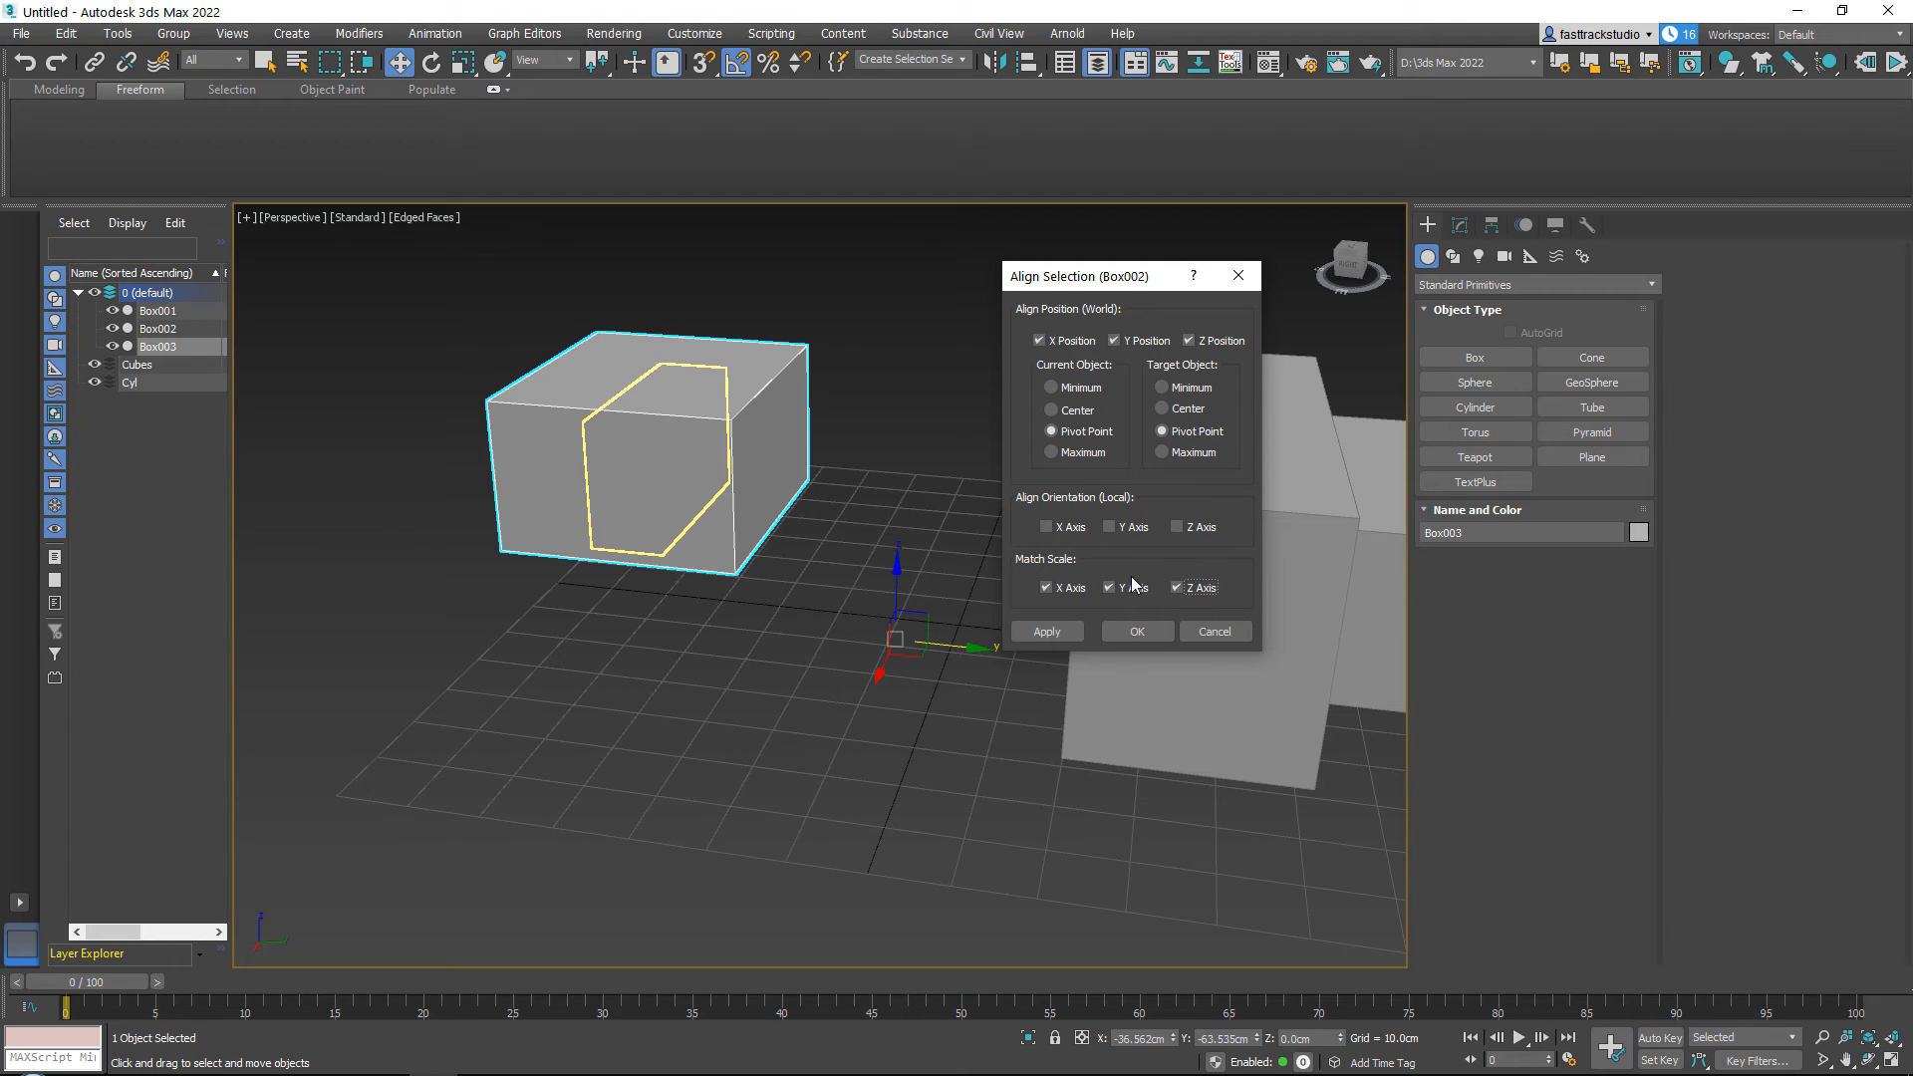
left_click(1176, 586)
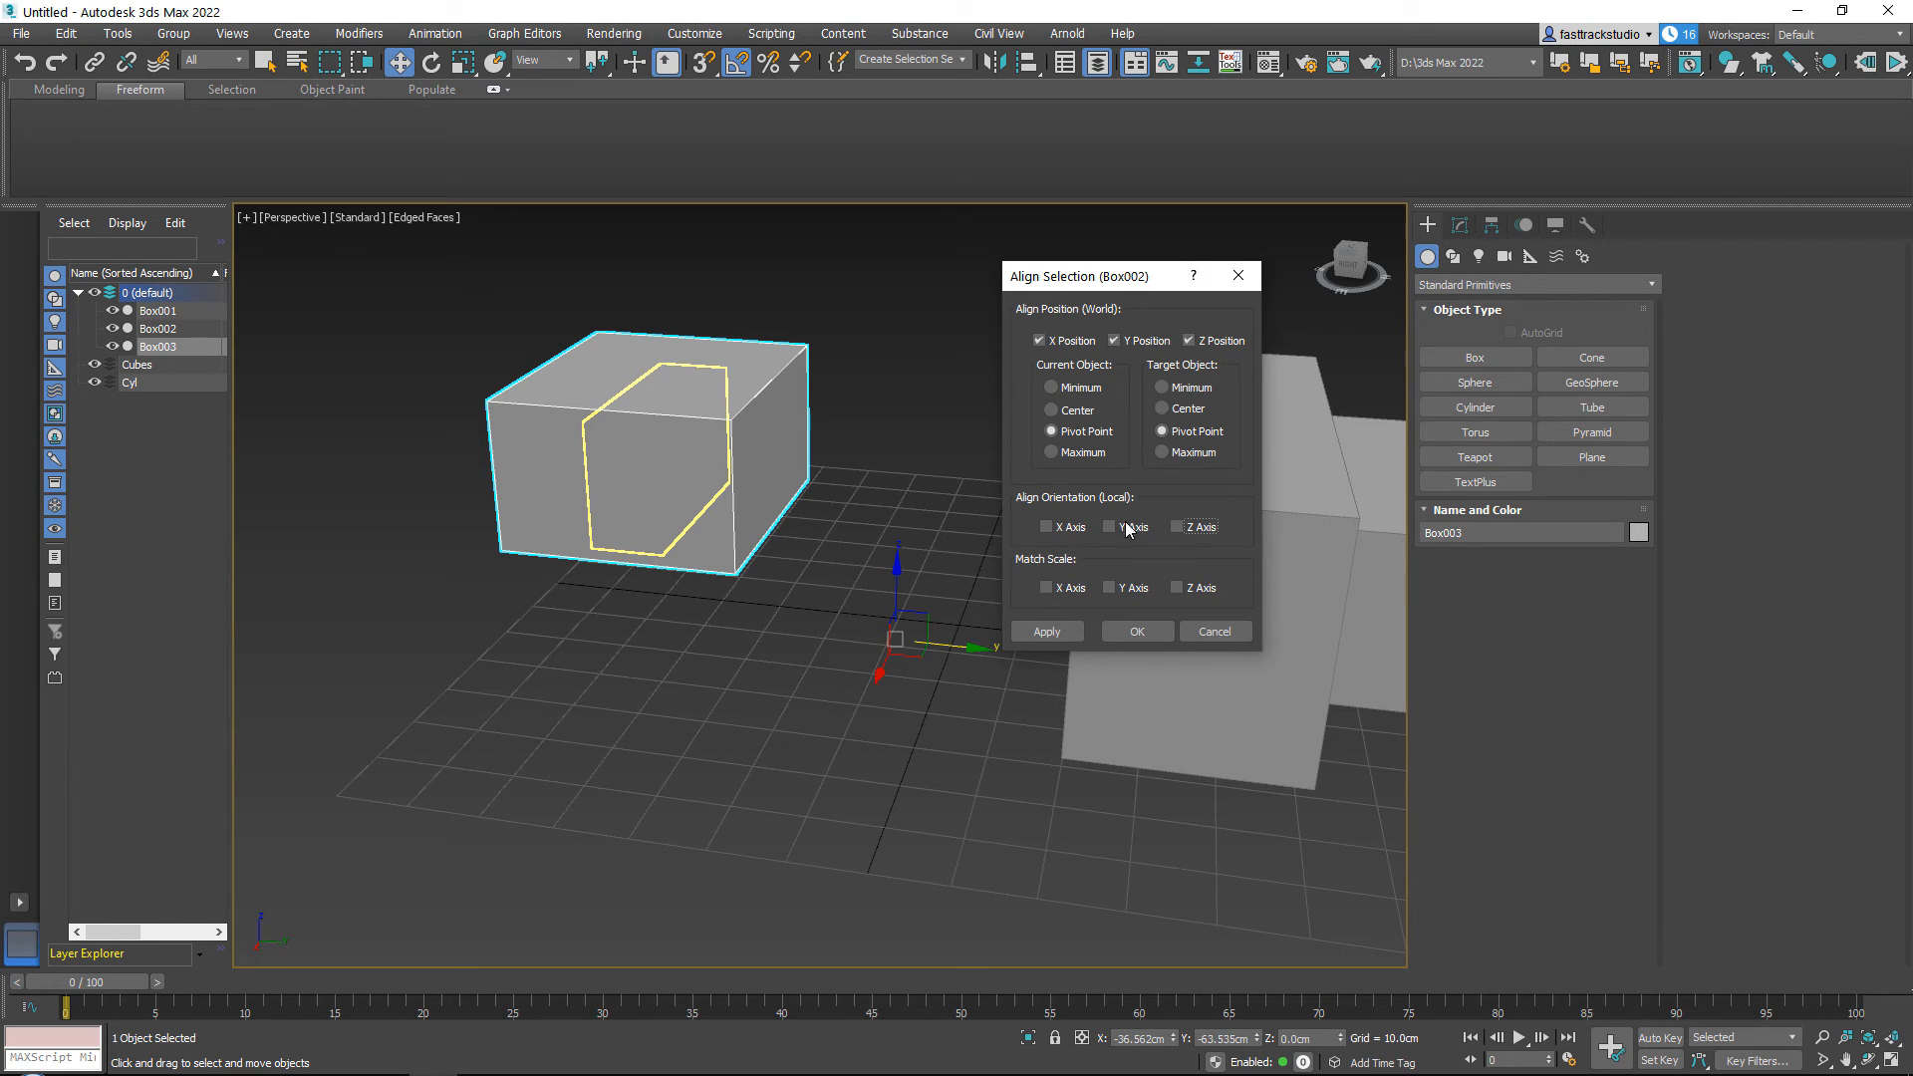
mouse_move(1110, 402)
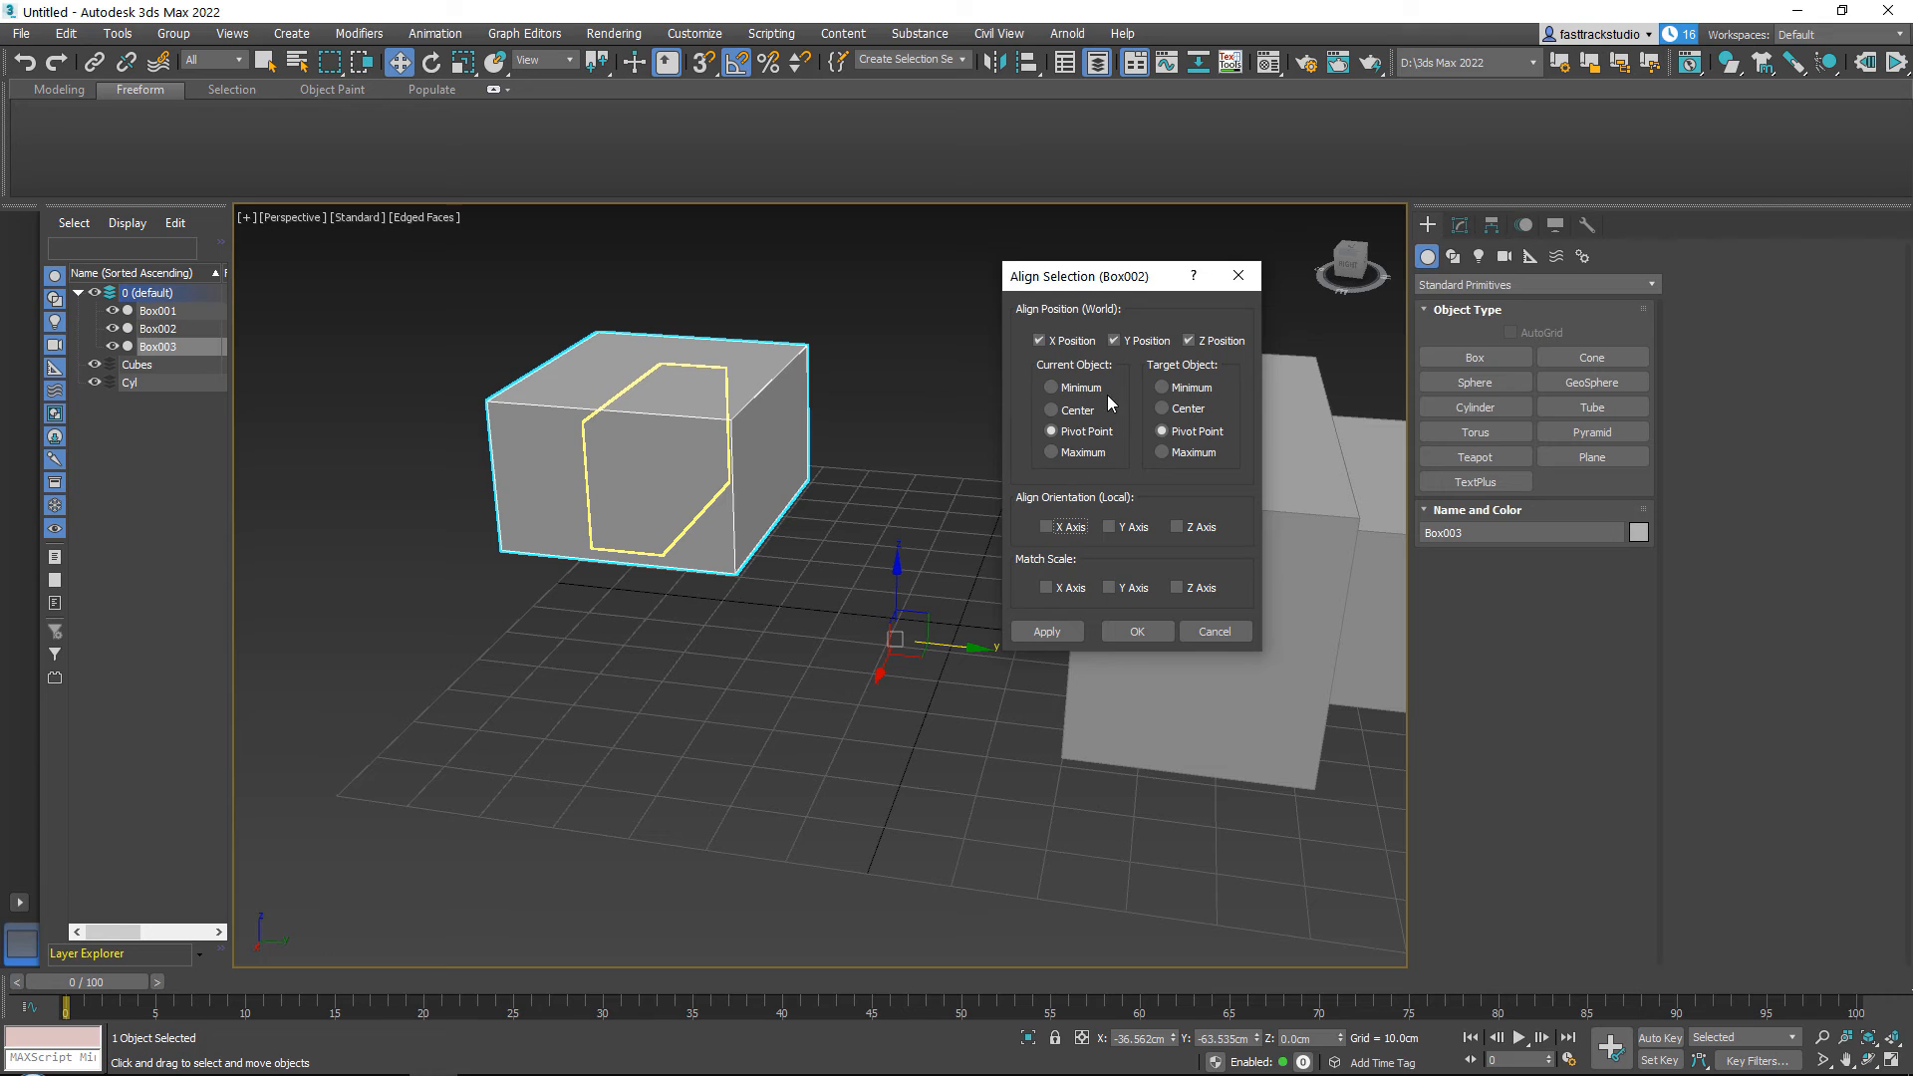
Try Minimum, Center, Pivot and Maximum for the cube, and Center versus Pivot Point for the target.
left_click(1050, 410)
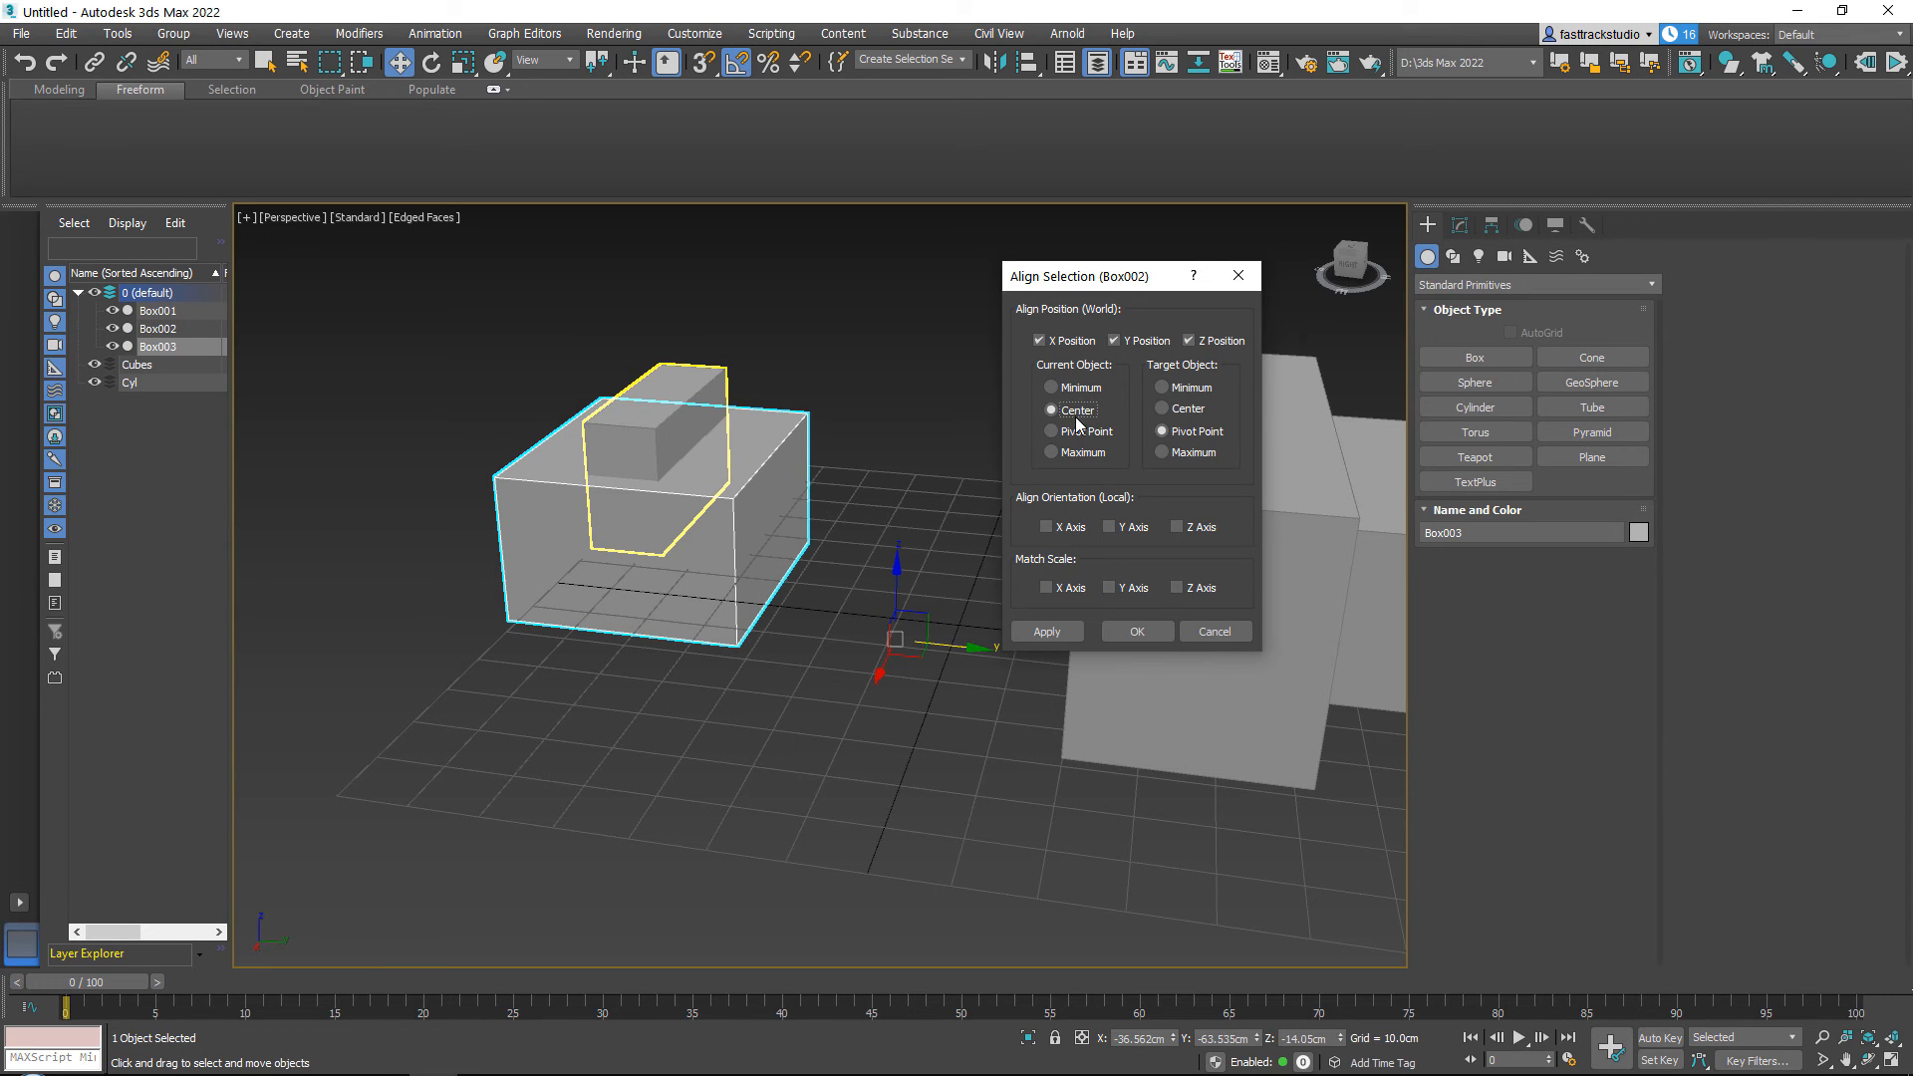
left_click(1050, 431)
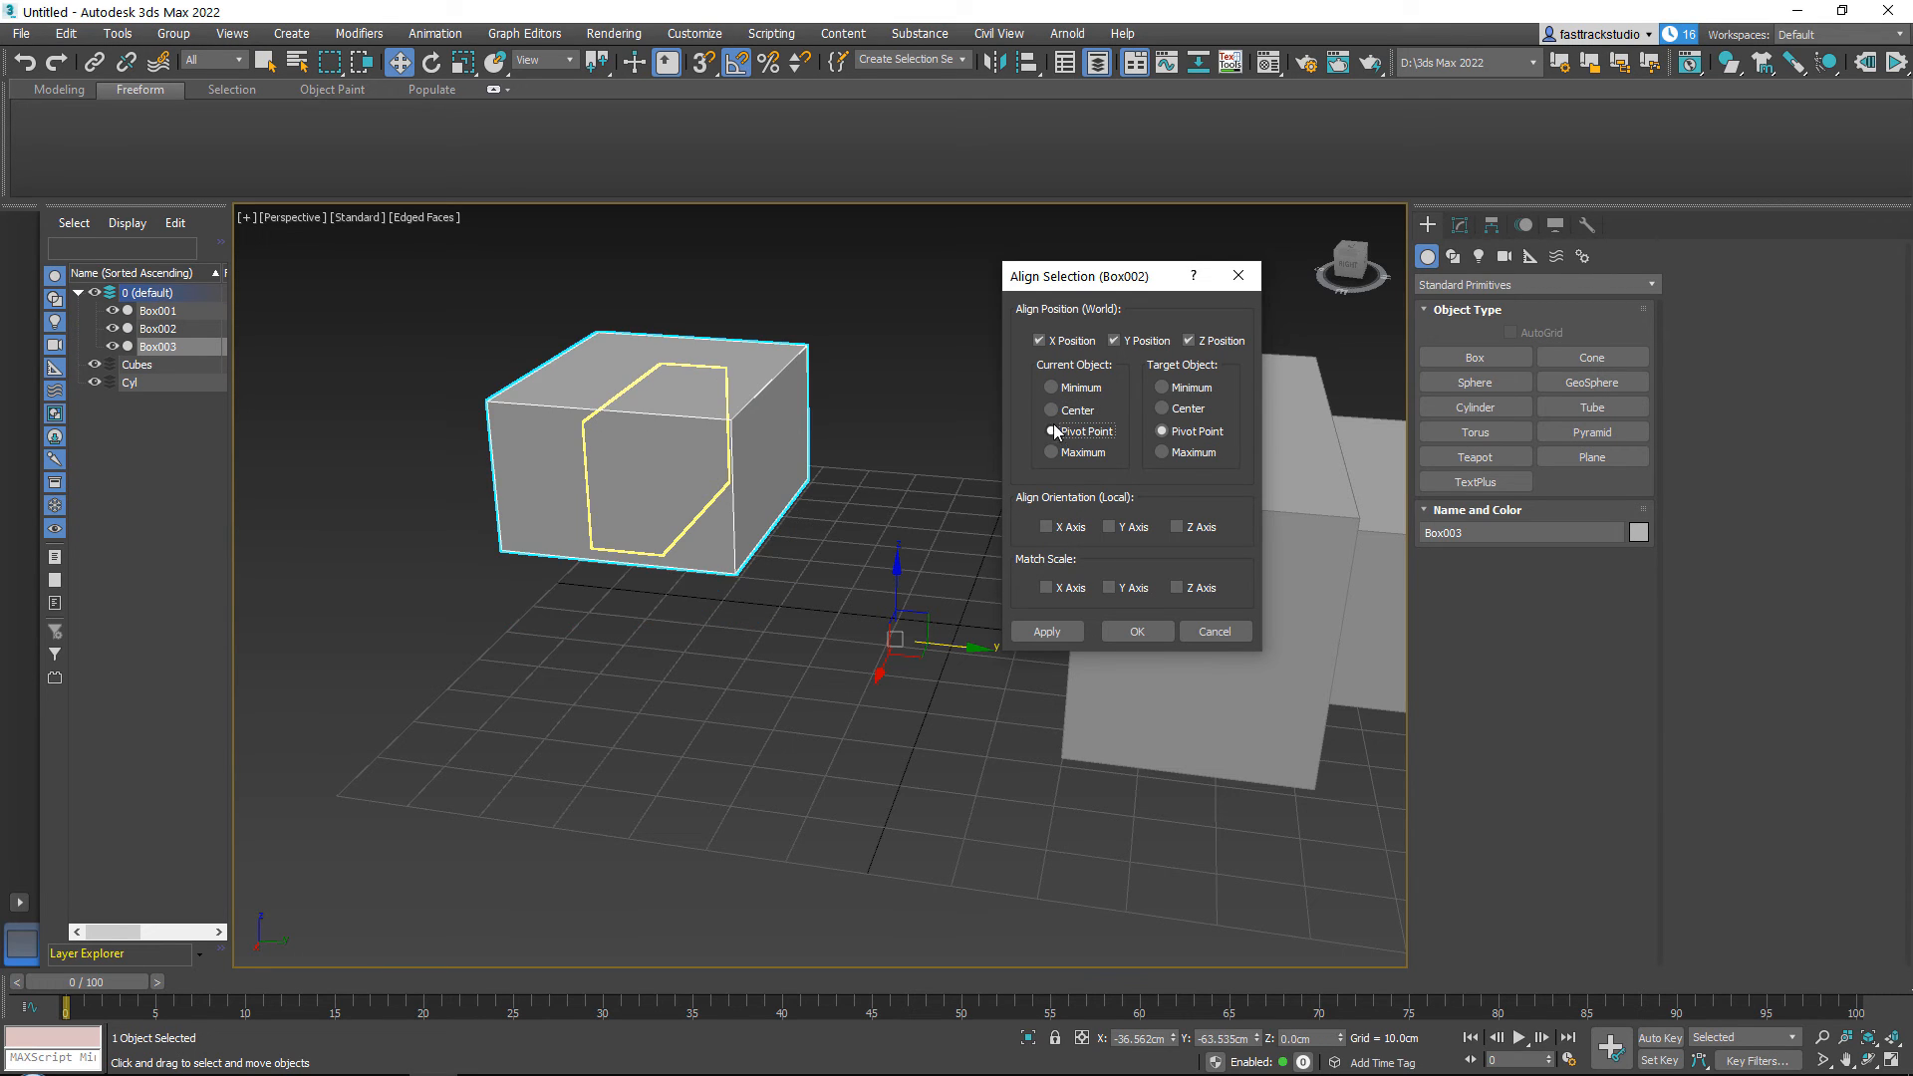
left_click(1050, 452)
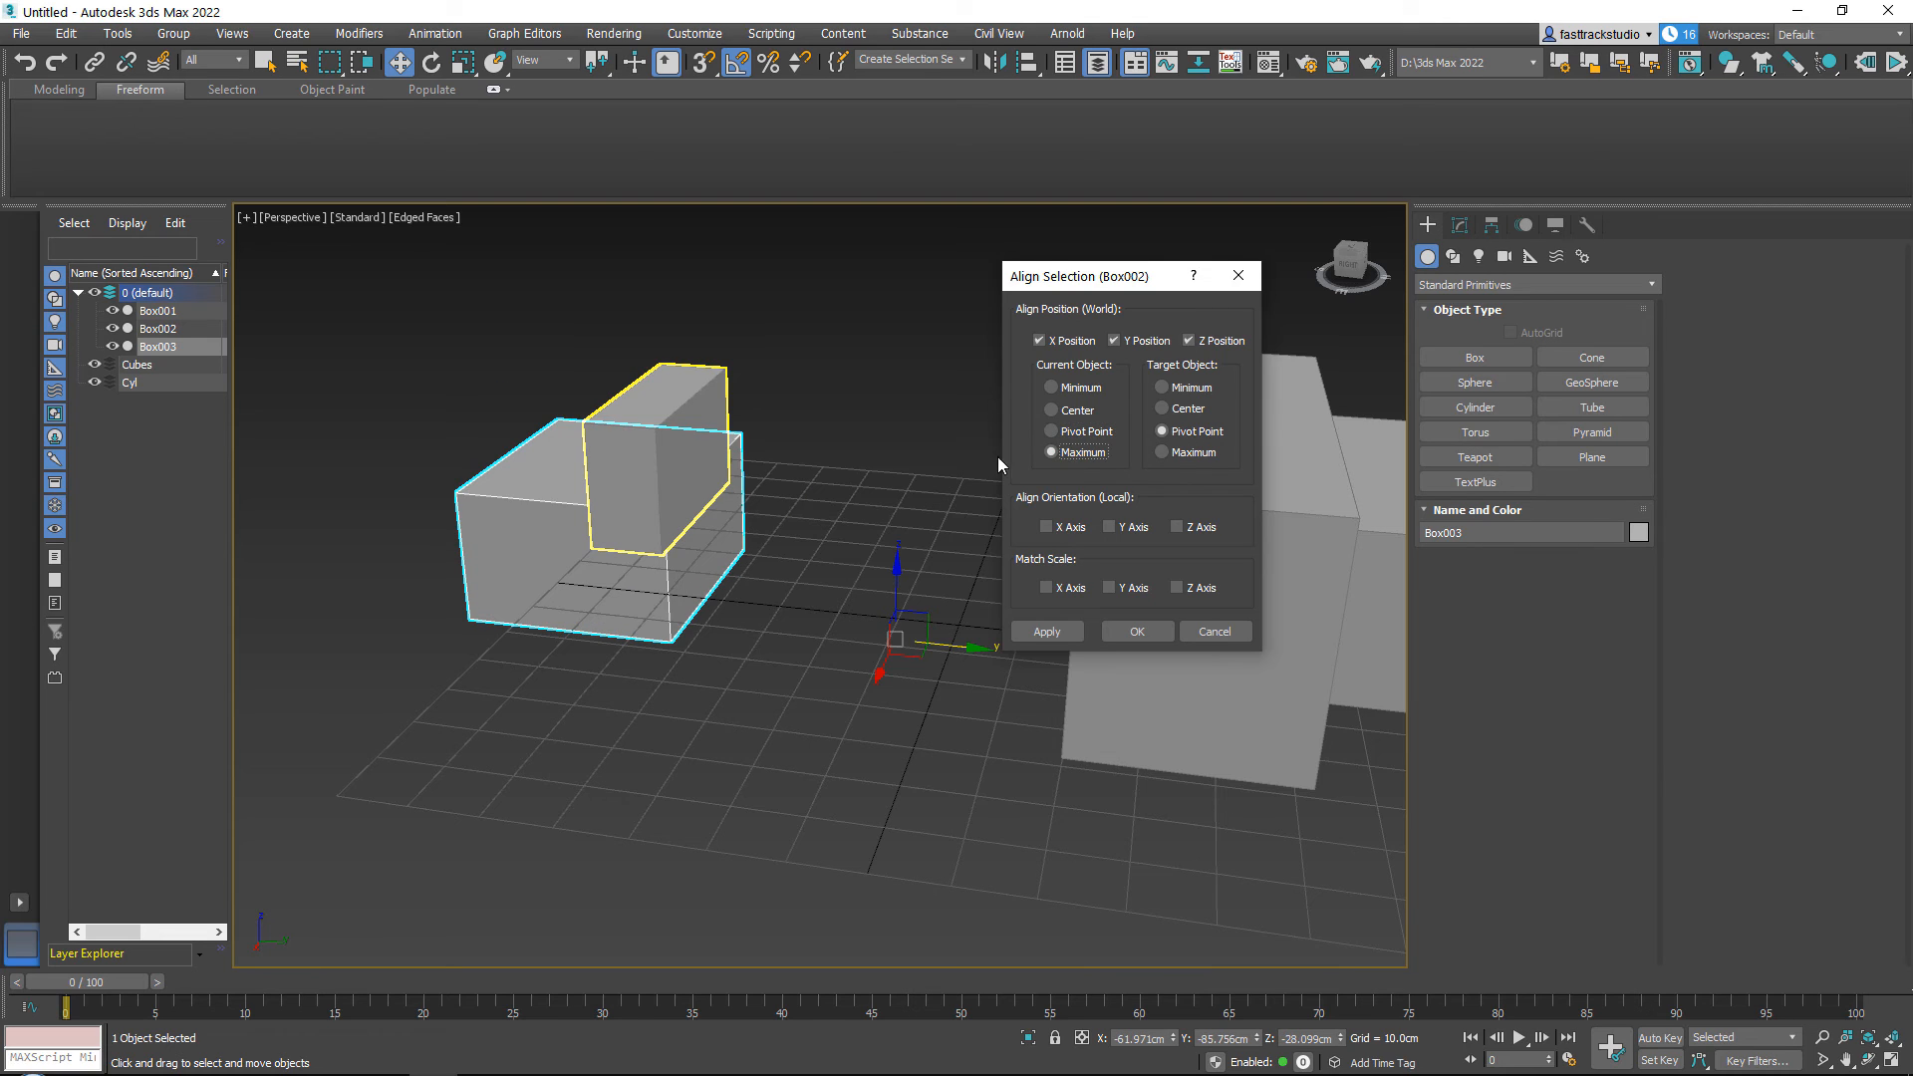
left_click(1050, 386)
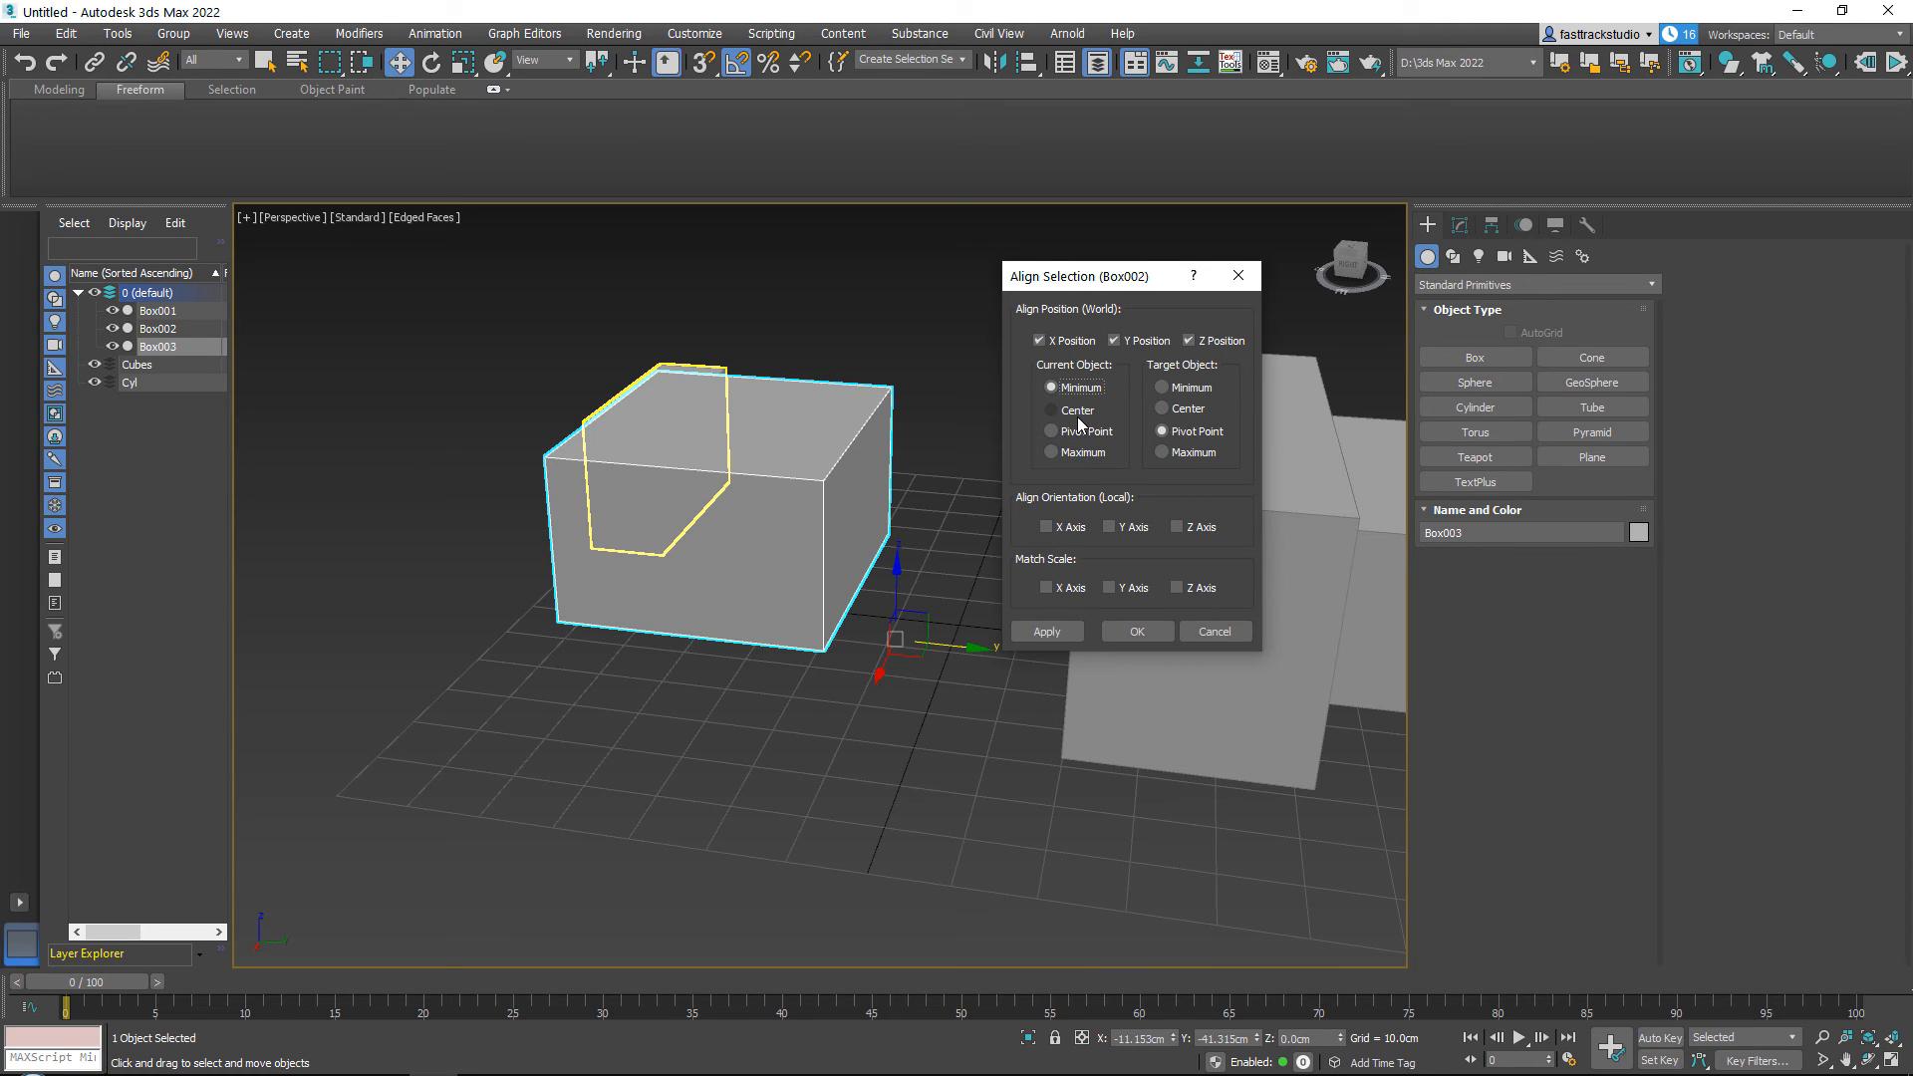
left_click(1051, 409)
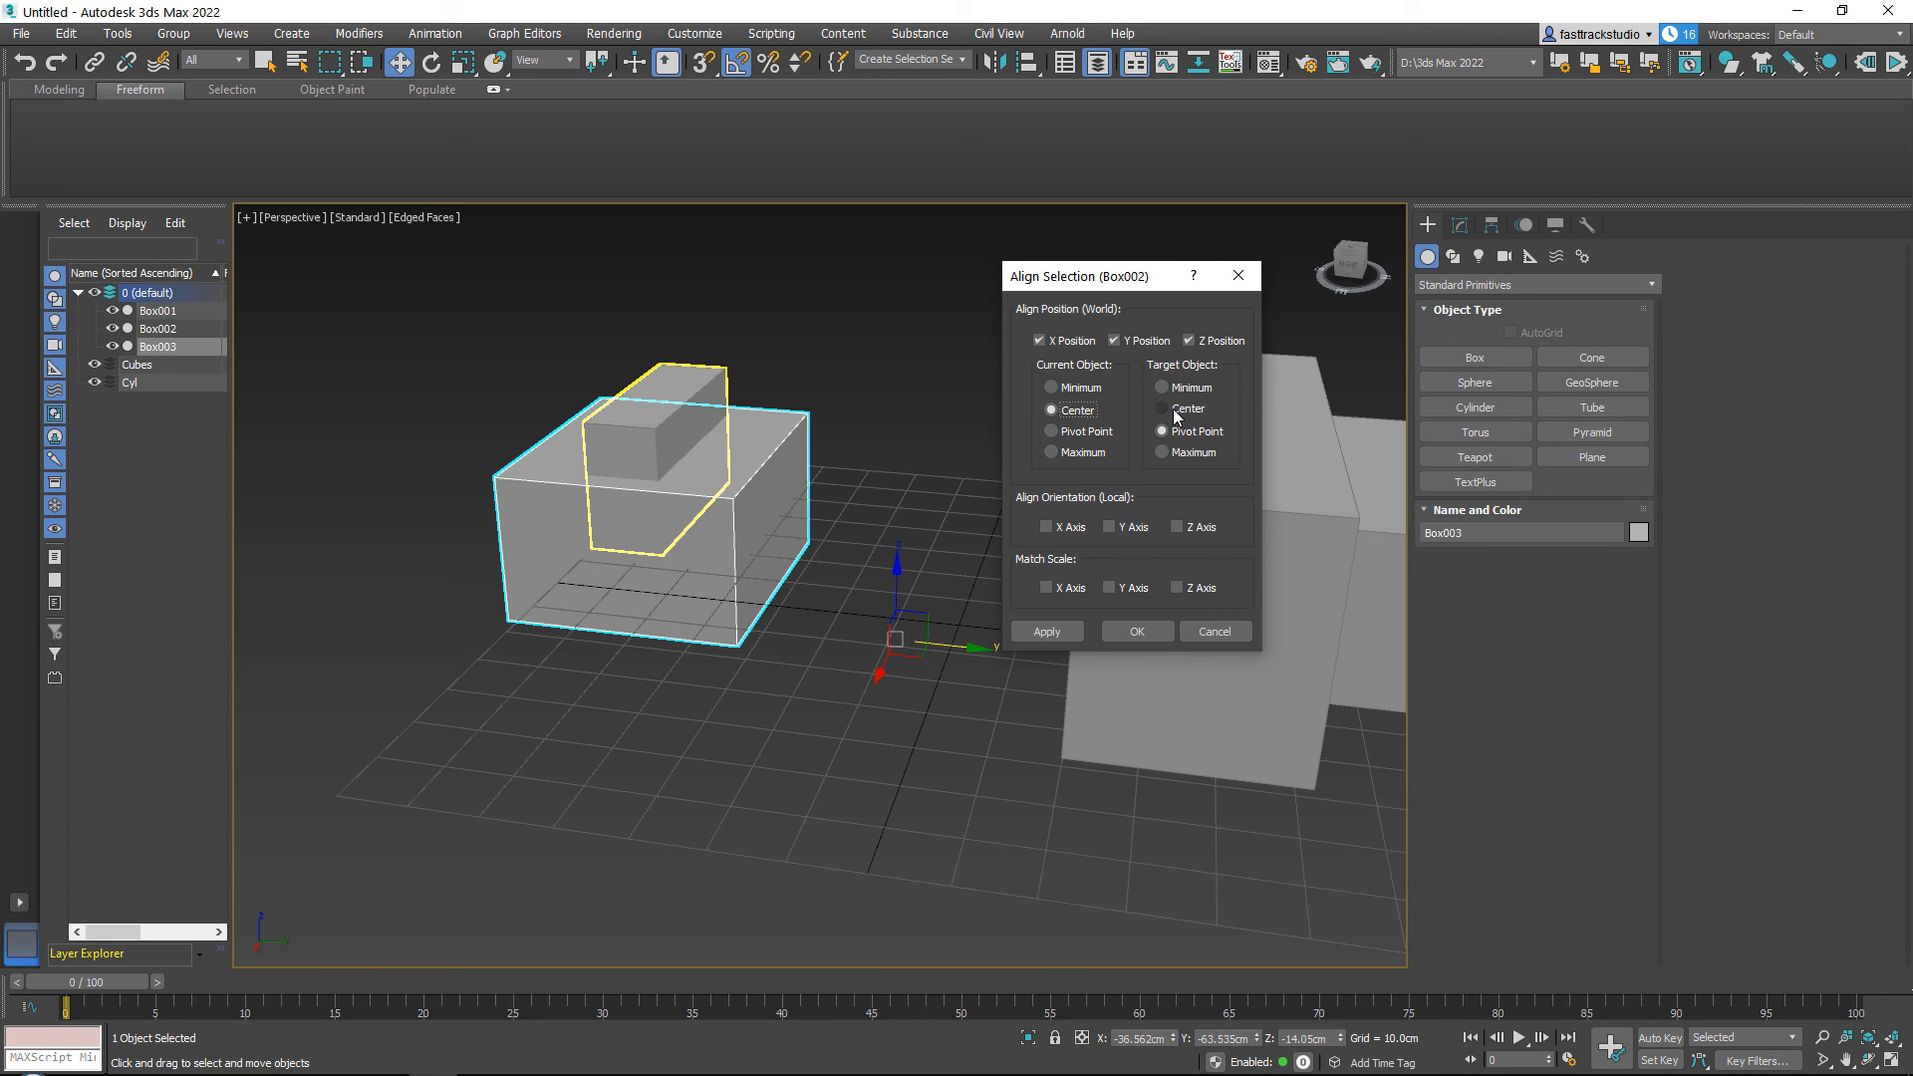
left_click(1160, 407)
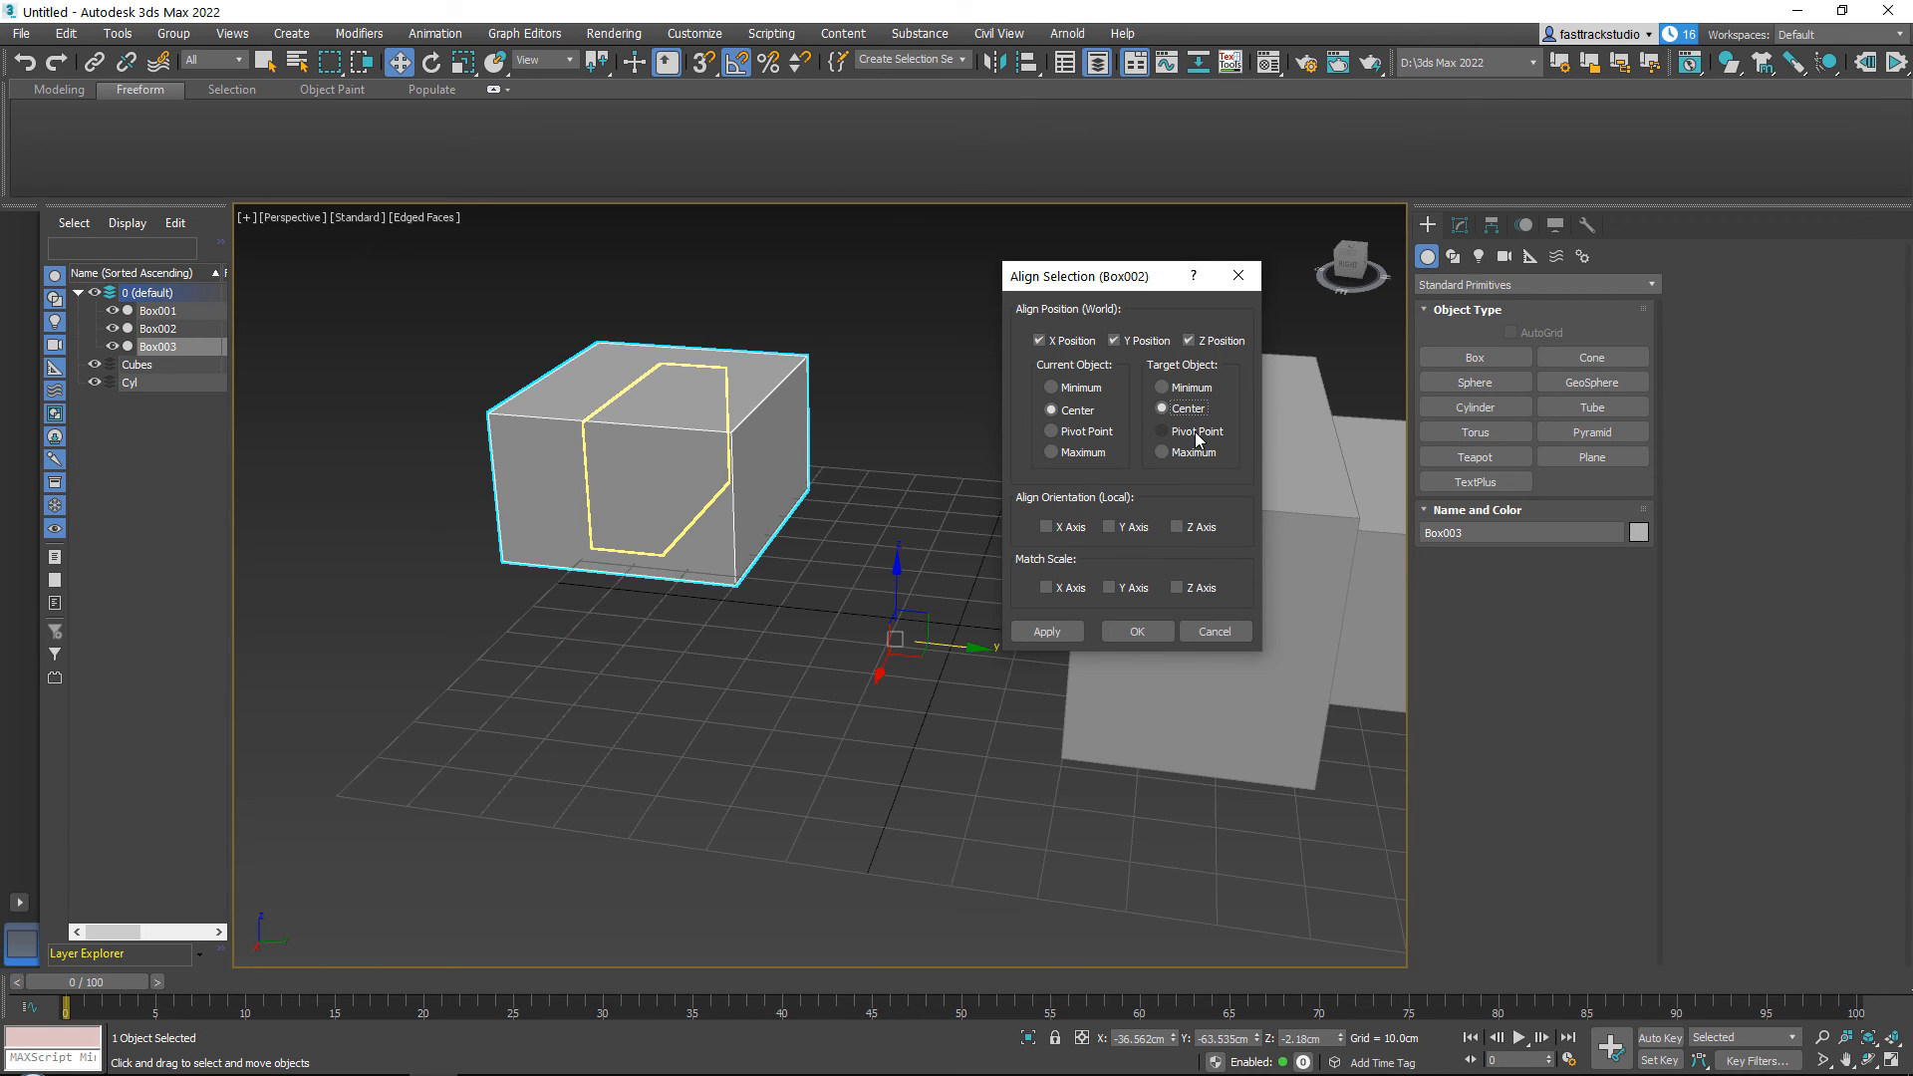
left_click(1162, 430)
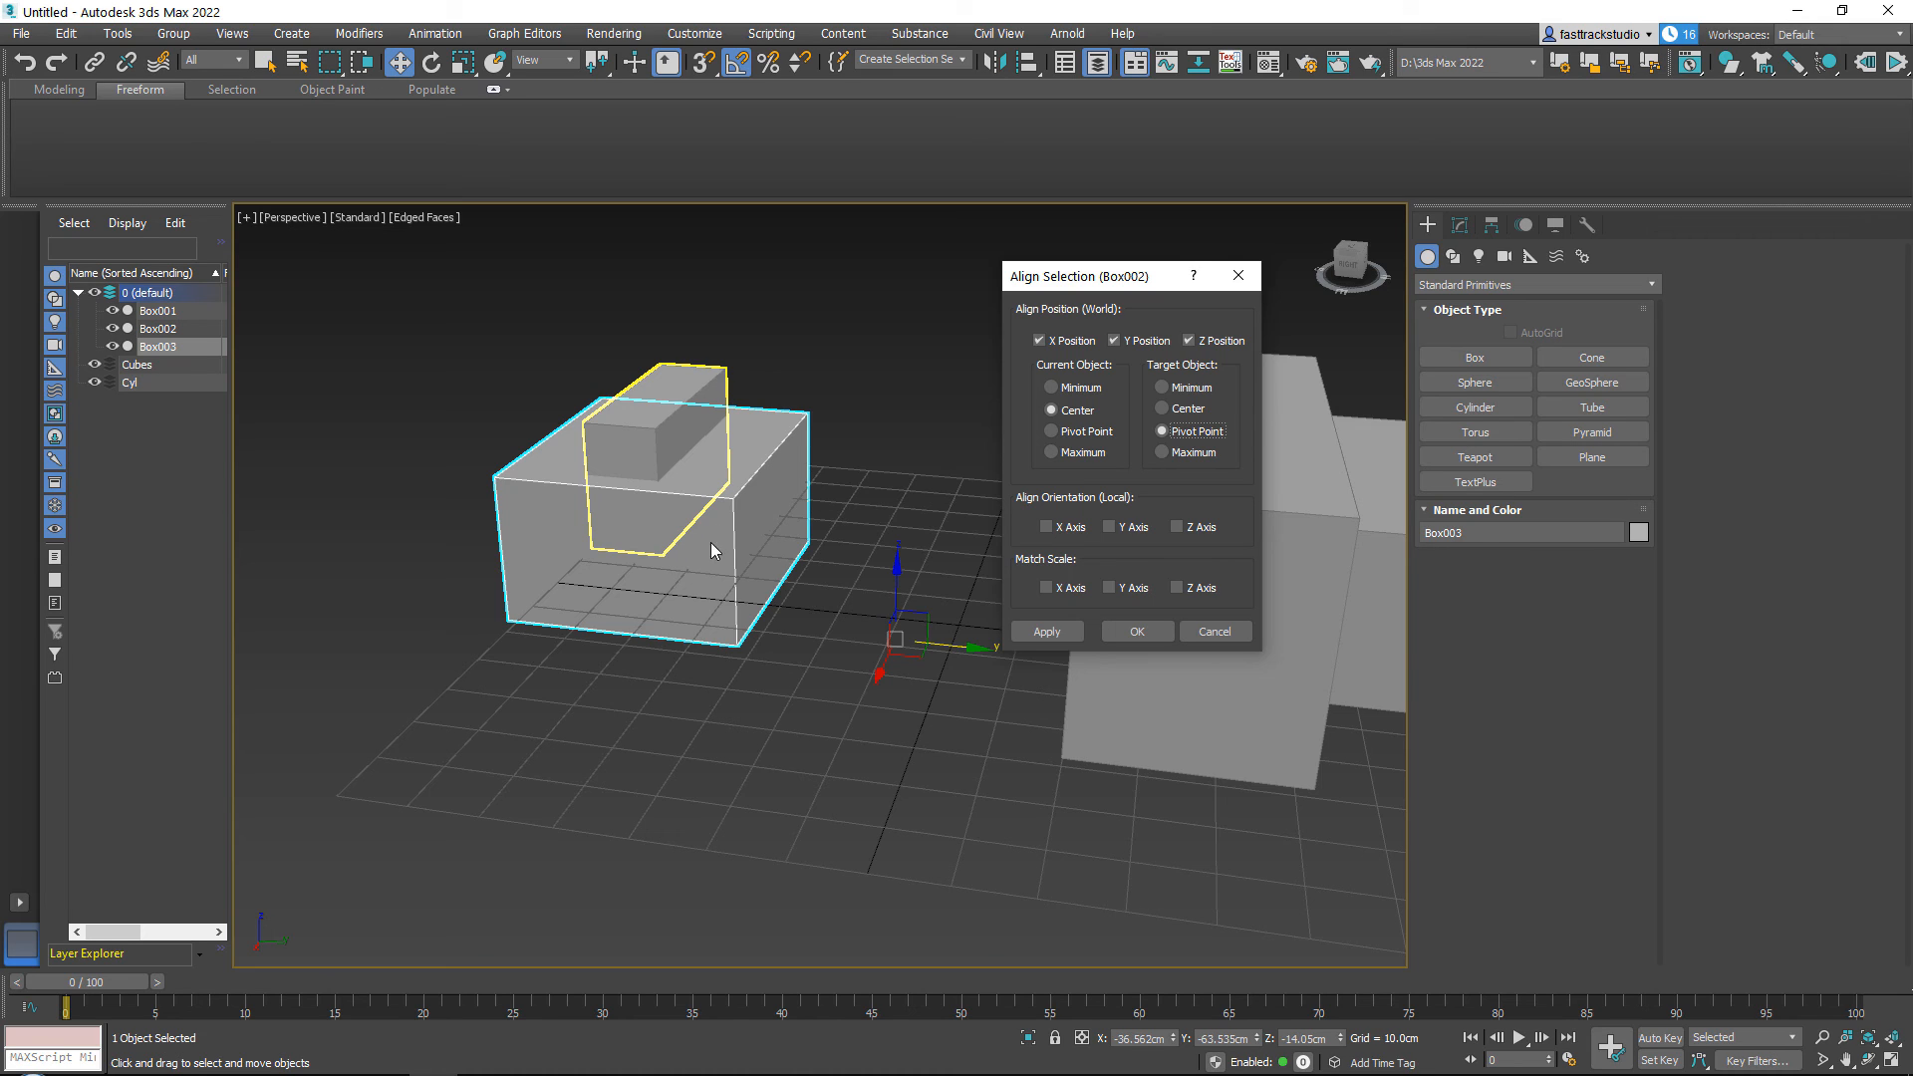
mouse_move(741, 506)
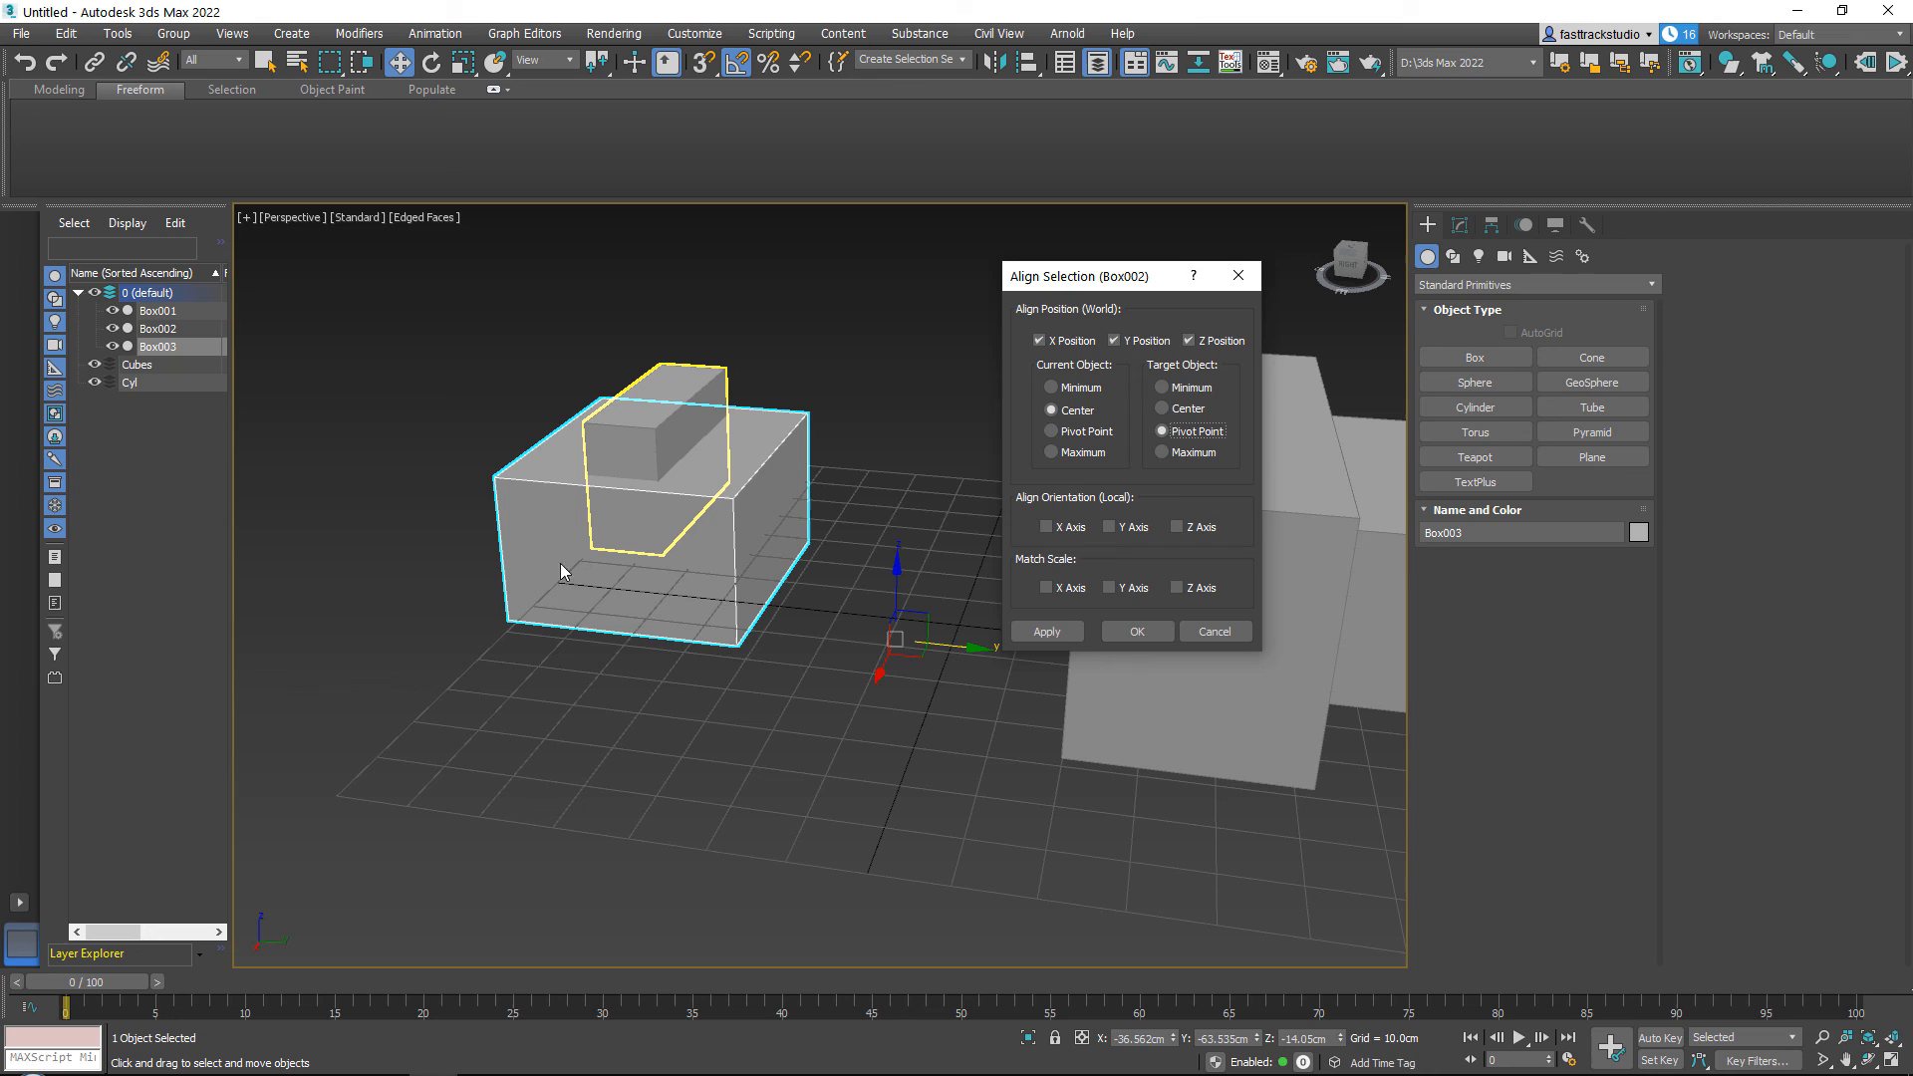
mouse_move(684, 503)
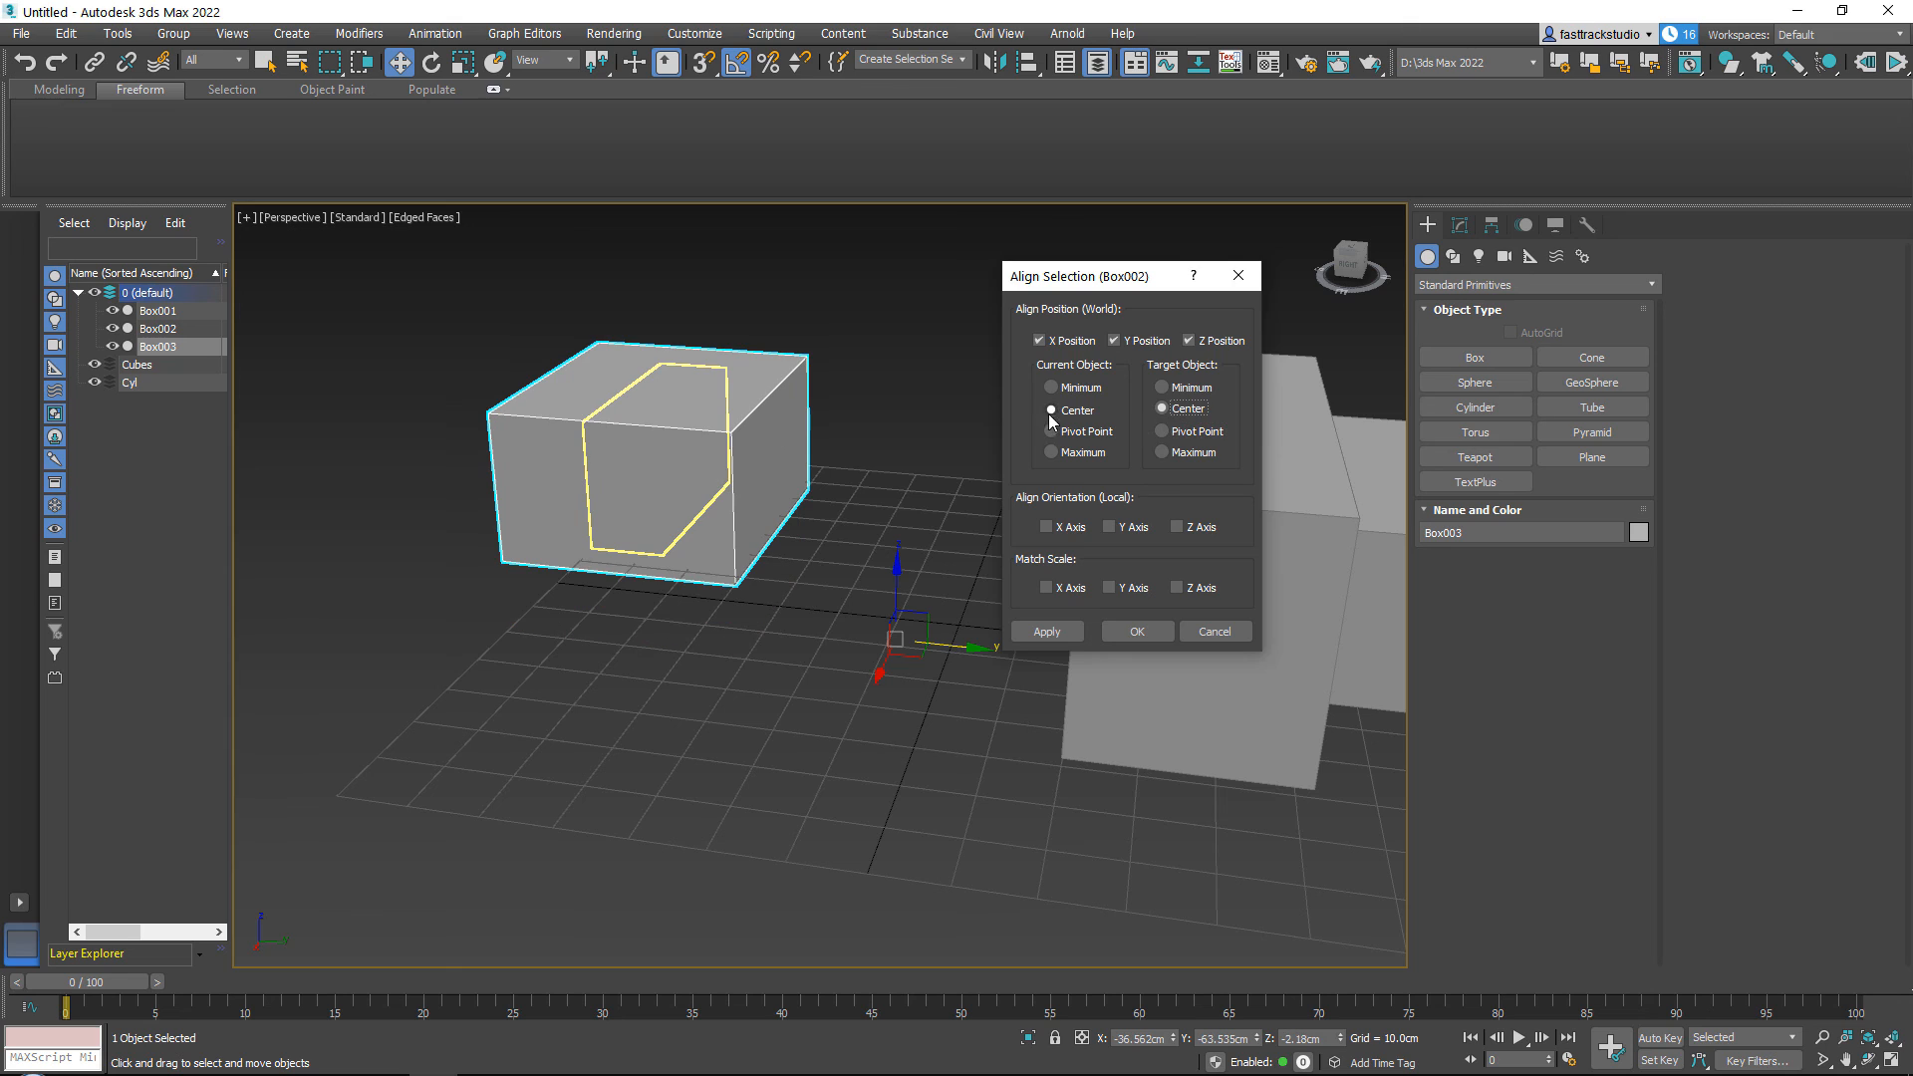
Settle on Current Object Center to Target Pivot Point and confirm the alignment with OK.
left_click(1050, 431)
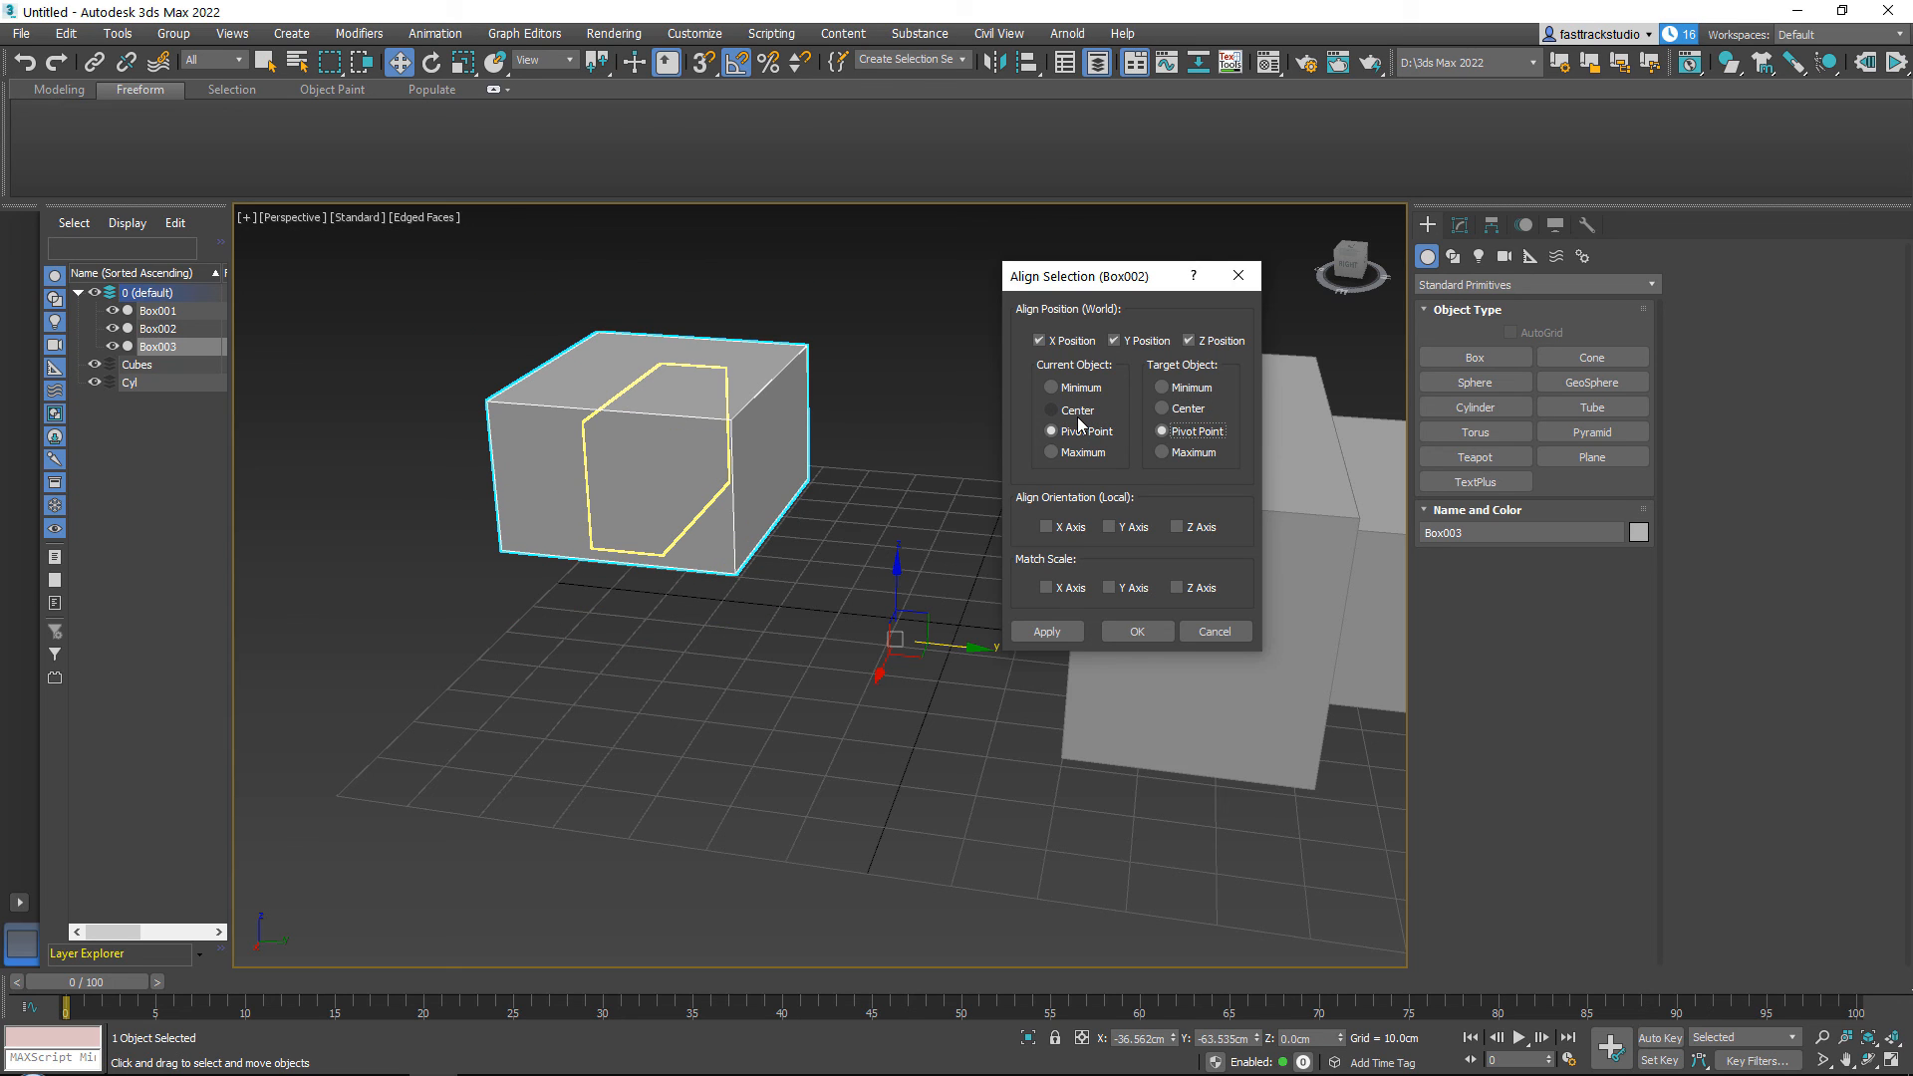
left_click(1048, 409)
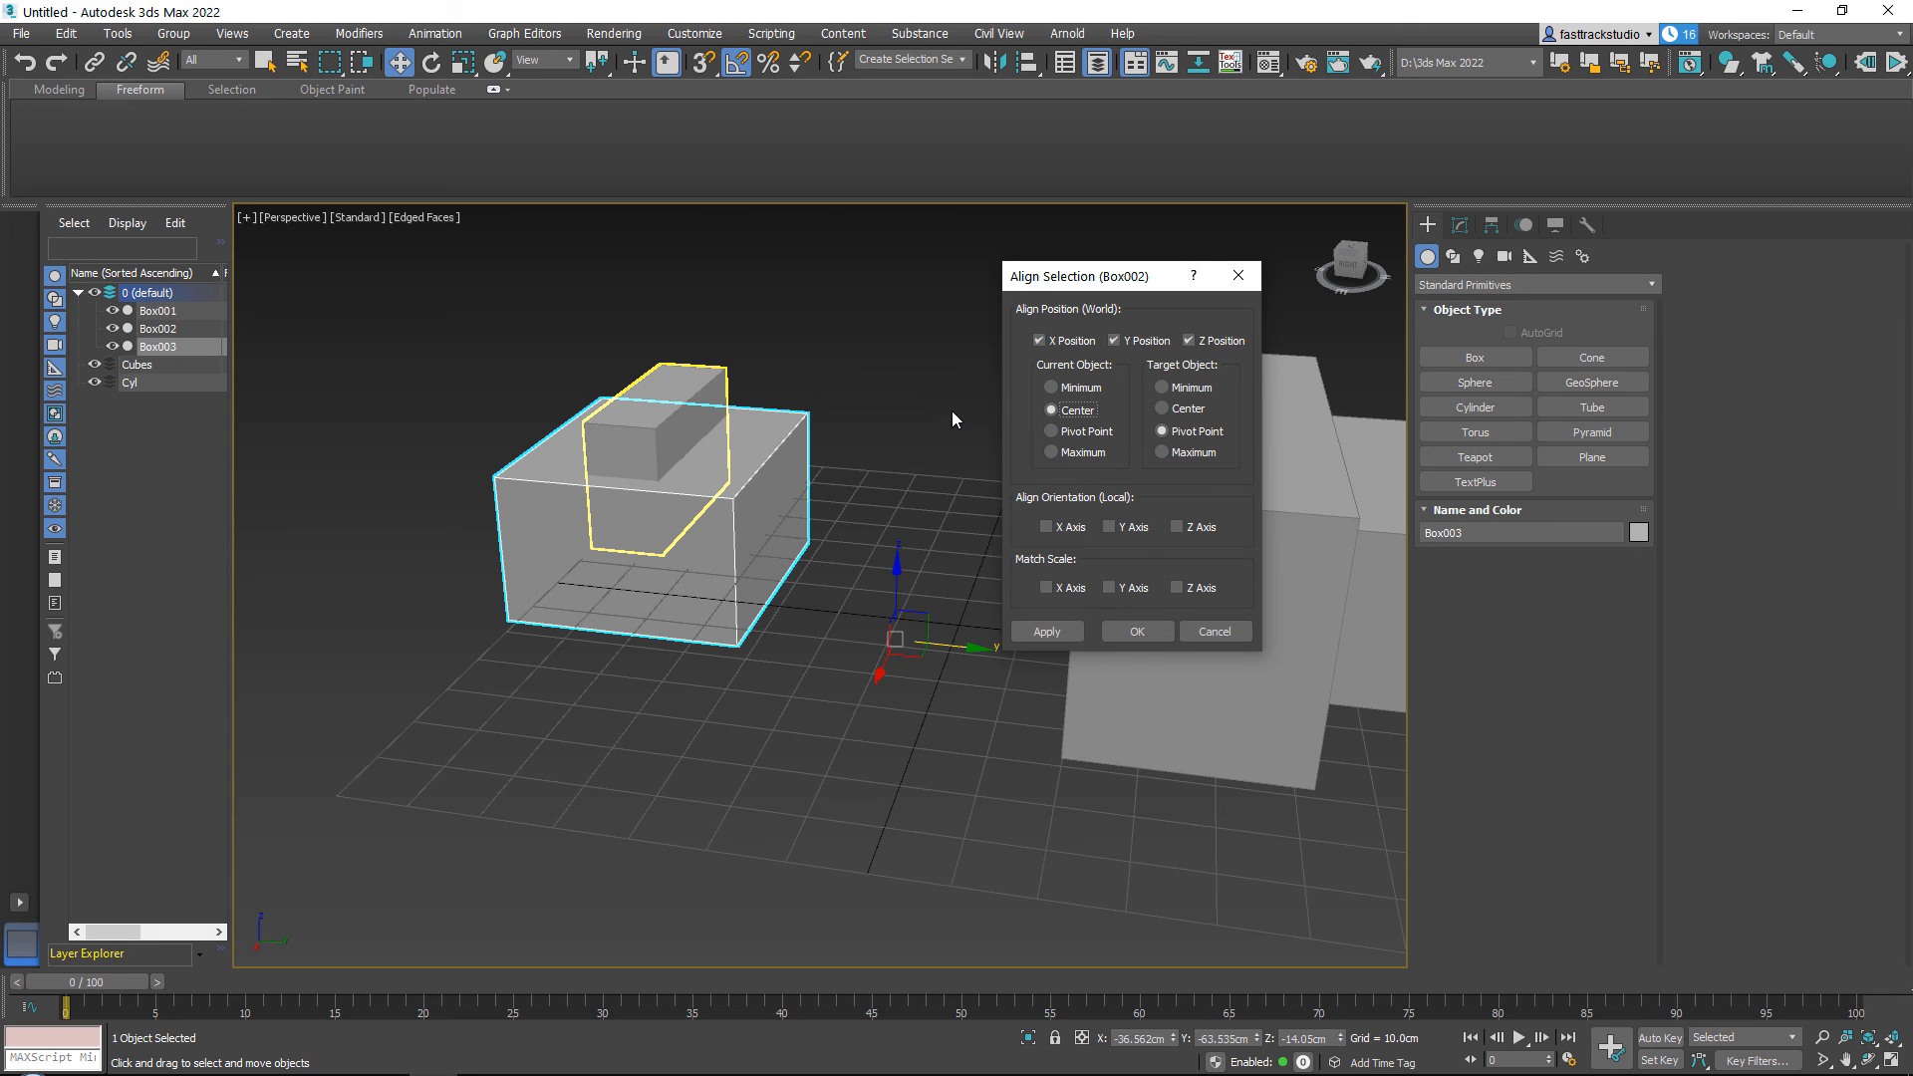
mouse_move(899, 269)
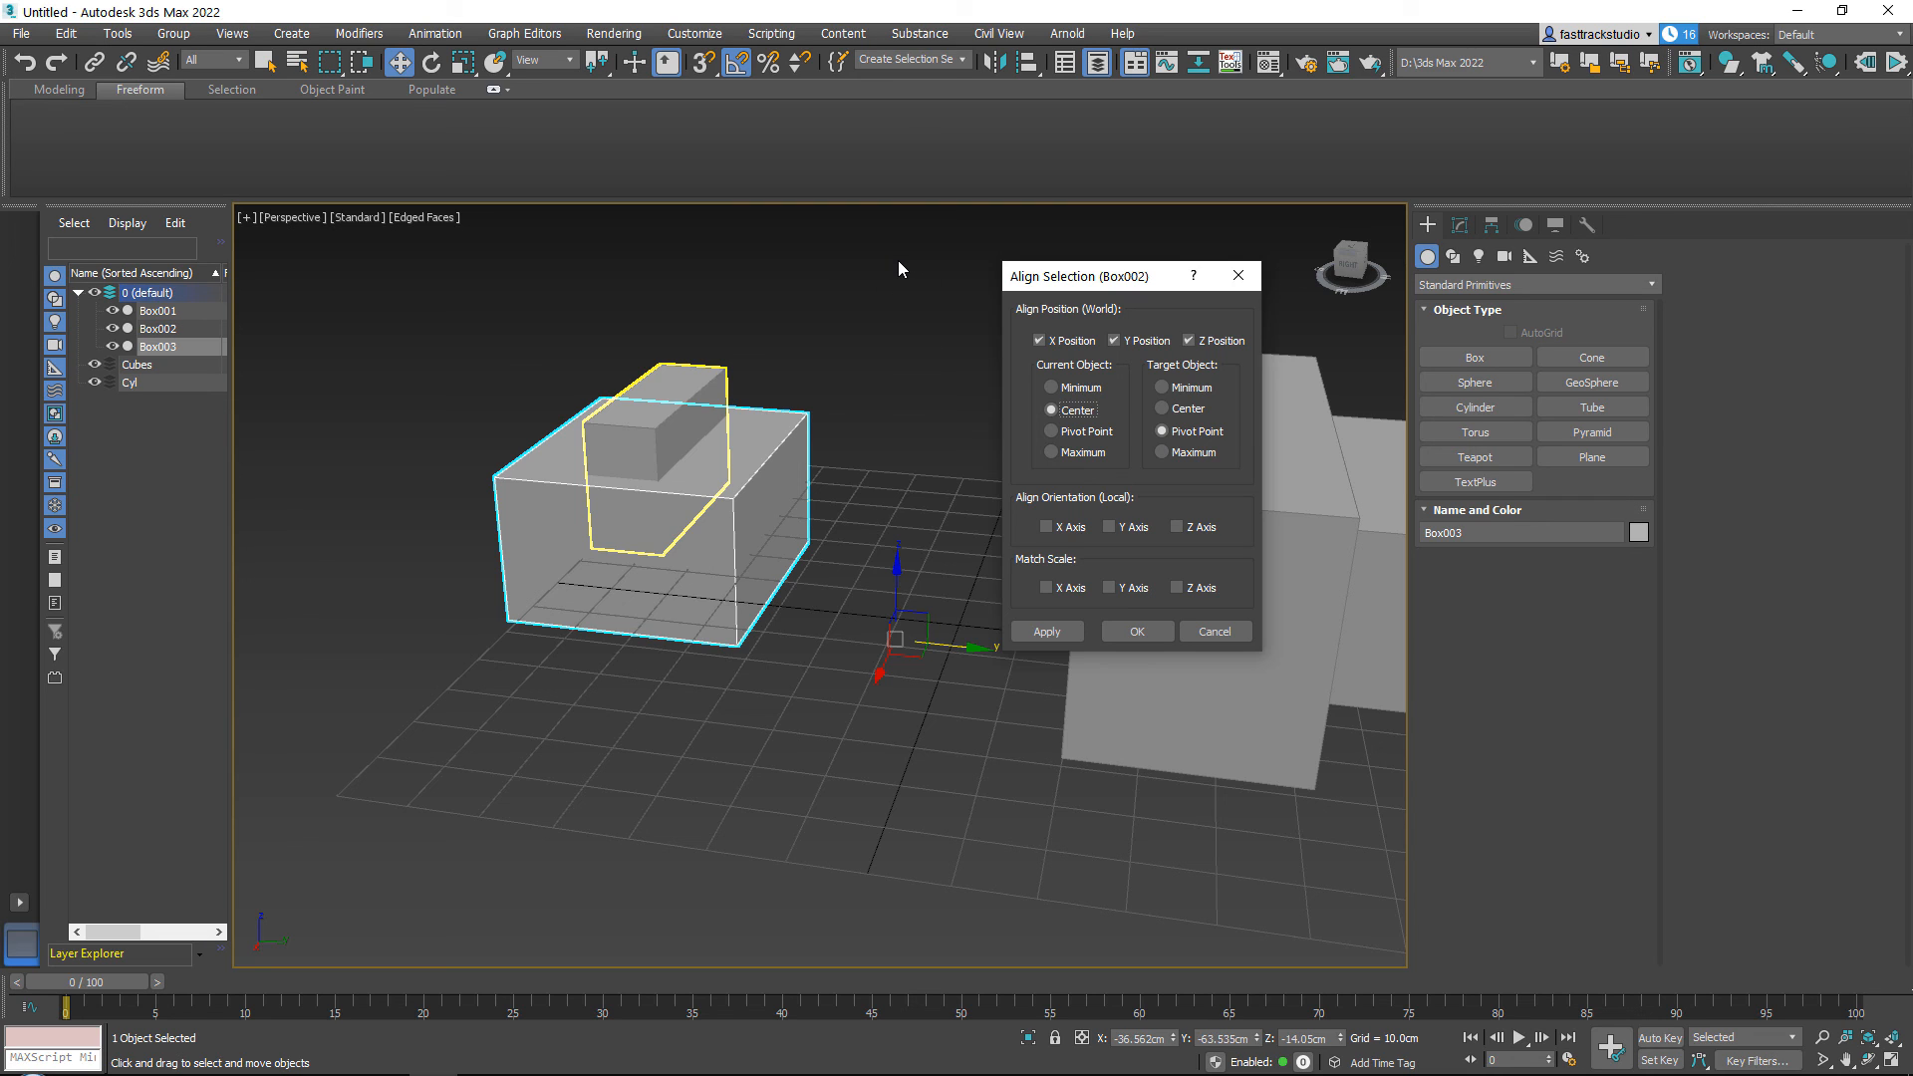
mouse_move(1169, 699)
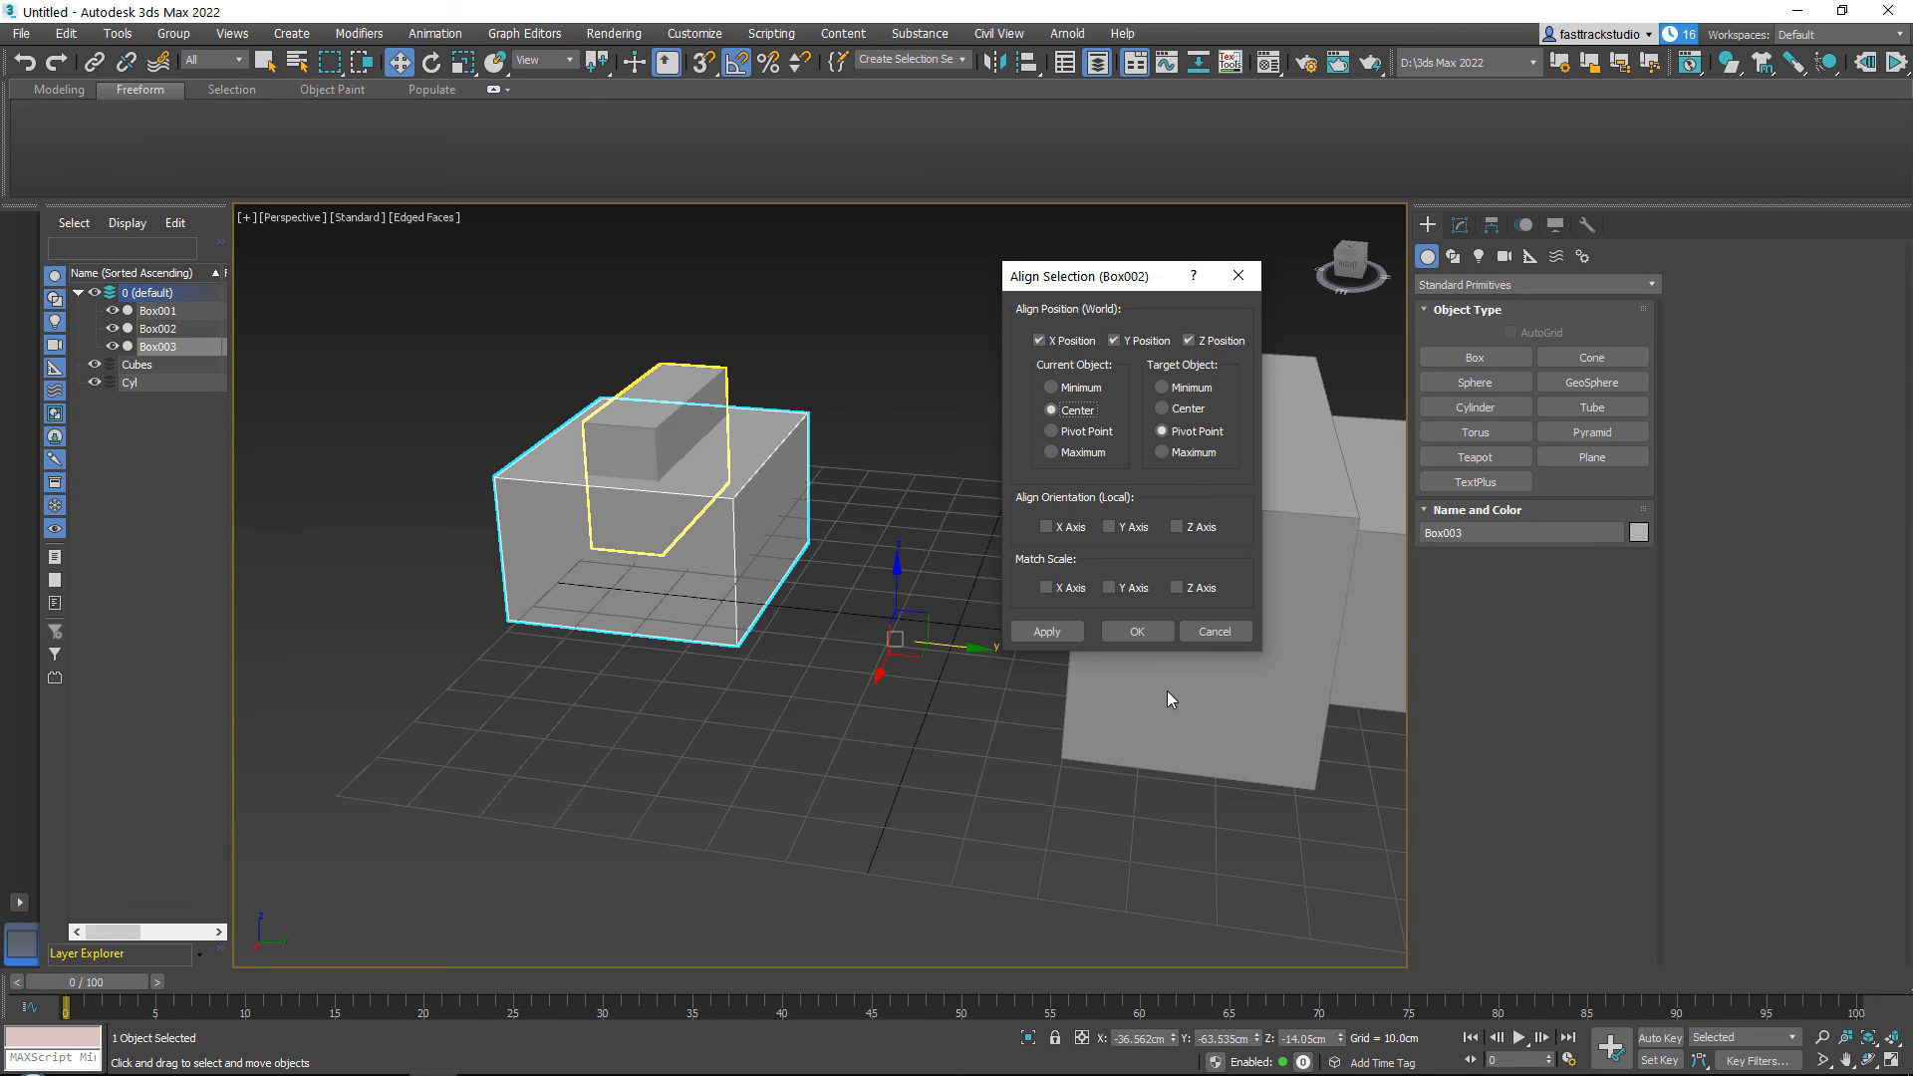
left_click(1134, 632)
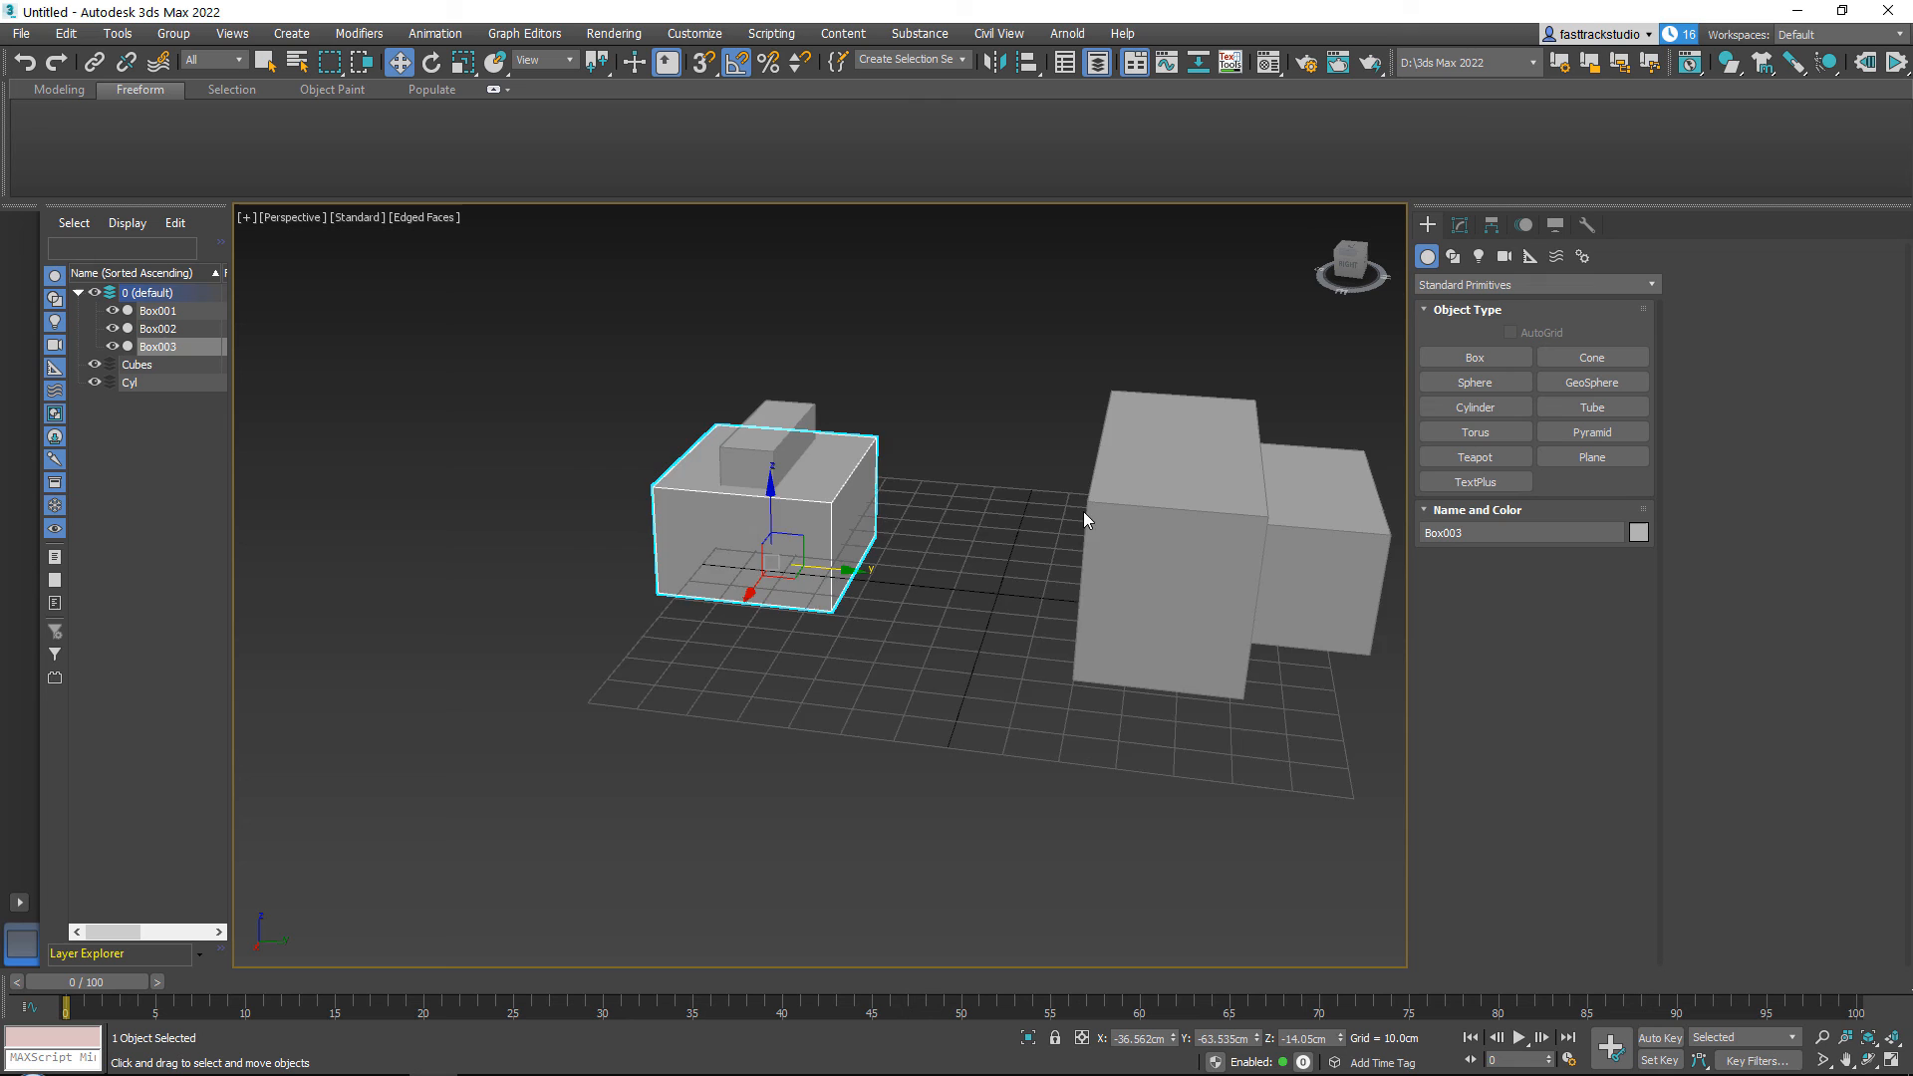